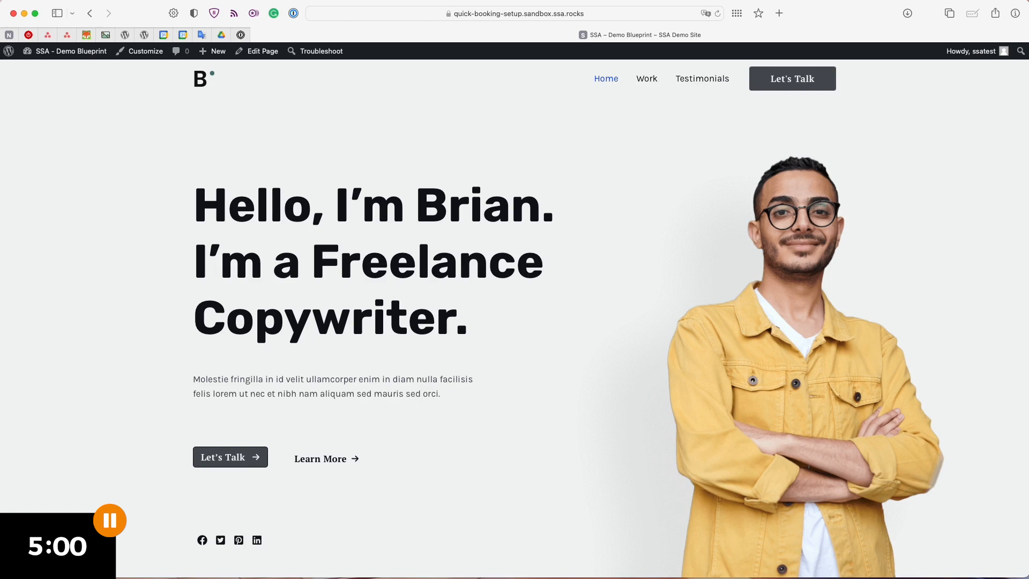
mouse_move(357, 557)
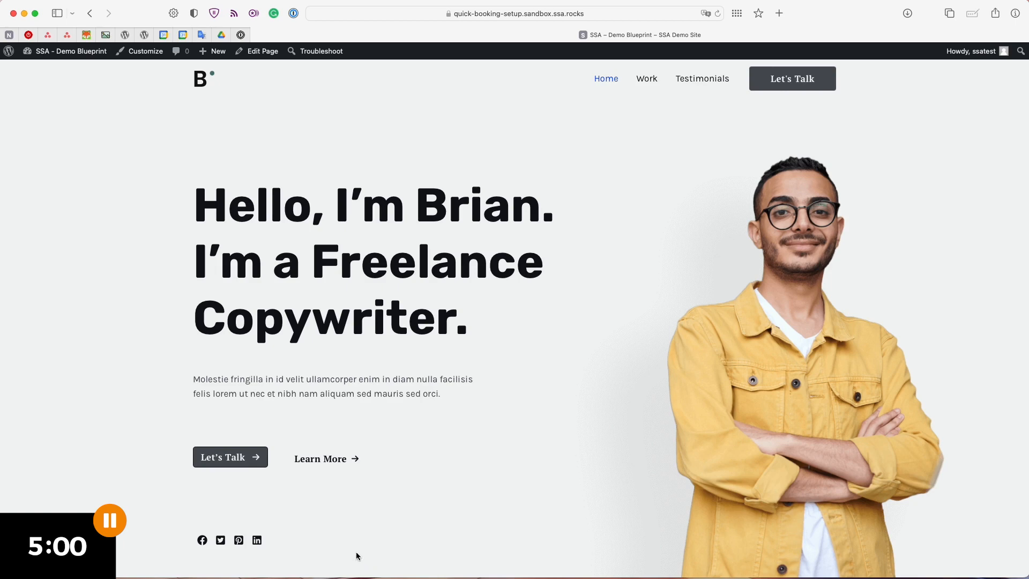
Go from the homepage to the Contact page via the header's Let's Talk button.
click(791, 78)
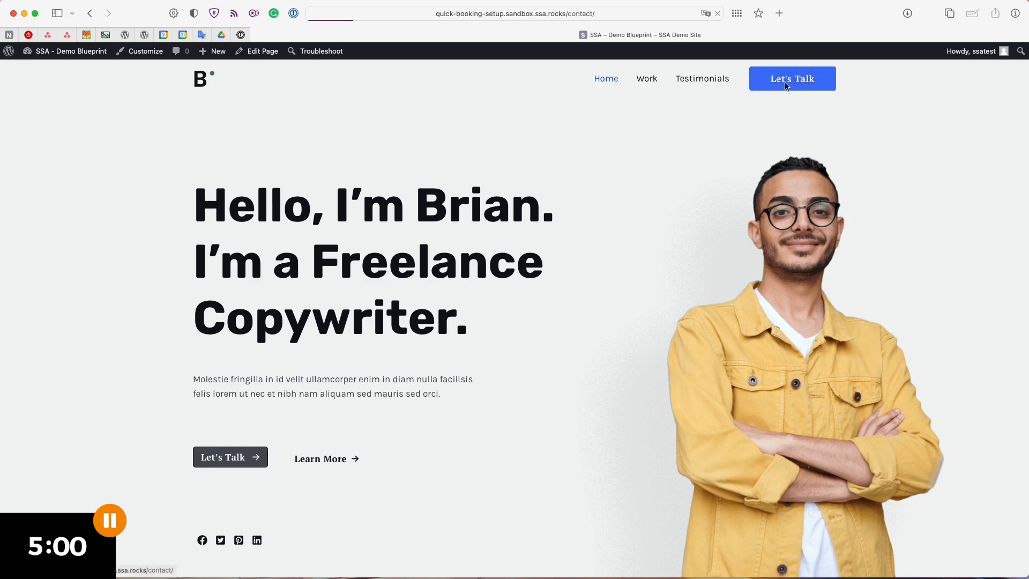
click(792, 79)
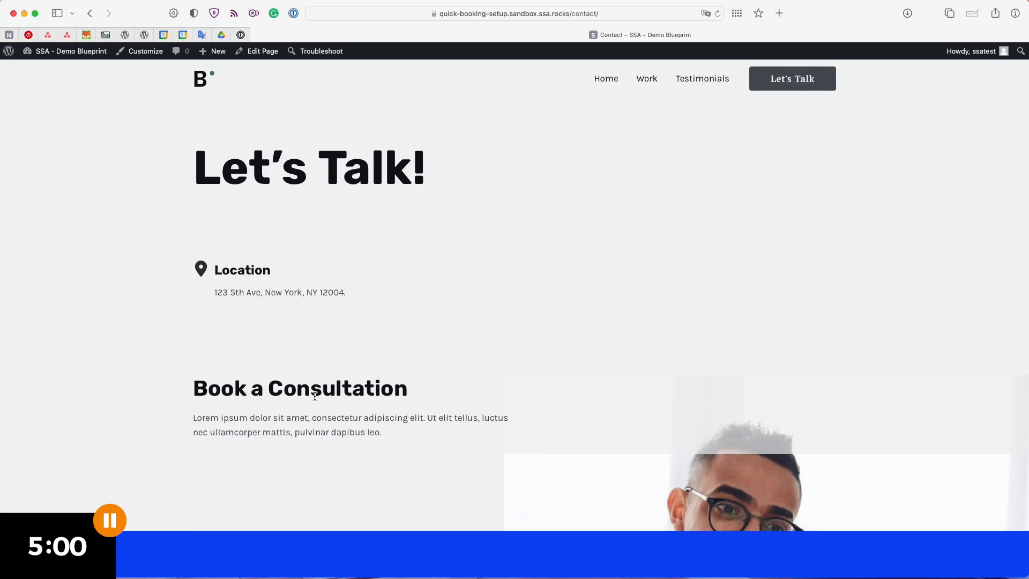
mouse_move(308, 427)
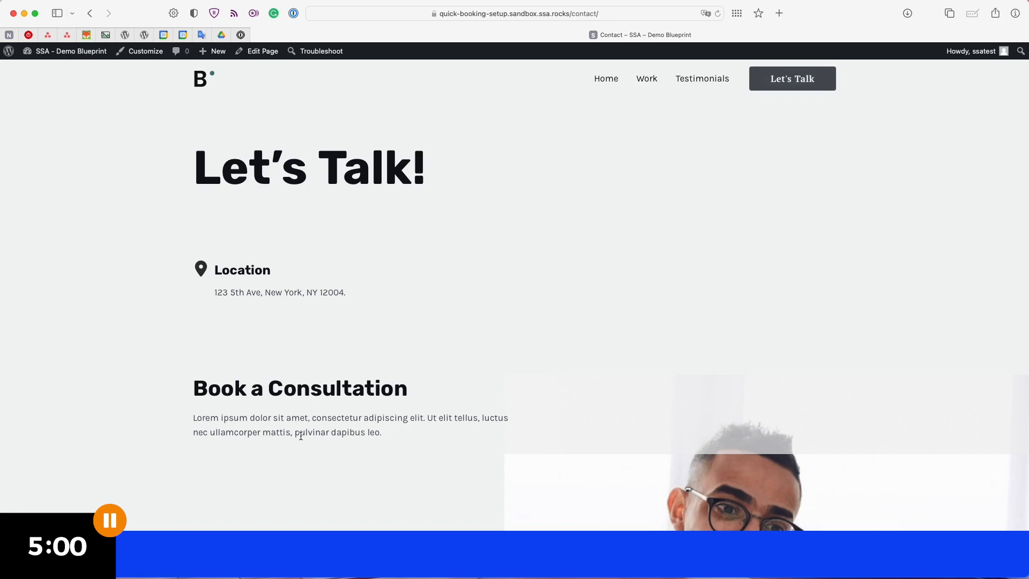
mouse_move(132, 183)
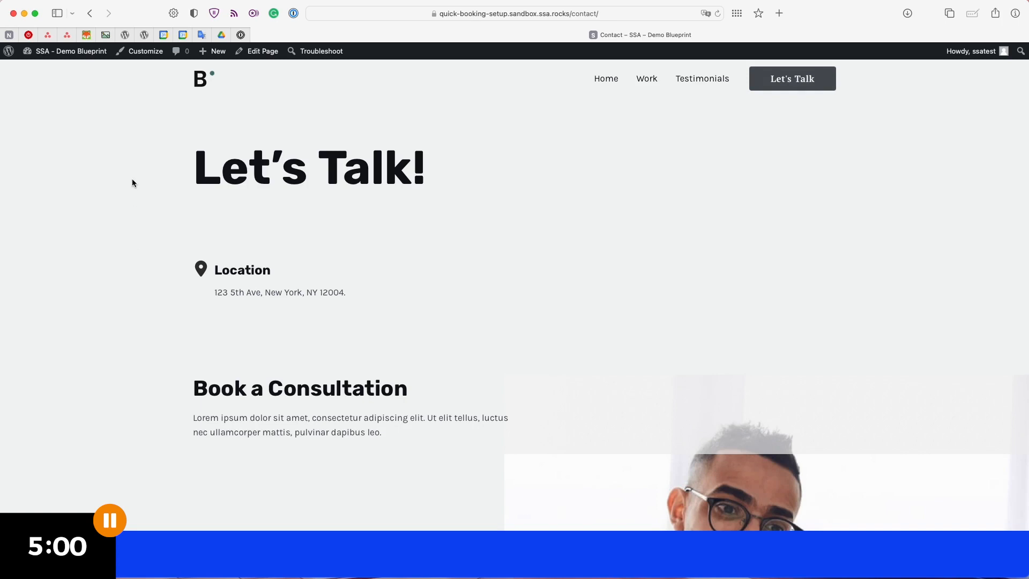
Go to Plugins > Add New from the Dashboard and search the plugin directory for 'simply'.
click(70, 51)
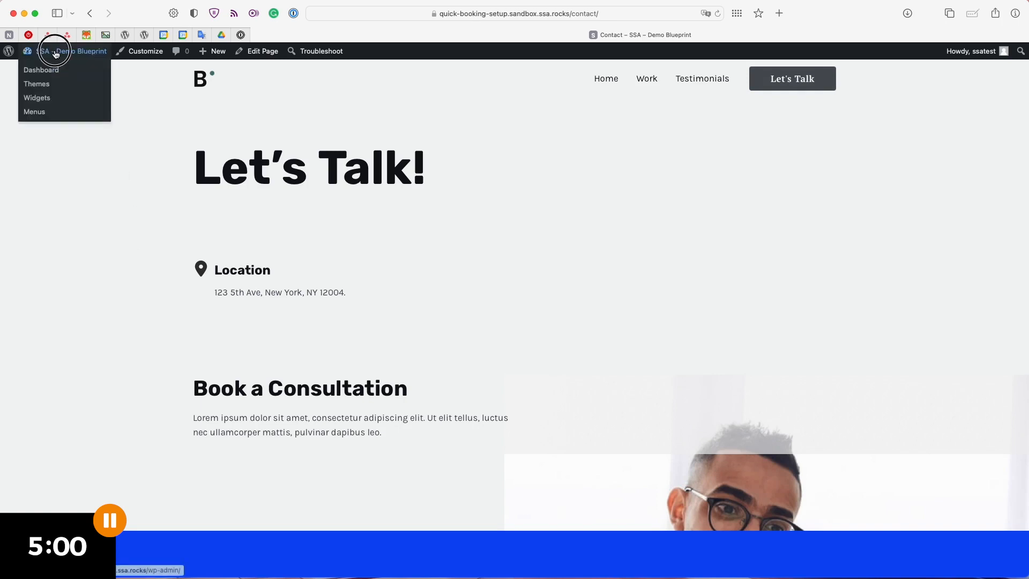
click(41, 69)
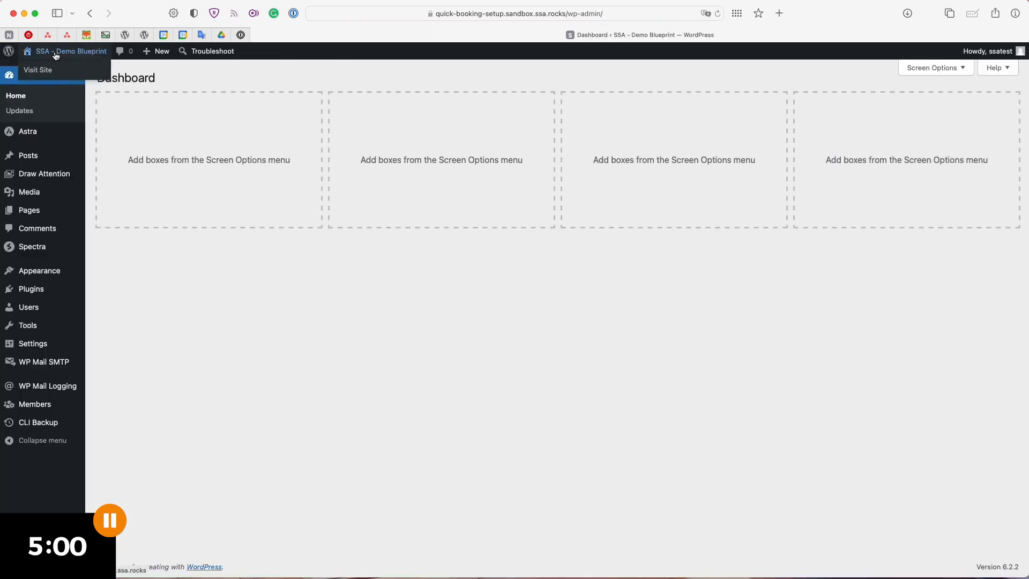
click(31, 289)
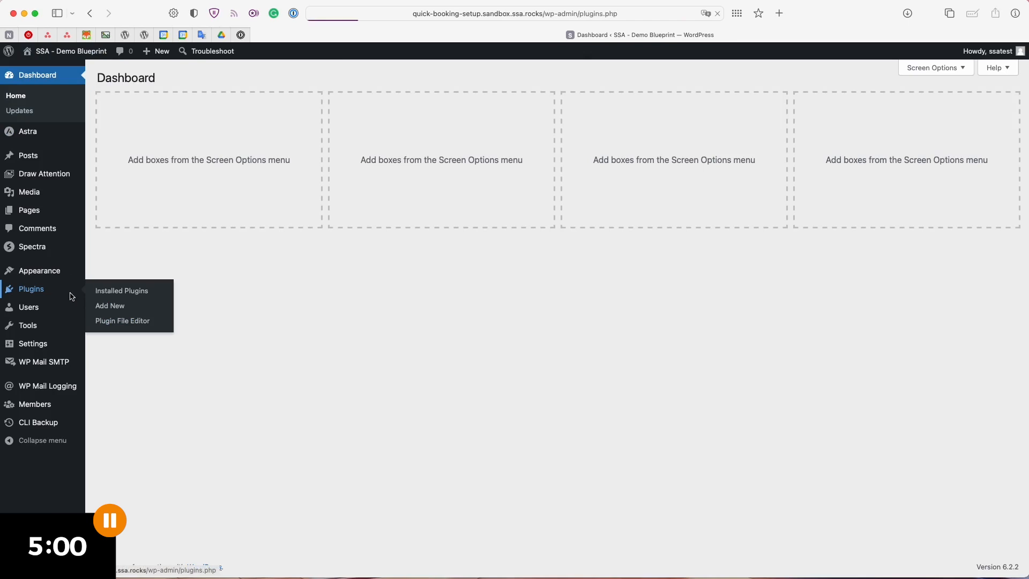
click(122, 290)
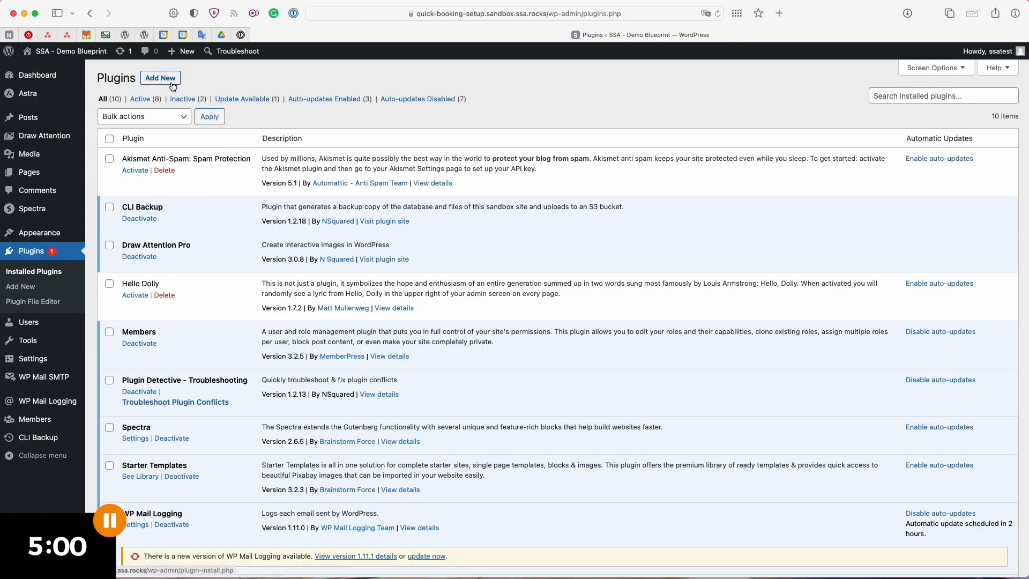
click(159, 78)
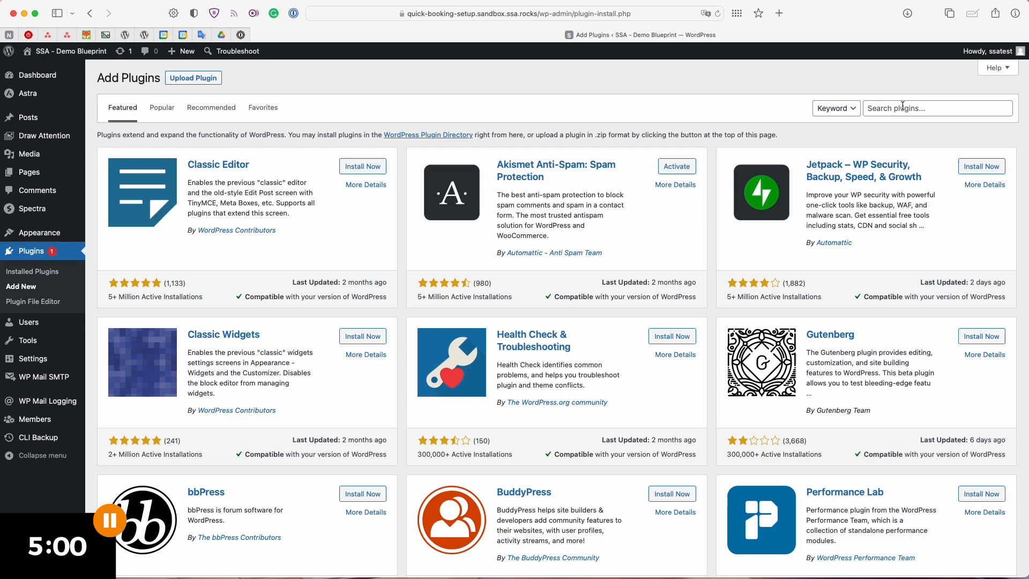
click(937, 107)
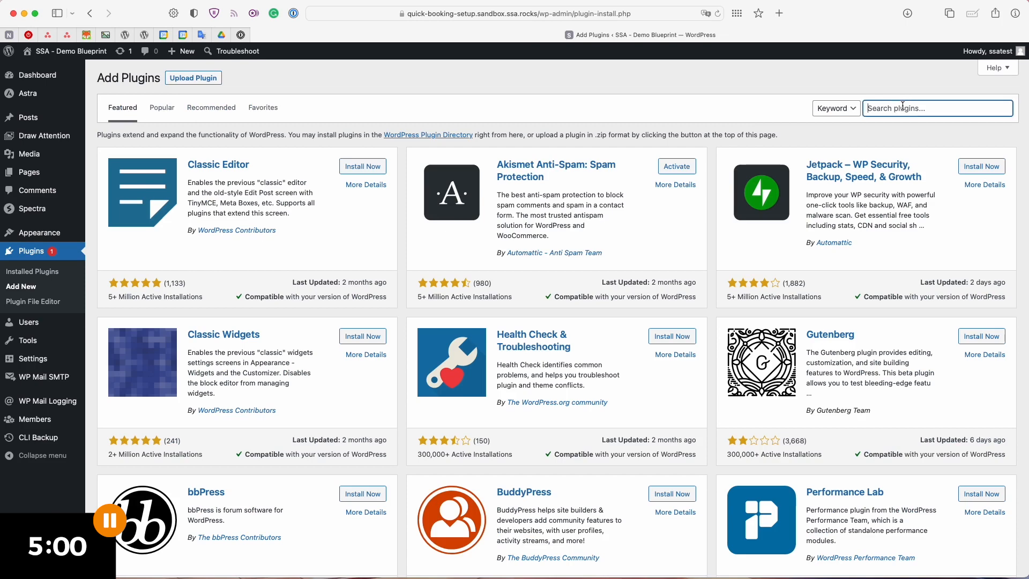
text(simply)
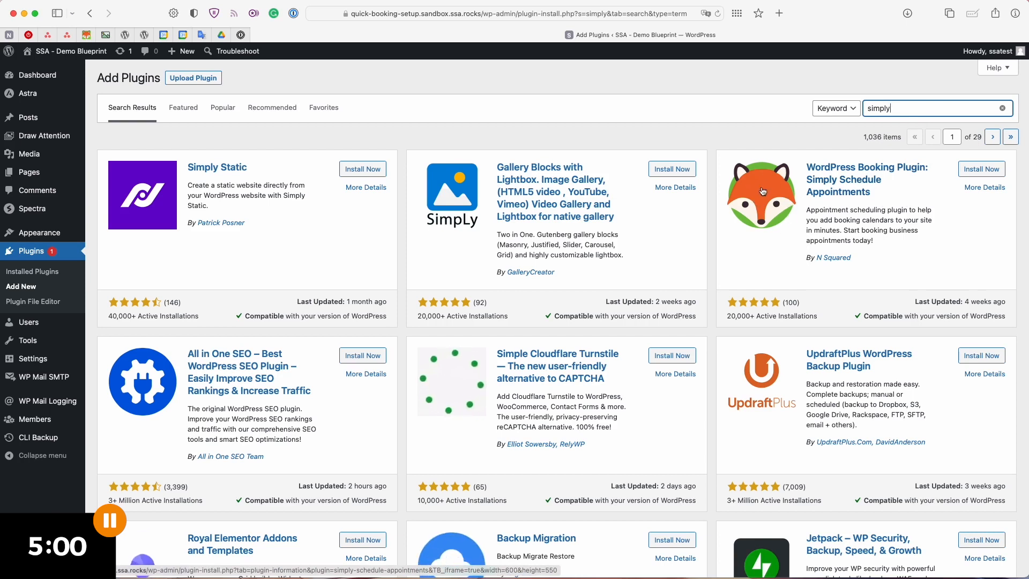
Install and activate Simply Schedule Appointments, then enter its Appointments admin area.
click(981, 168)
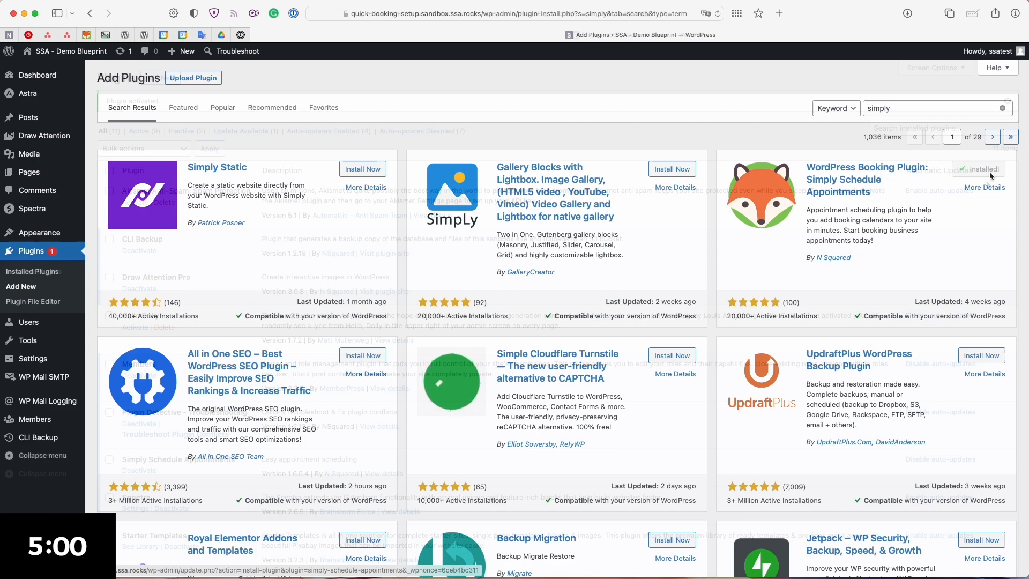
click(978, 169)
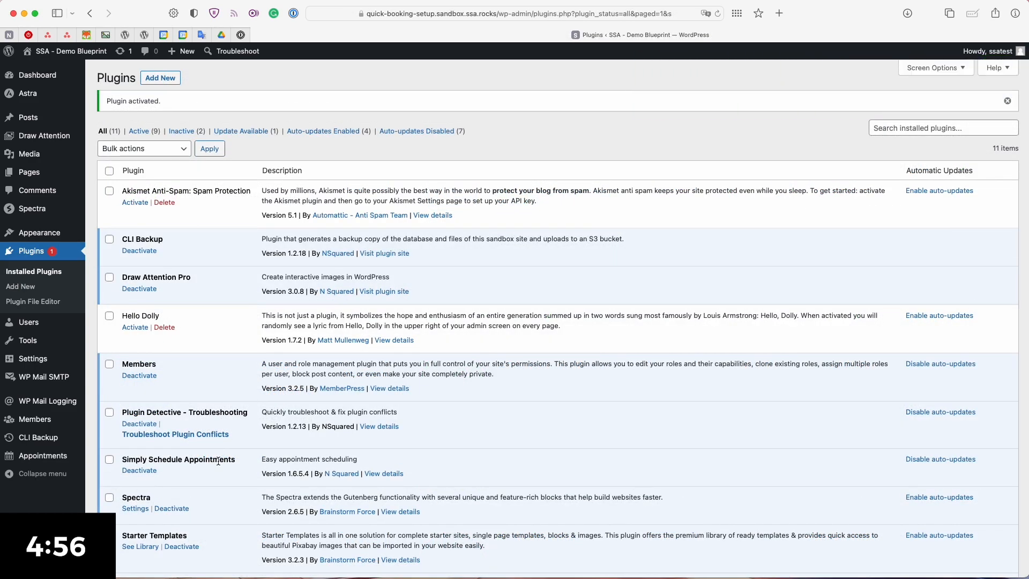
mouse_move(45, 498)
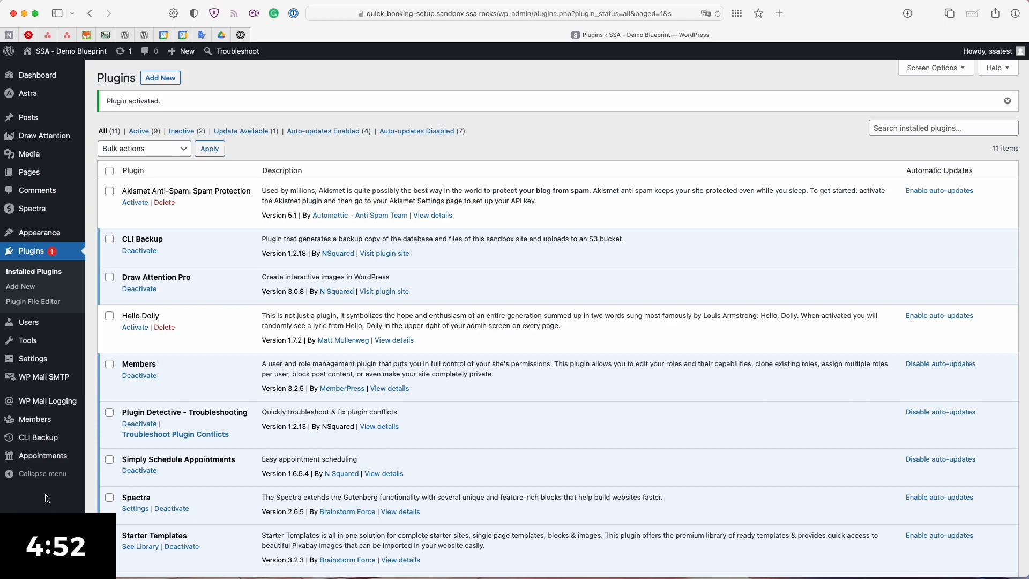
click(43, 455)
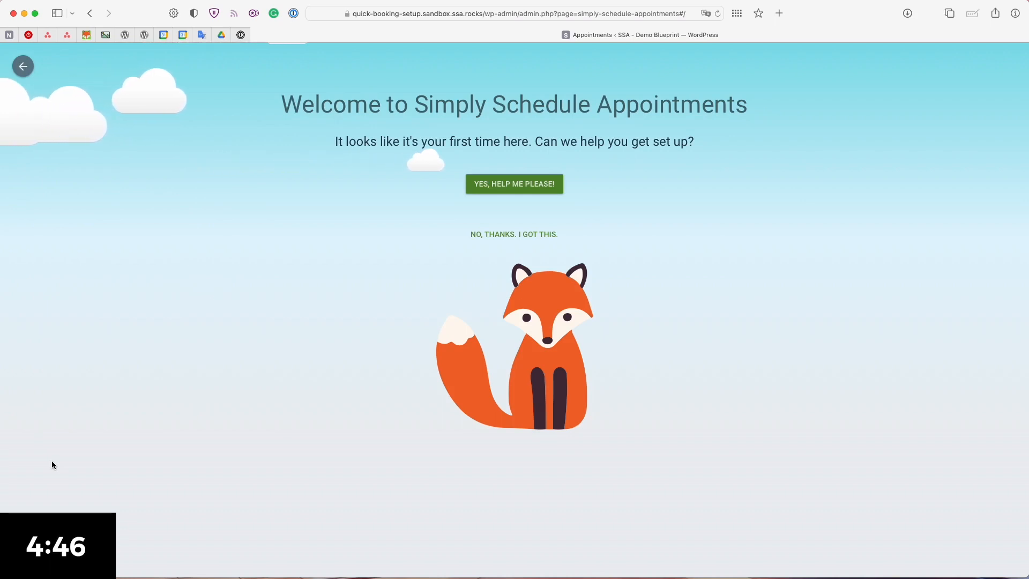
mouse_move(239, 322)
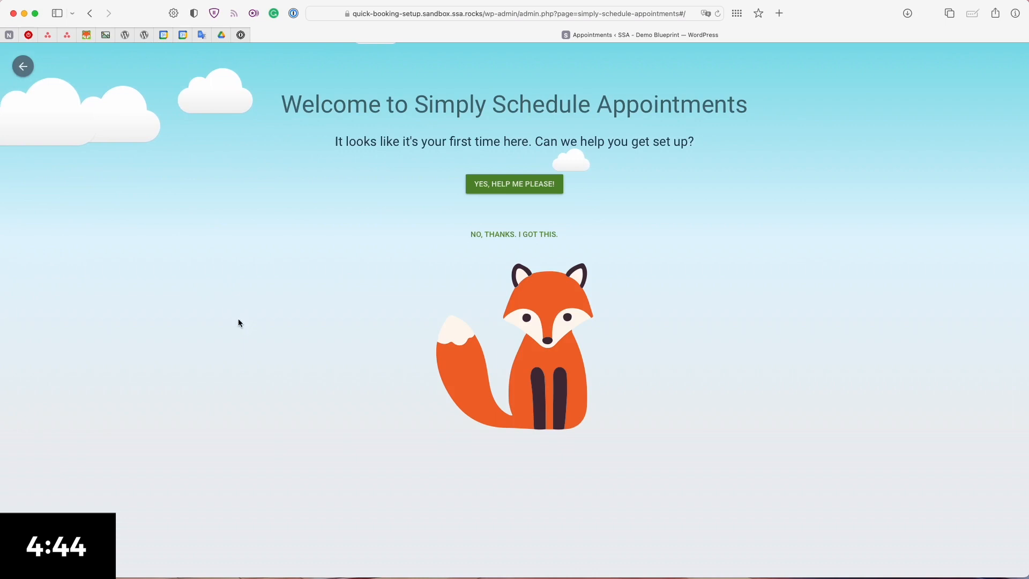
mouse_move(410, 245)
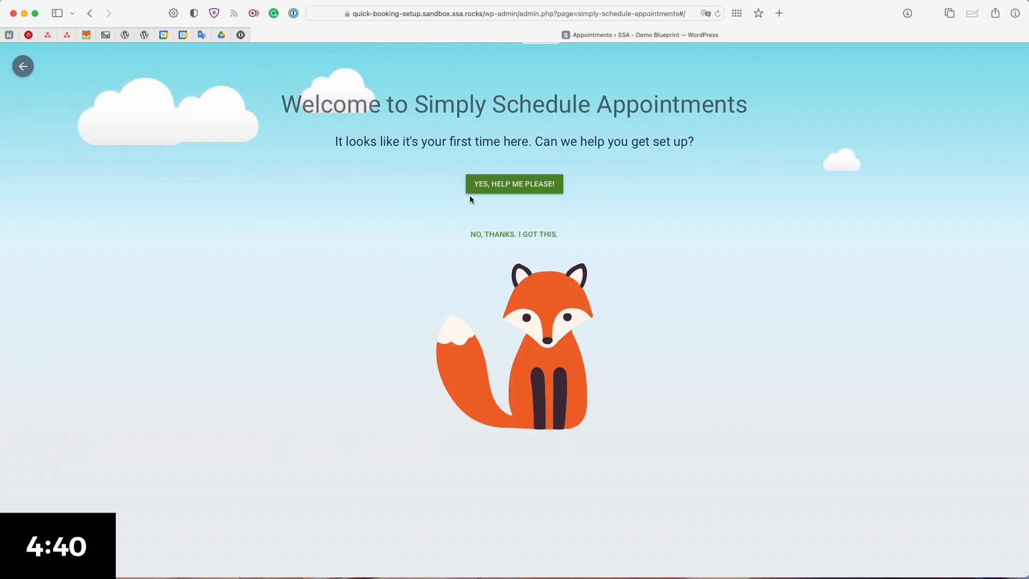
Accept guided setup with 'Yes, help me please!' to launch the setup wizard.
click(514, 184)
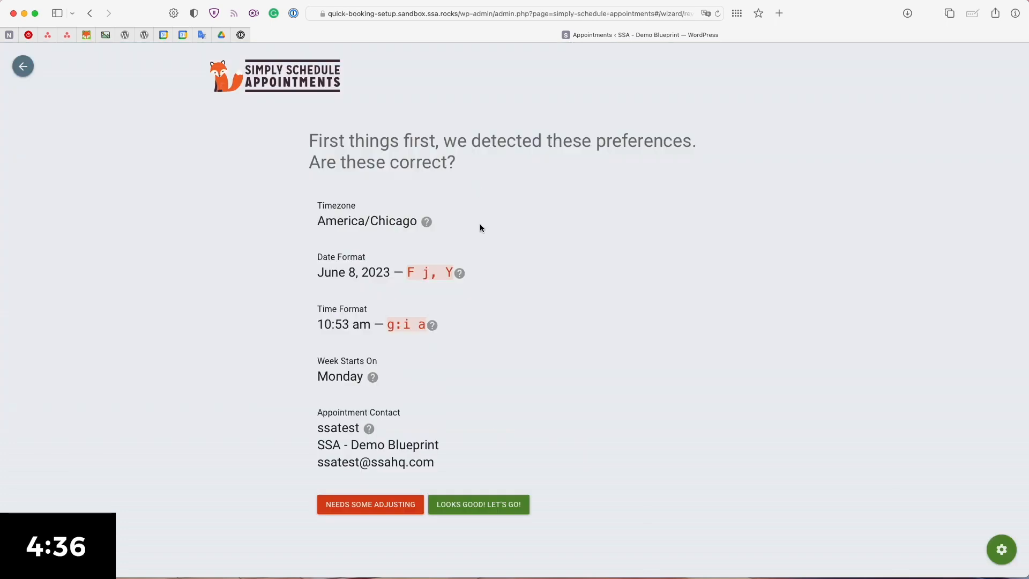
mouse_move(480, 242)
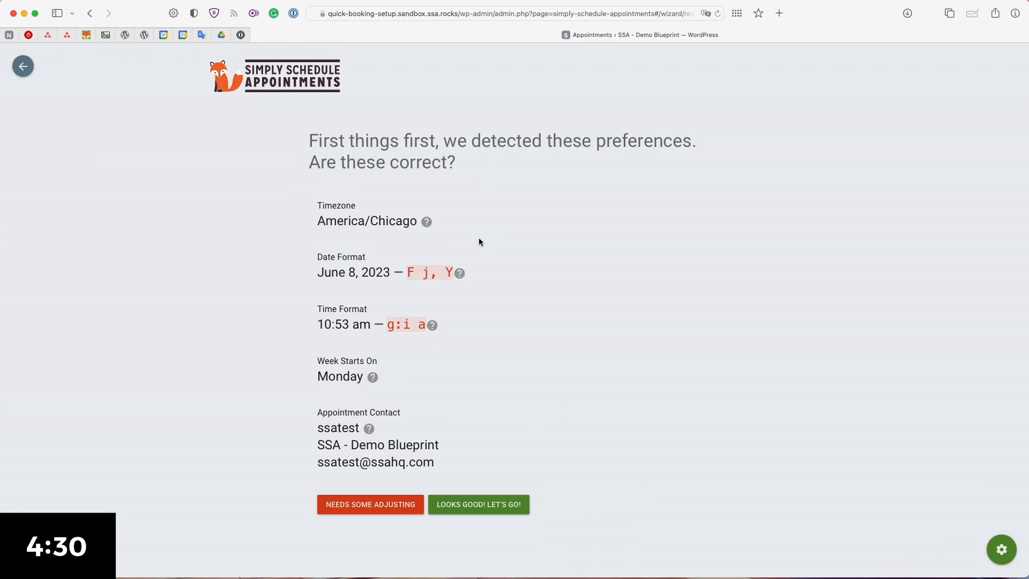
mouse_move(468, 425)
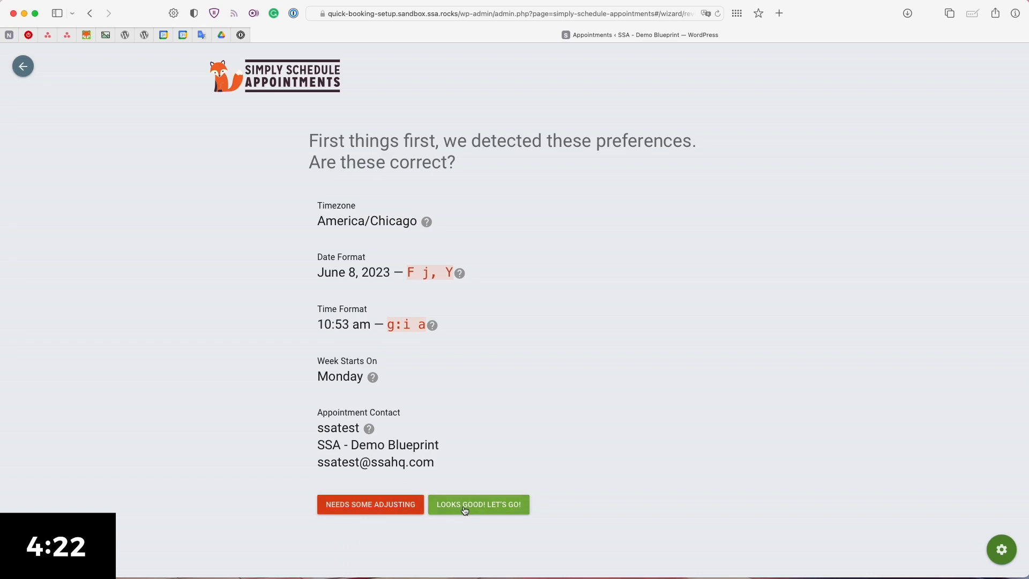
Confirm the detected preferences and set the Consultation Phone Call booking view to Monthly.
click(477, 504)
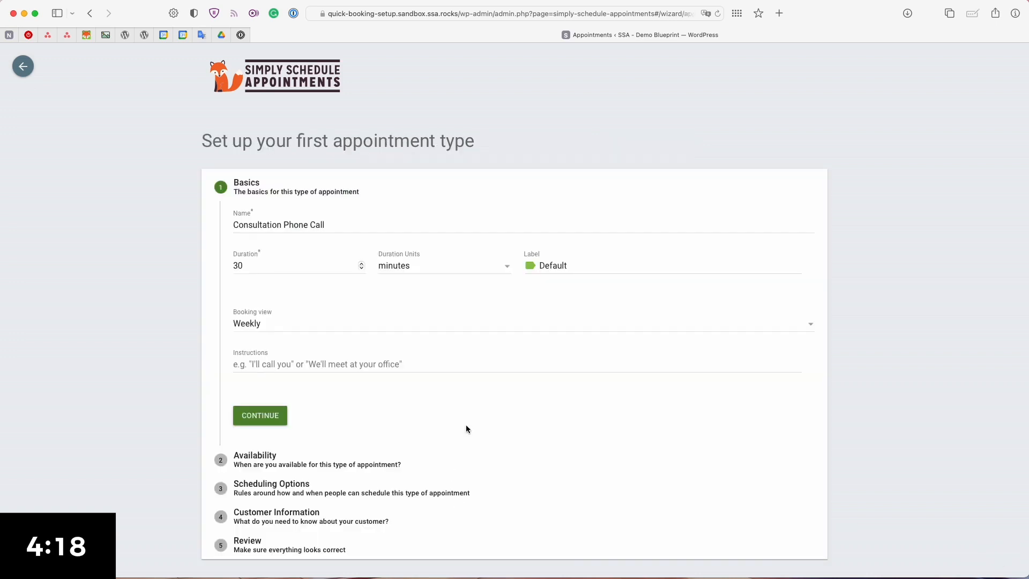
mouse_move(489, 443)
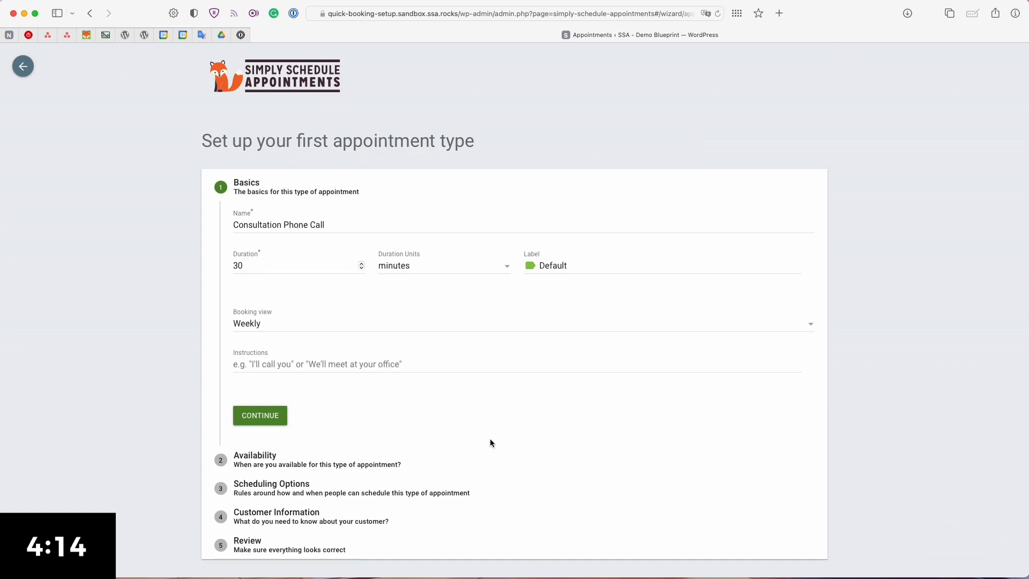
mouse_move(479, 444)
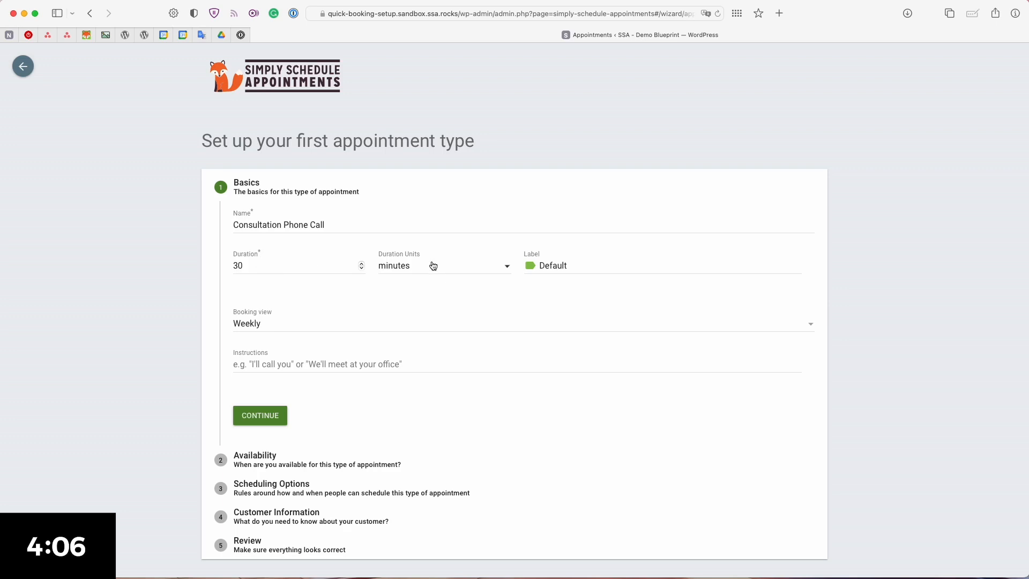
mouse_move(547, 271)
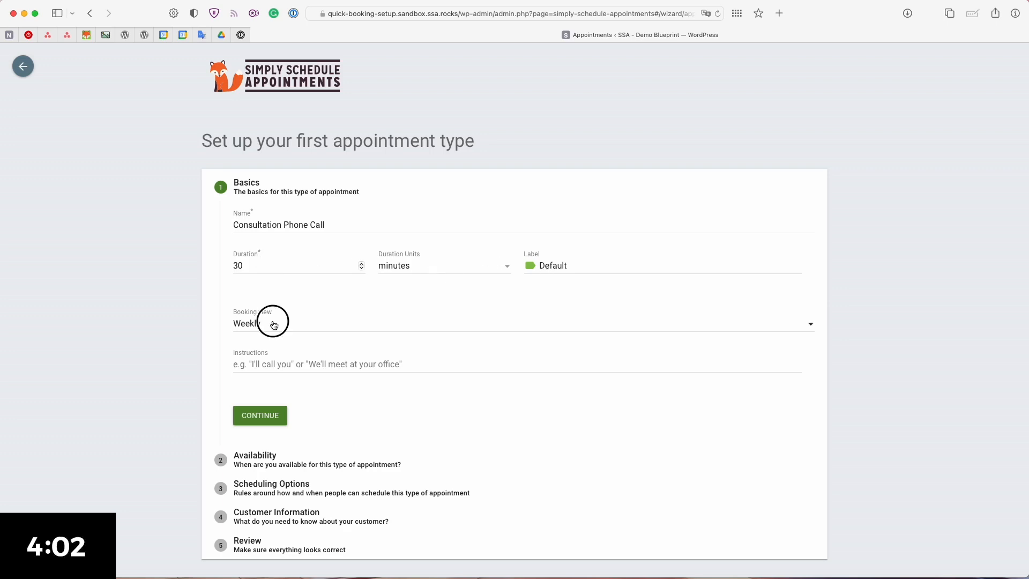
click(272, 323)
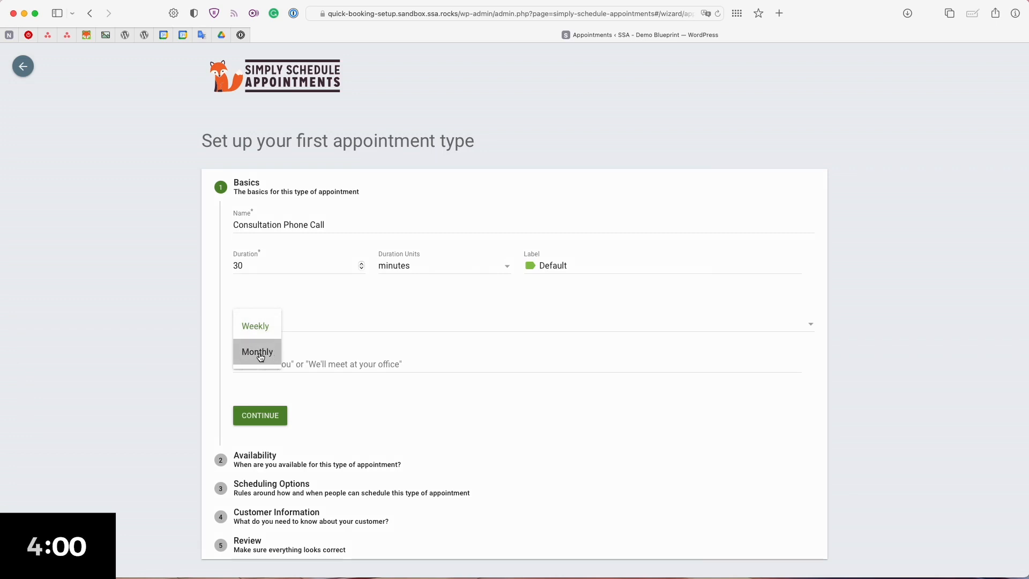
click(257, 351)
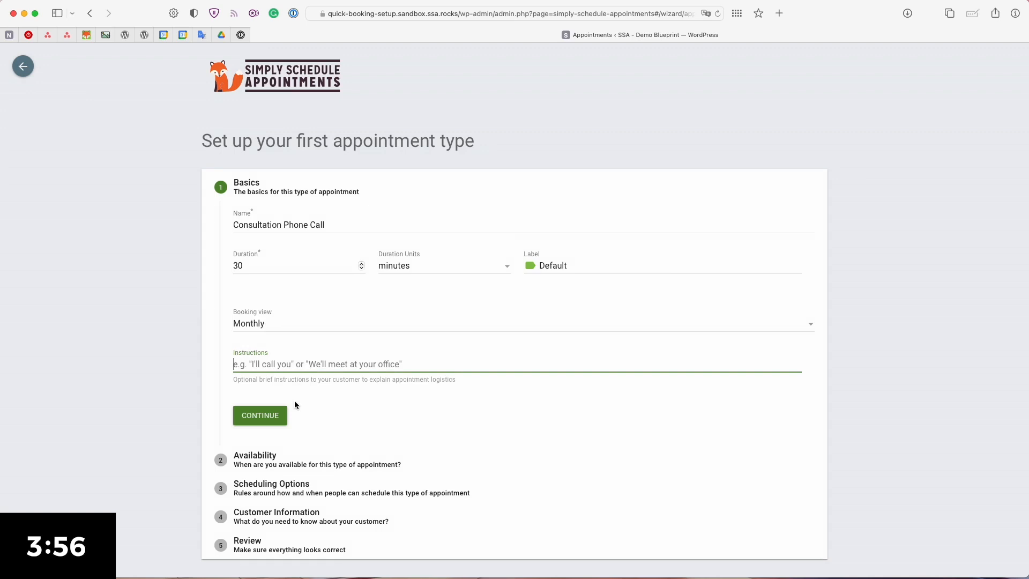
Move to the availability step, try Specific start times, then return to Available blocks.
click(260, 415)
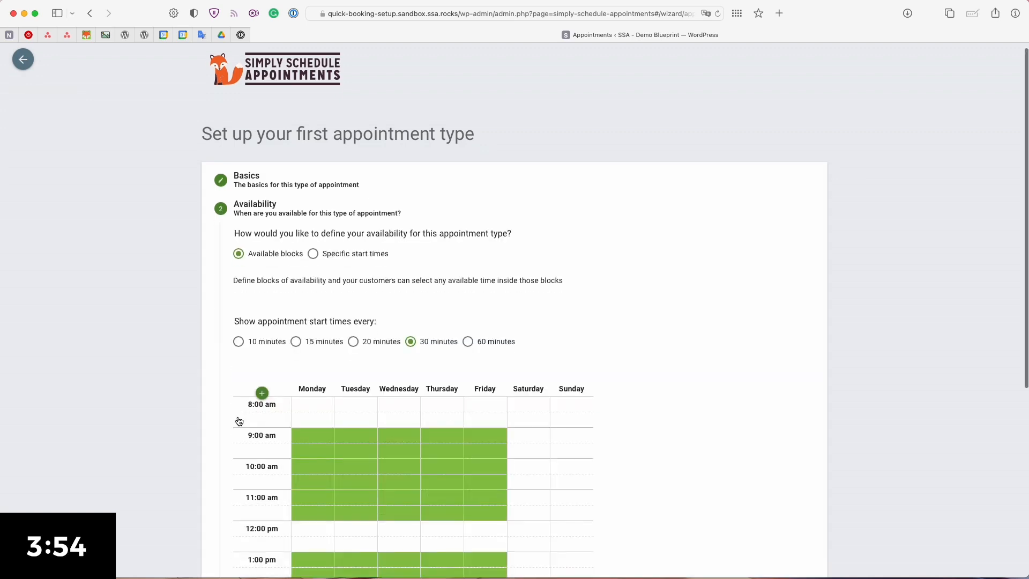
scroll(down, 3)
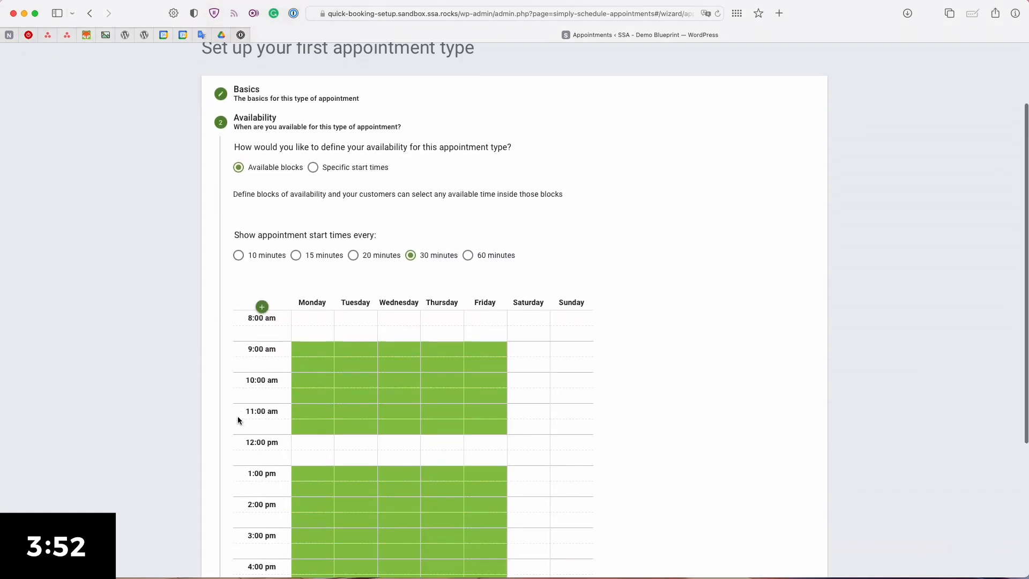
scroll(down, 3)
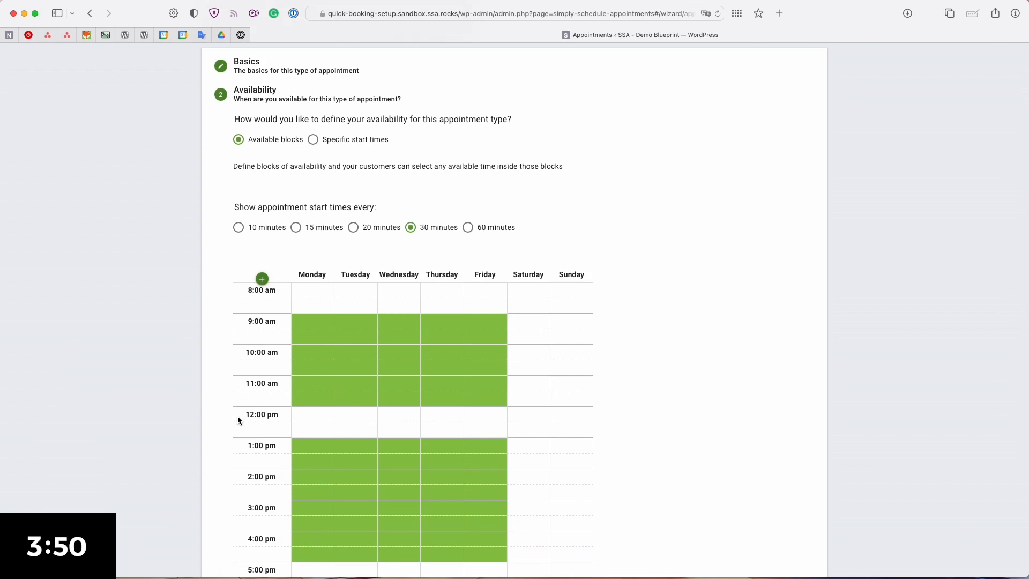
scroll(down, 3)
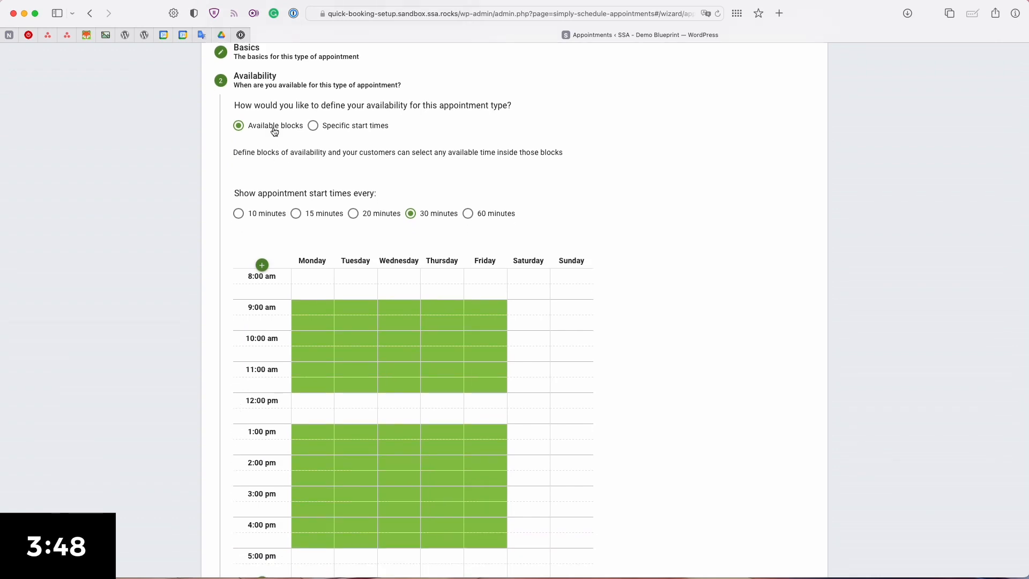
mouse_move(313, 126)
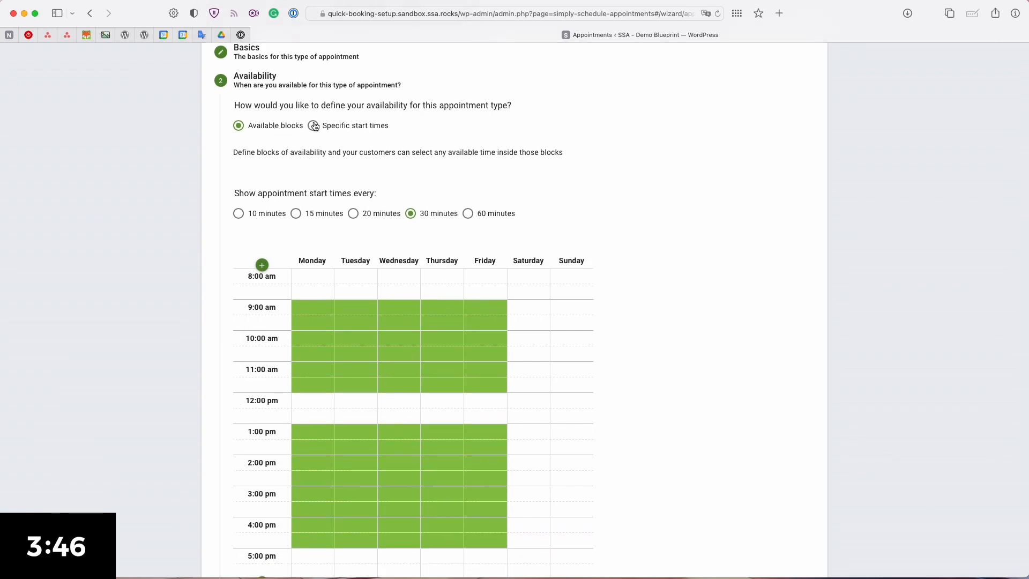
click(313, 125)
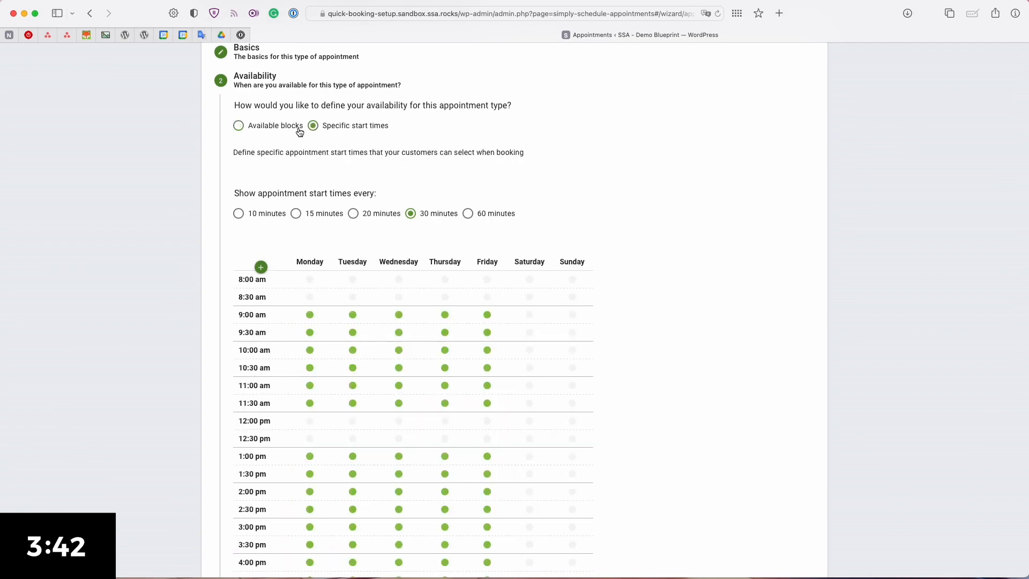
click(238, 104)
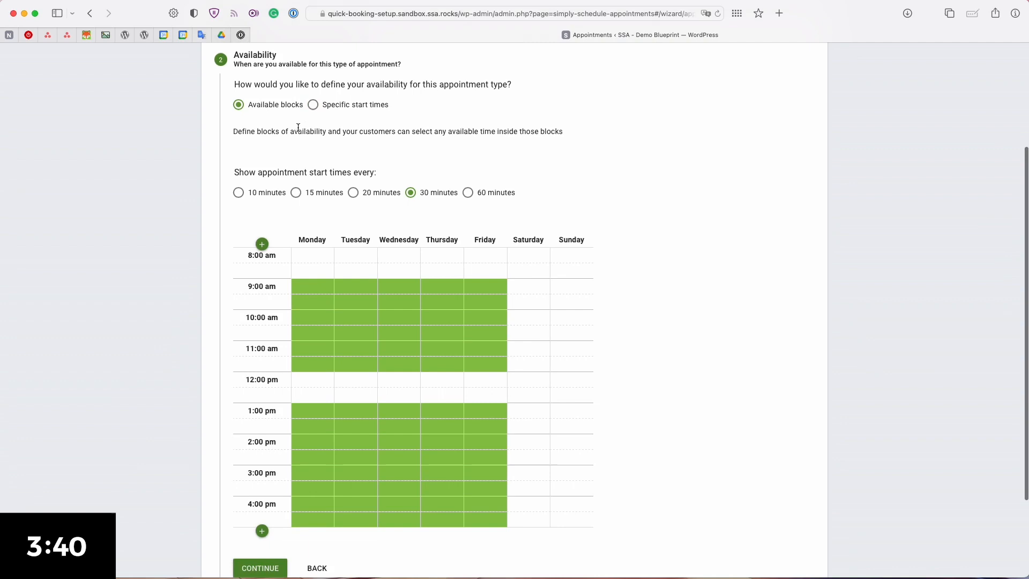
Offer start times every 60 minutes, add the 12 pm weekday slot, and clear weekend availability.
scroll(down, 3)
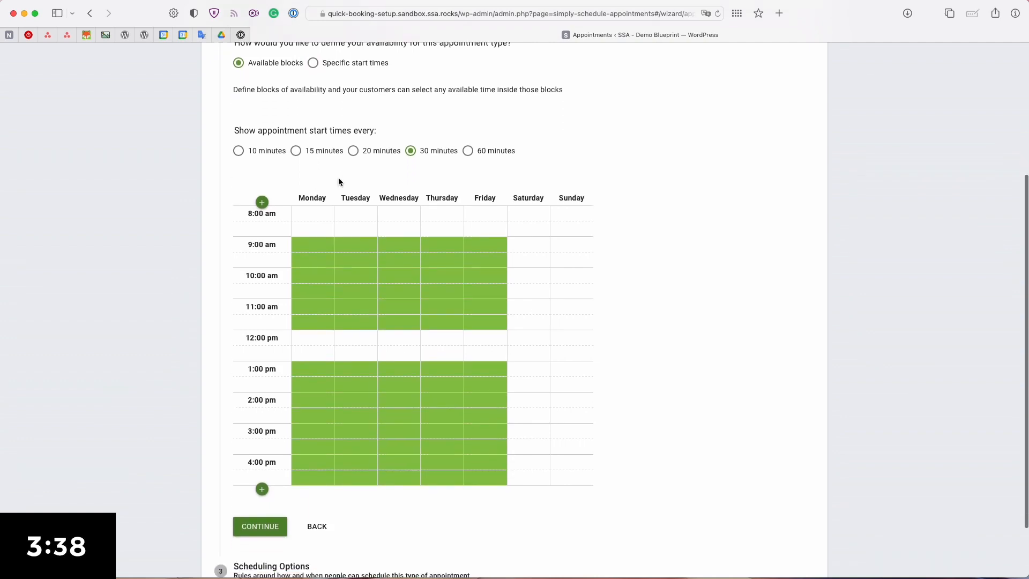
click(467, 217)
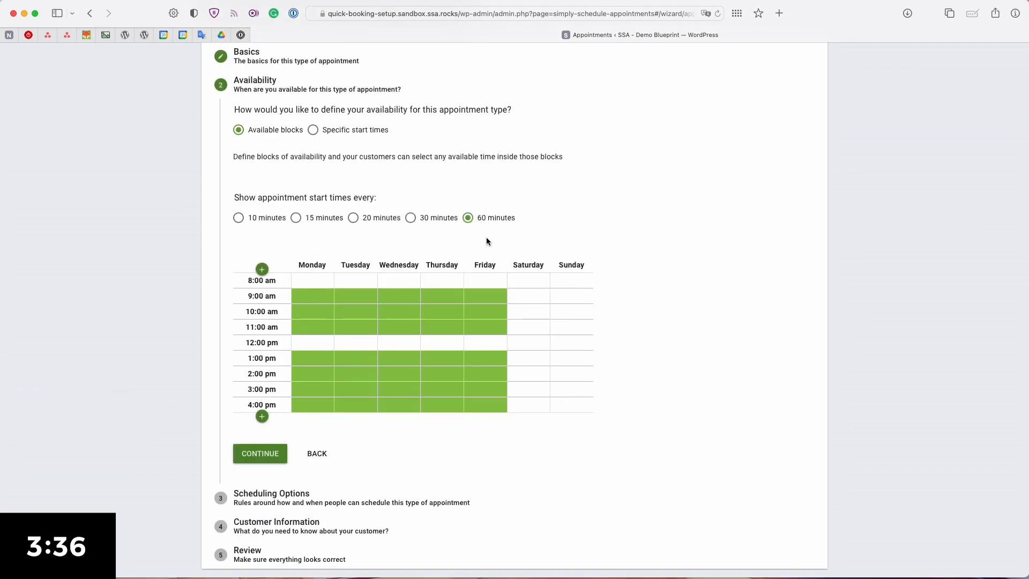
mouse_move(354, 256)
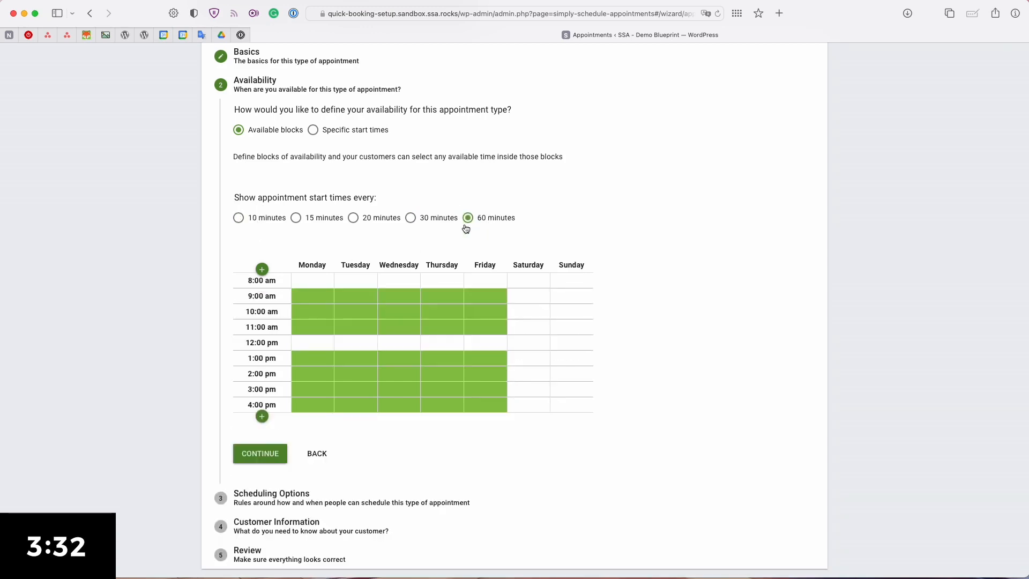
mouse_move(311, 339)
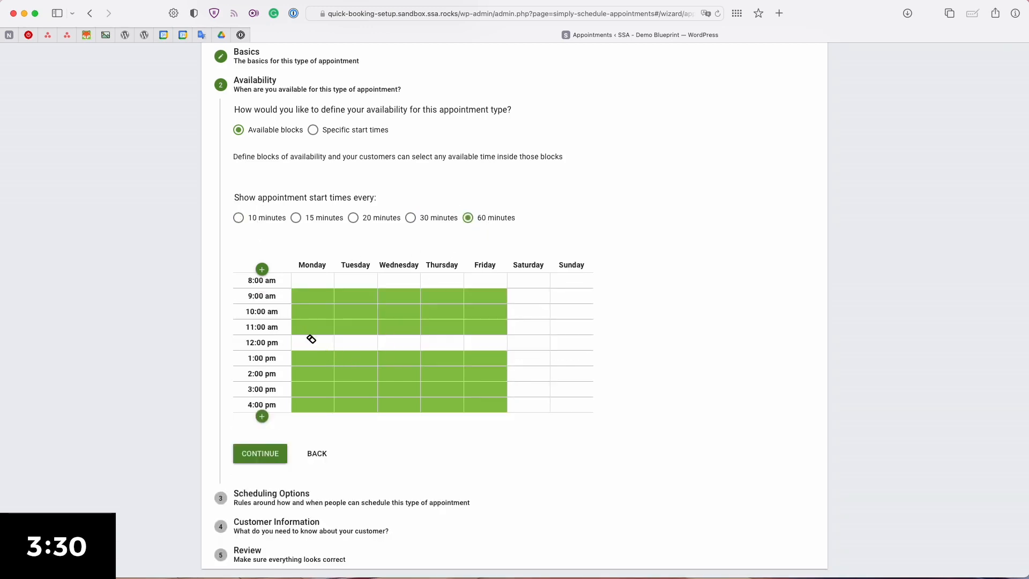
click(312, 342)
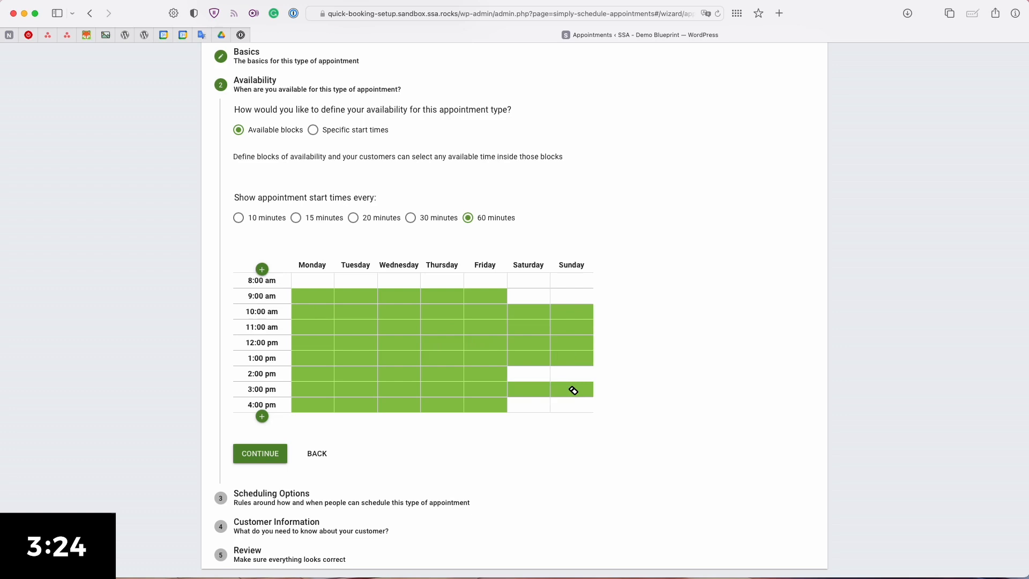
click(570, 389)
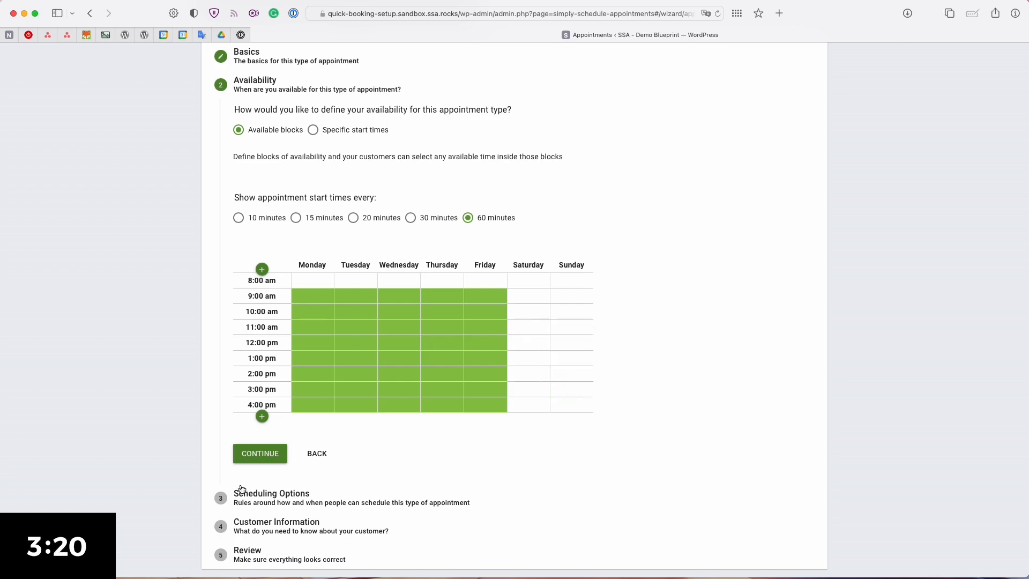
Keep zero buffers and one day's notice, and enable a limit of 3 appointments per day.
click(260, 453)
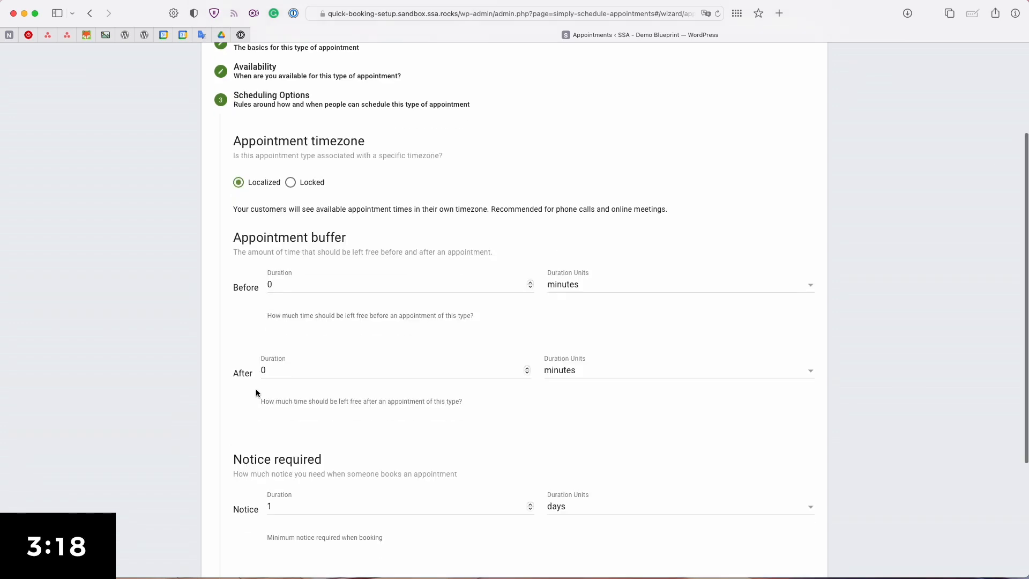
scroll(down, 3)
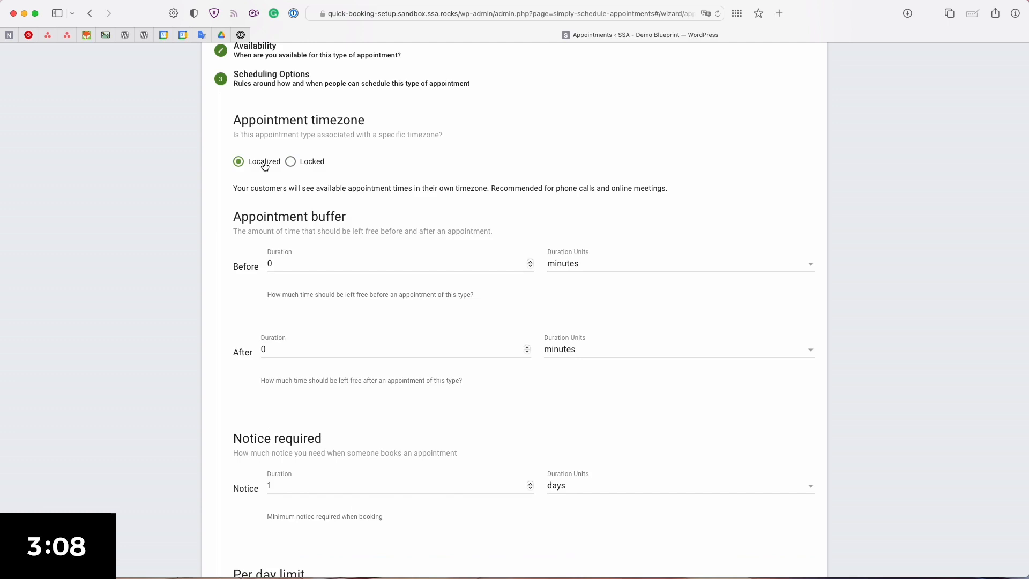
scroll(down, 3)
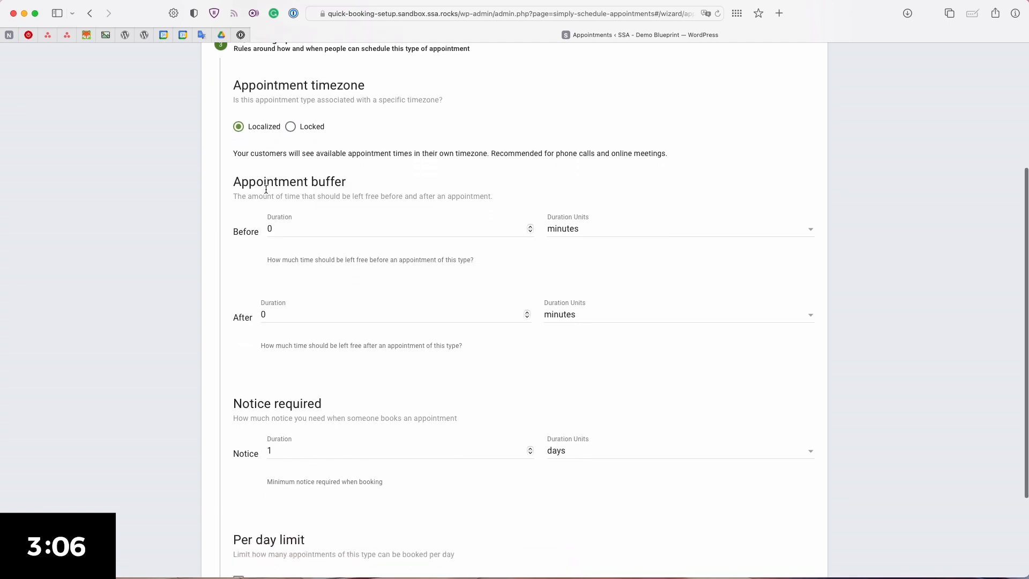
click(393, 228)
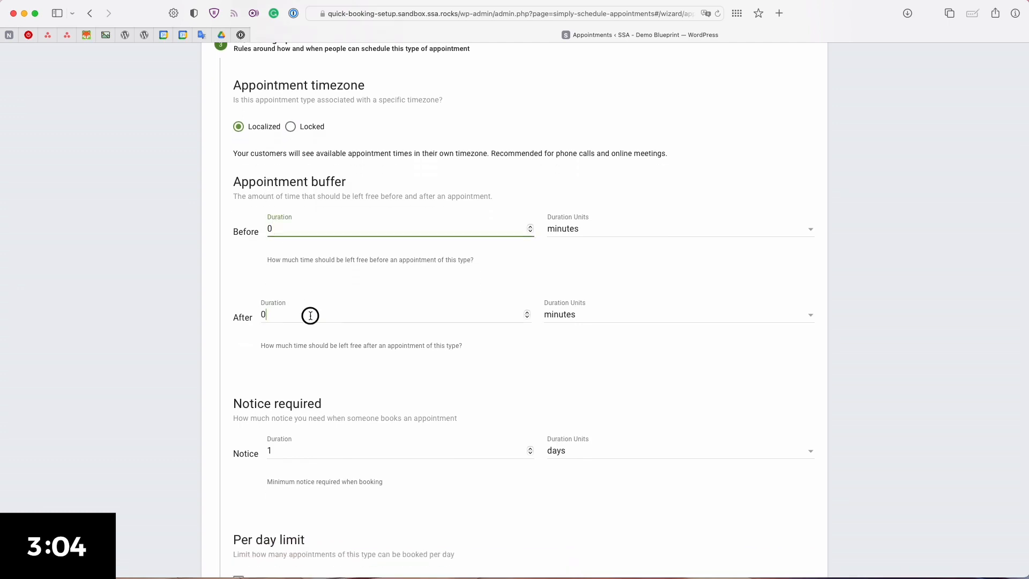
scroll(down, 3)
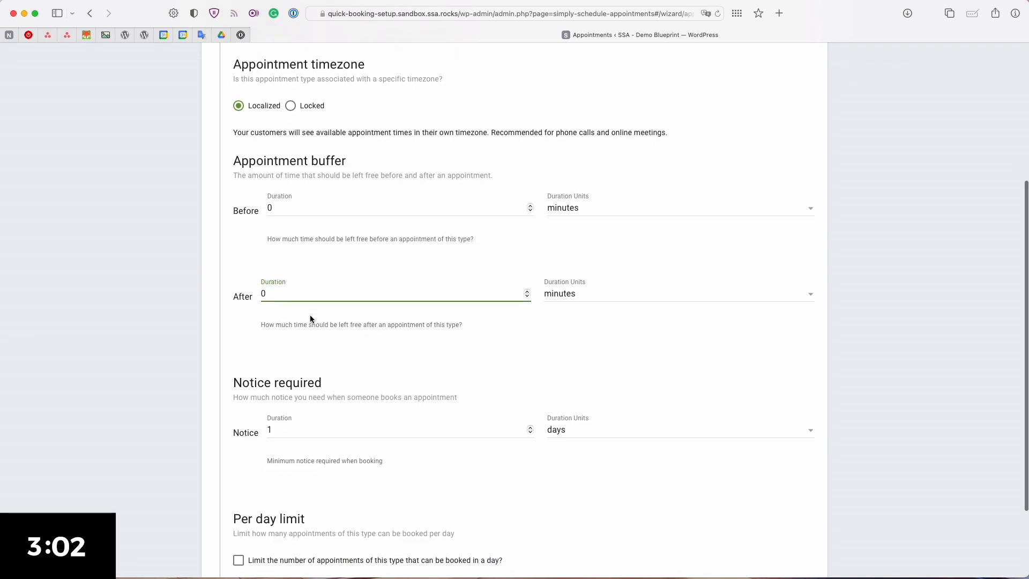
scroll(down, 3)
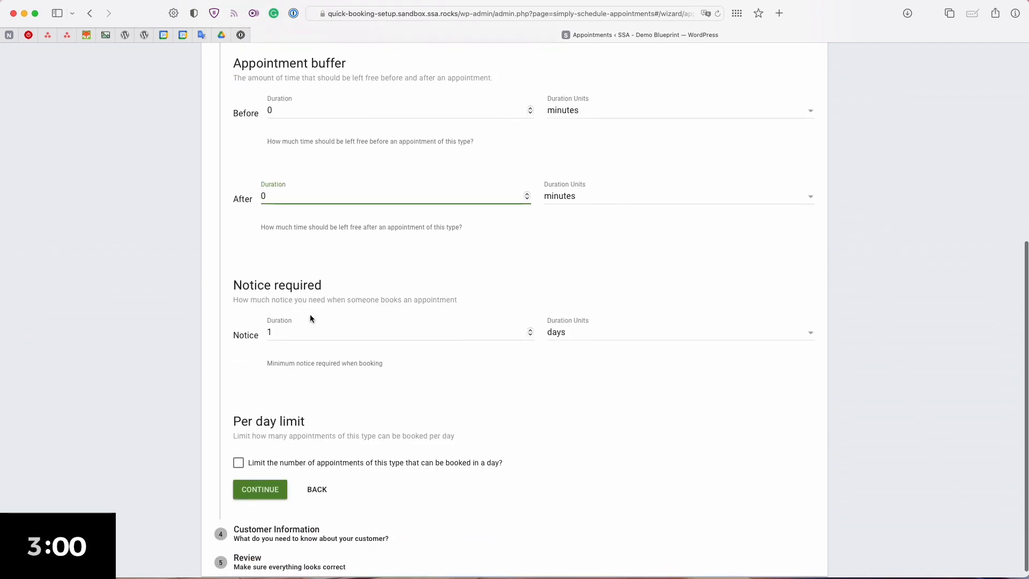
mouse_move(309, 333)
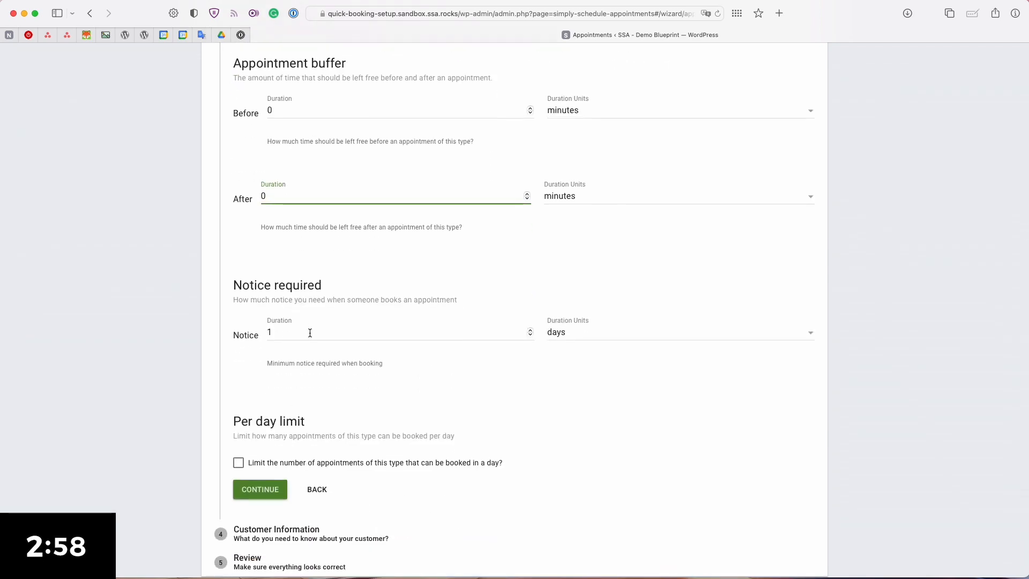
scroll(down, 3)
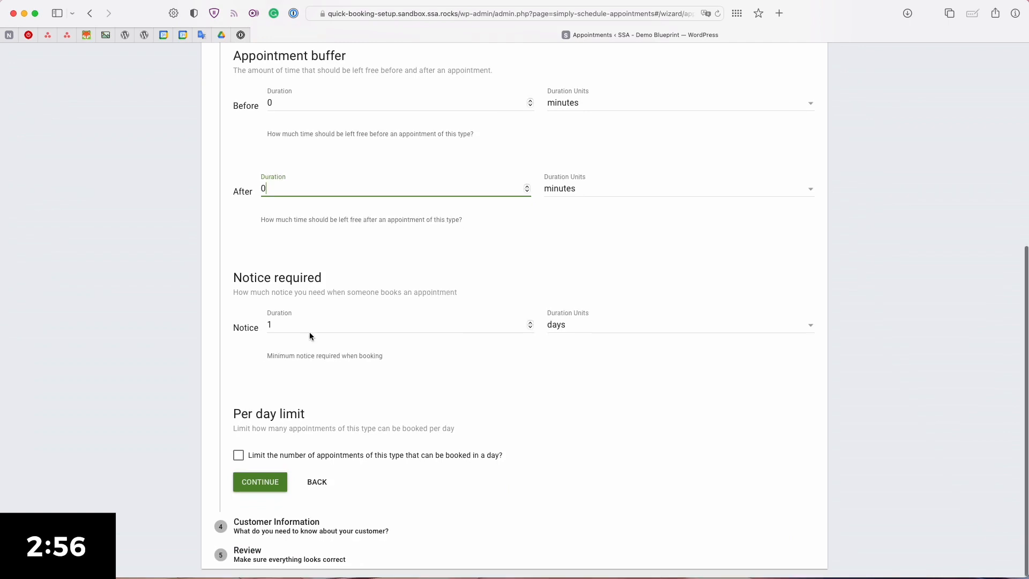
mouse_move(305, 457)
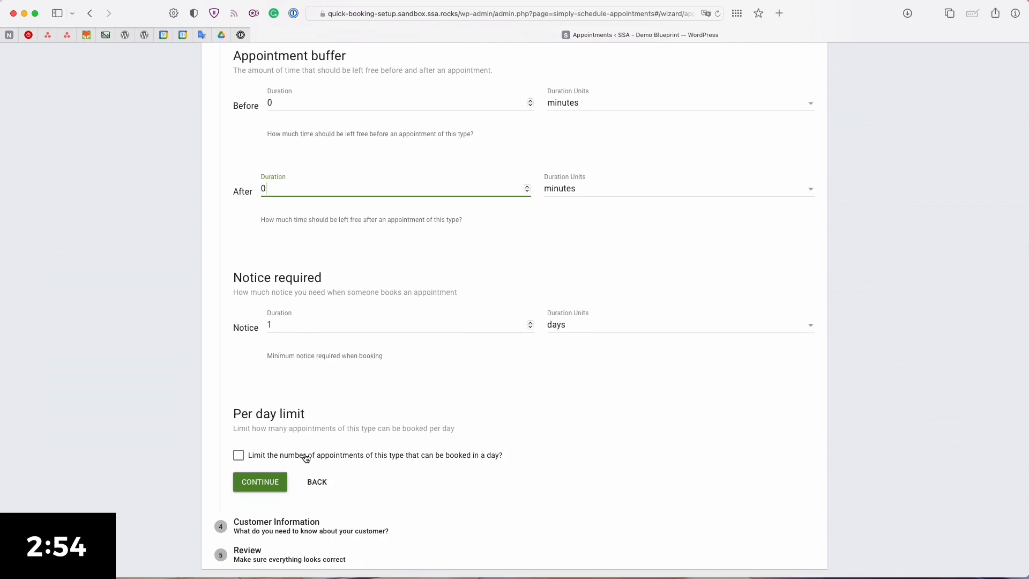
click(238, 455)
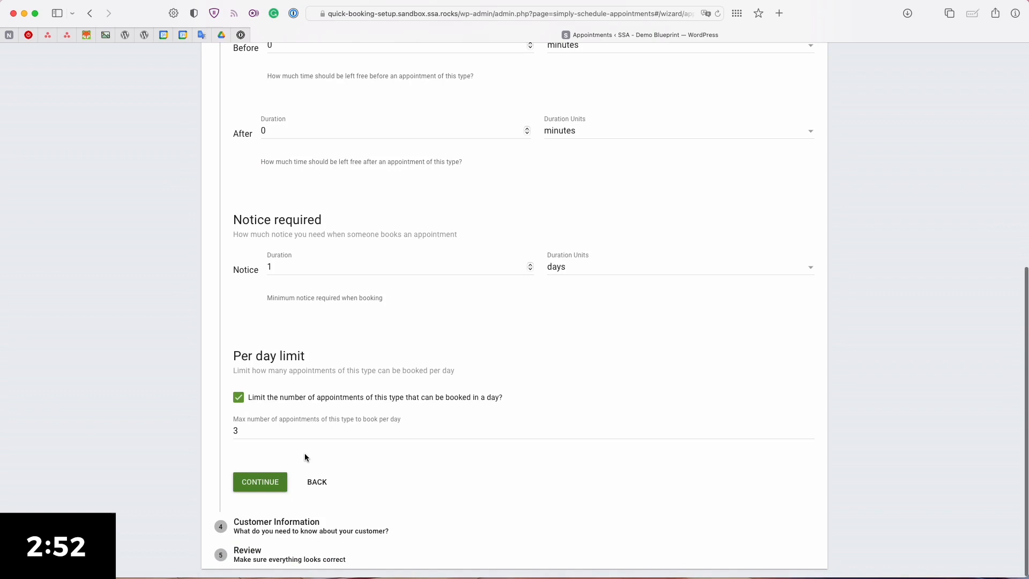
mouse_move(260, 482)
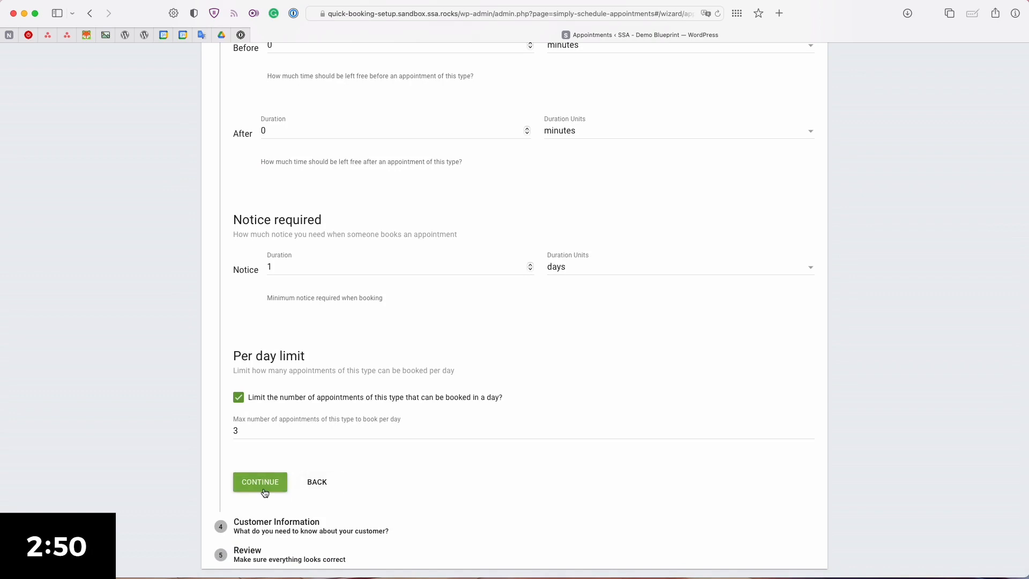
On the customer information step, display and require Phone, and display Notes.
click(259, 482)
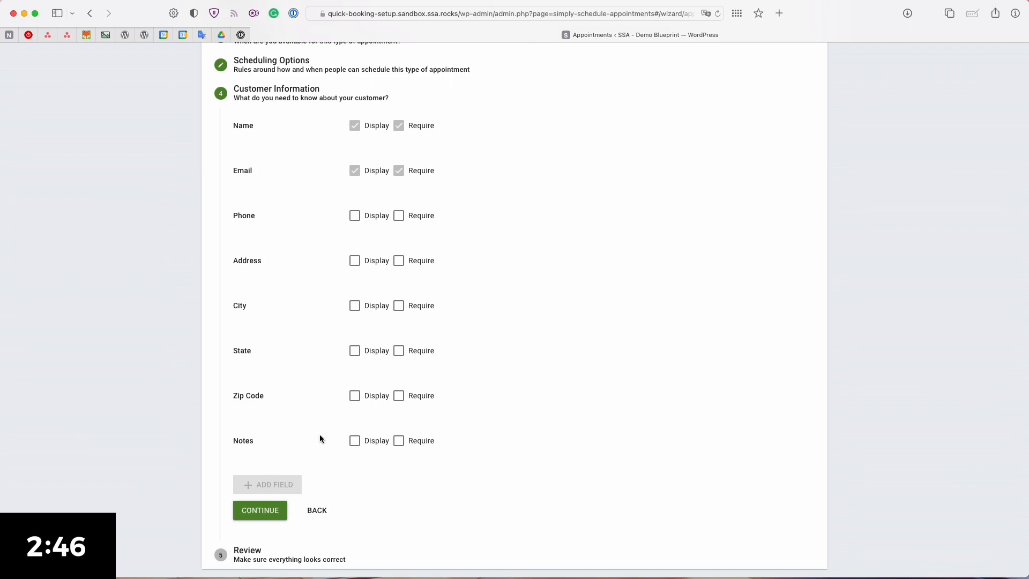
mouse_move(328, 392)
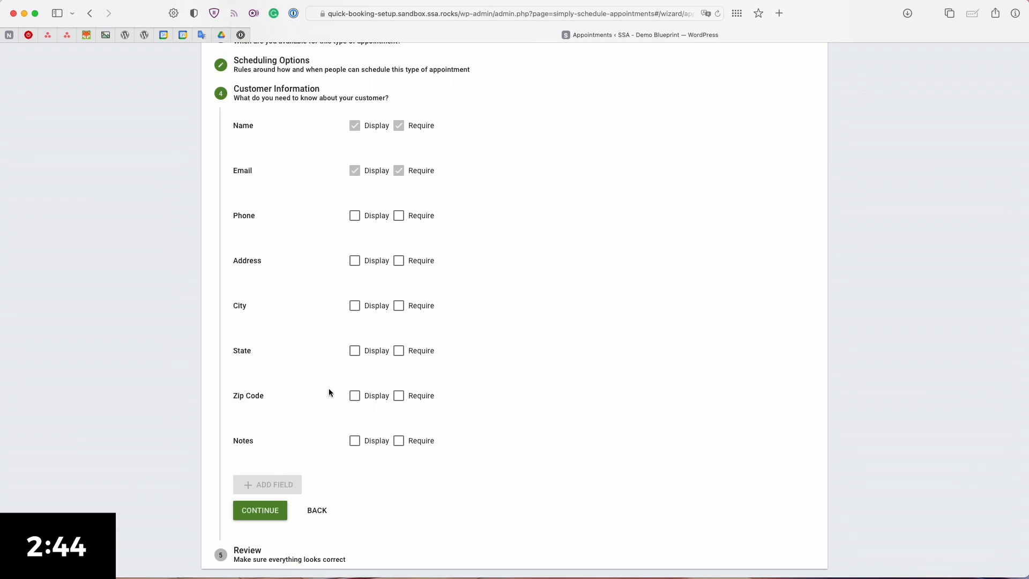
mouse_move(346, 277)
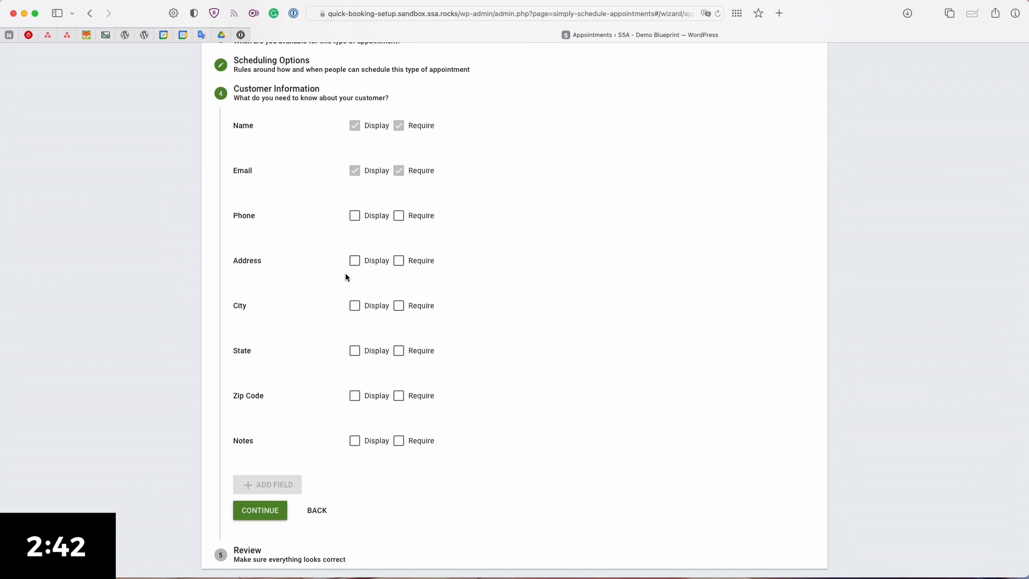
mouse_move(283, 489)
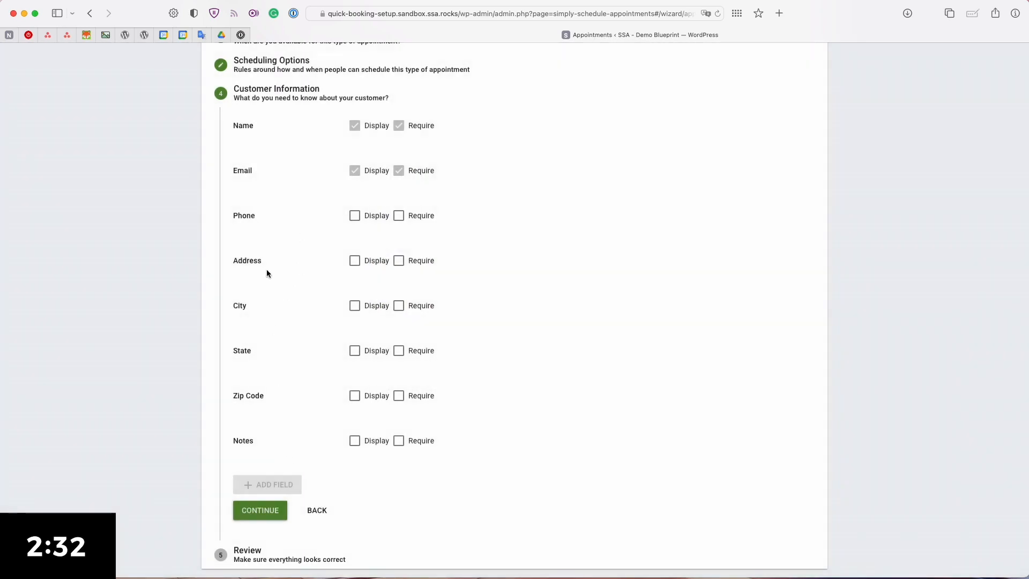
click(354, 215)
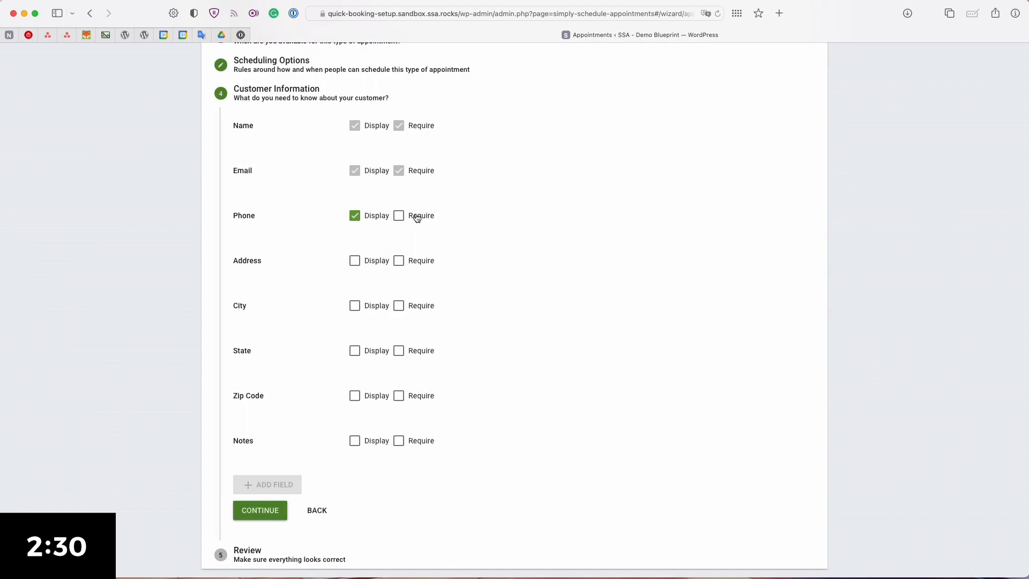
click(398, 216)
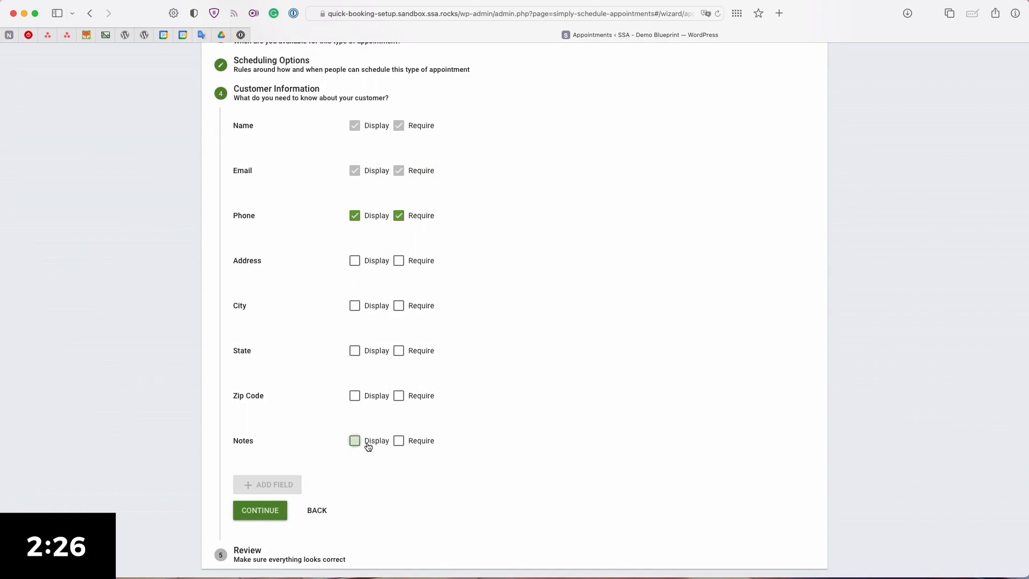
click(354, 440)
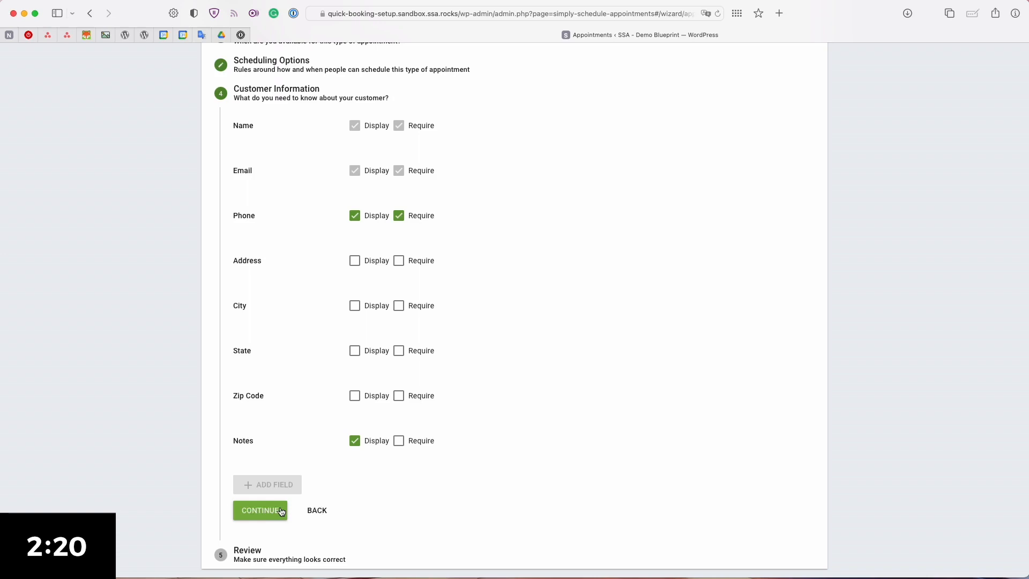
Advance to the Review step summarizing availability, scheduling rules, customer fields and shortcodes.
click(260, 510)
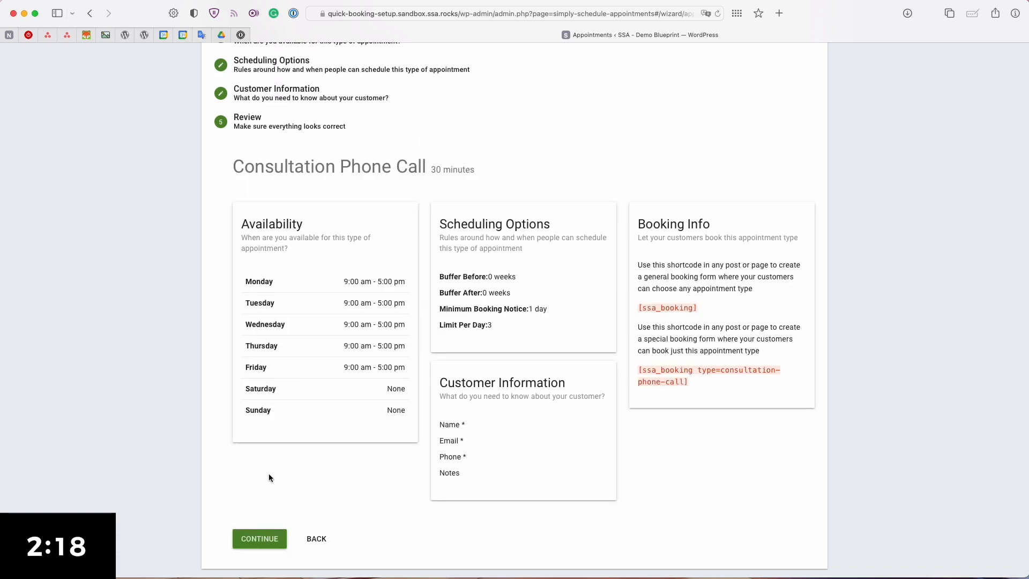
mouse_move(277, 473)
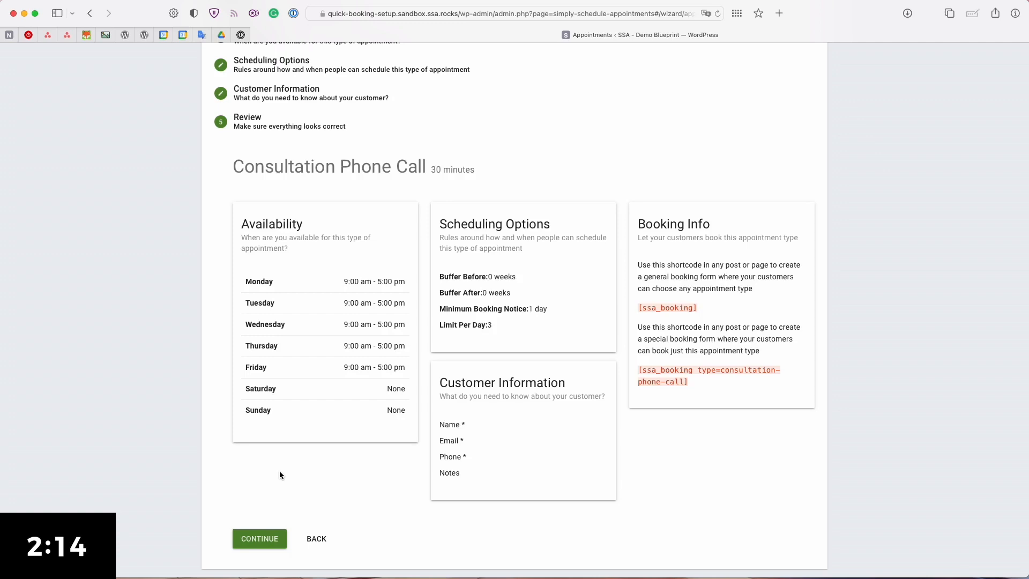
mouse_move(373, 458)
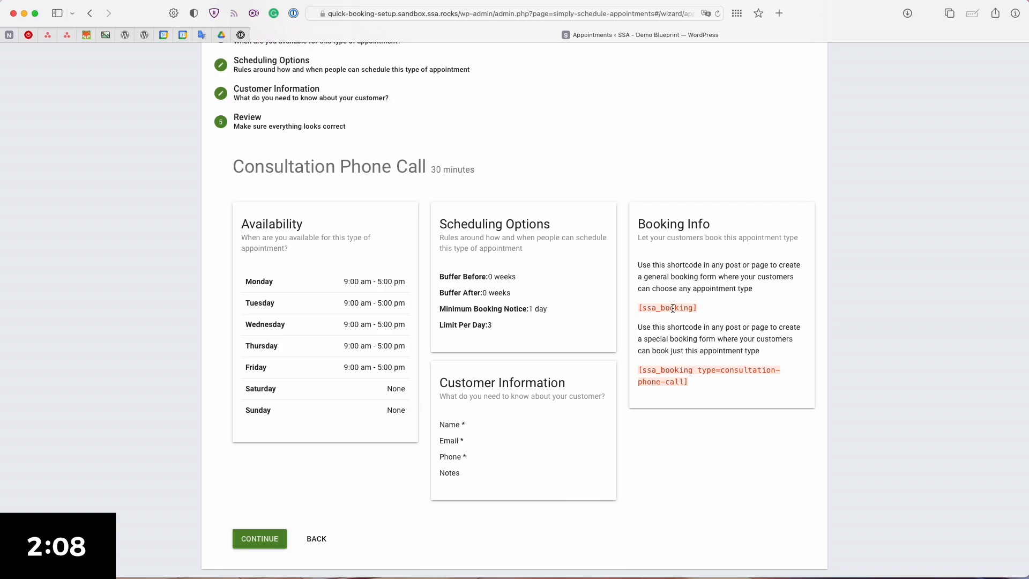
mouse_move(679, 321)
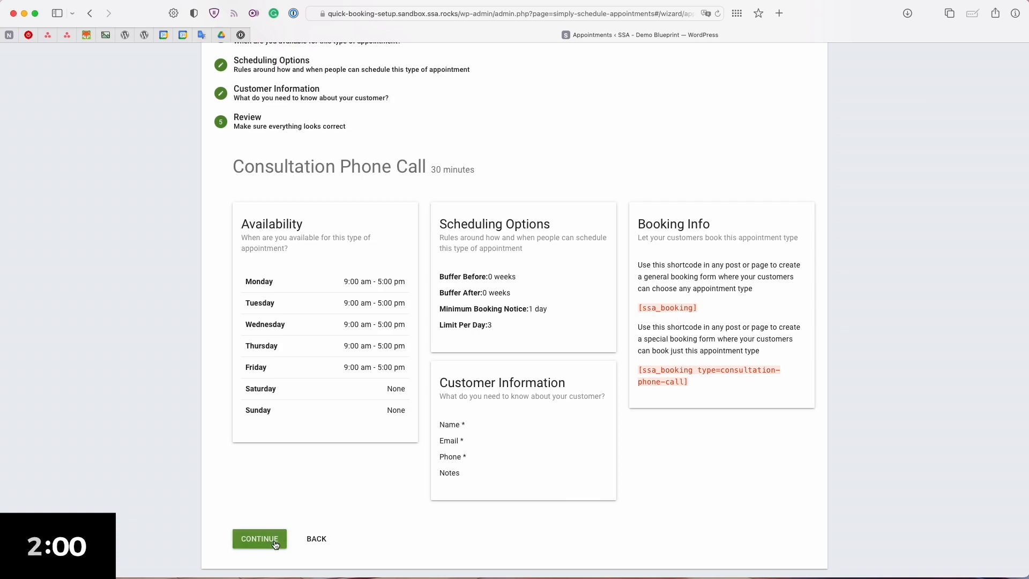
Finish the appointment type setup and go from the Congratulations screen to Settings.
click(258, 538)
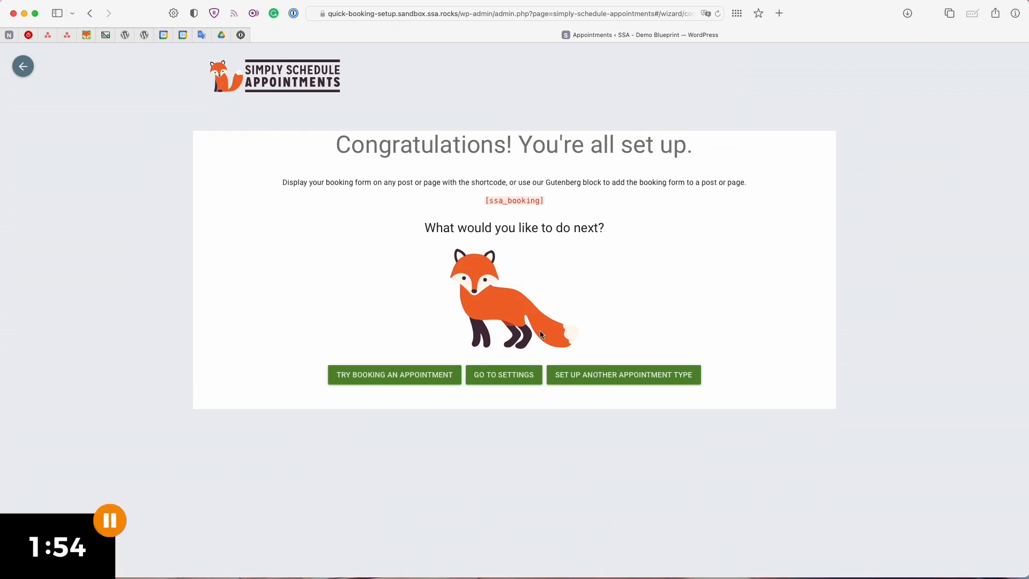
mouse_move(503, 374)
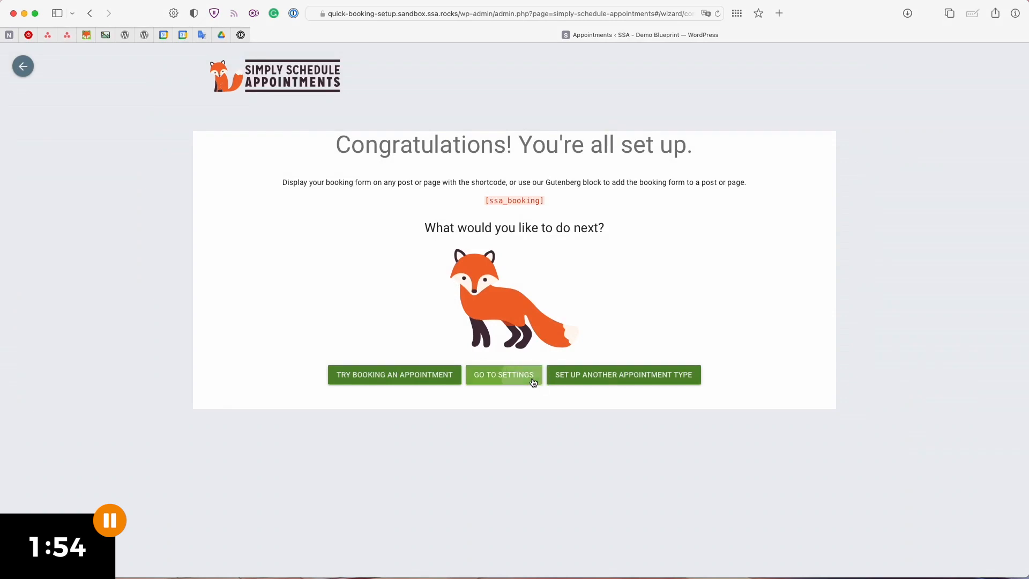
click(503, 375)
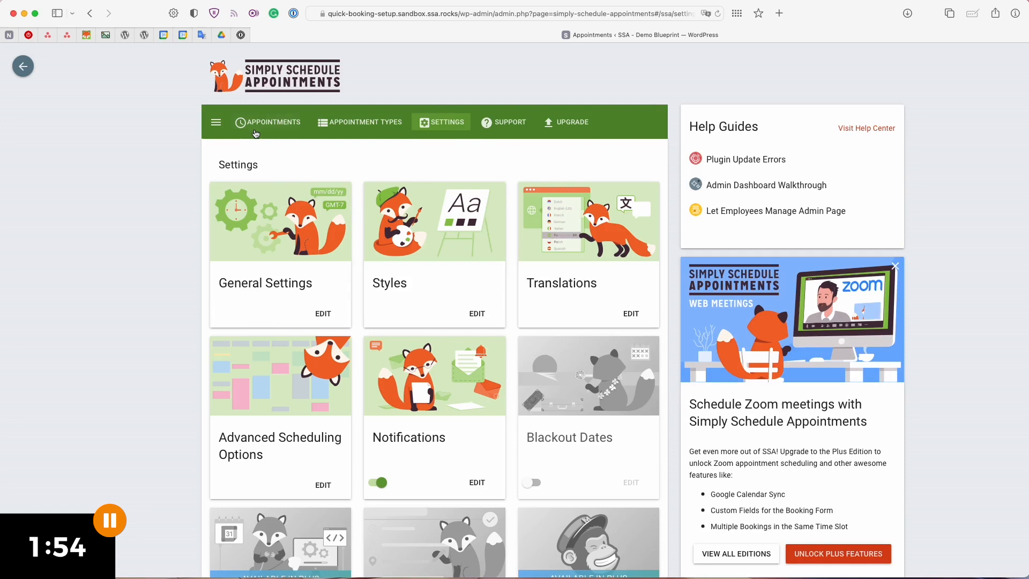
Review the empty upcoming appointments and Appointment Types lists, then scroll the Settings overview cards.
click(273, 121)
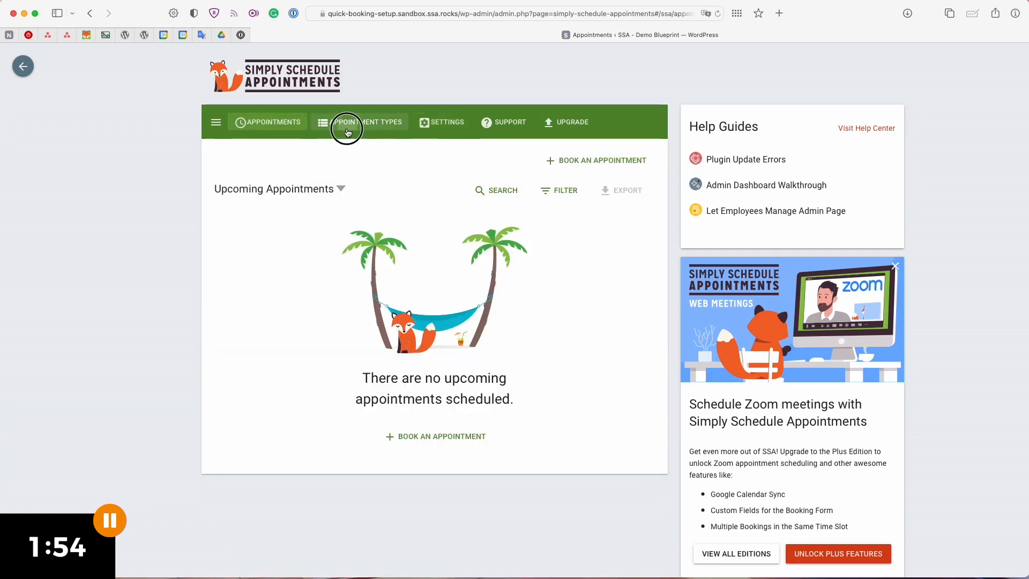
click(359, 122)
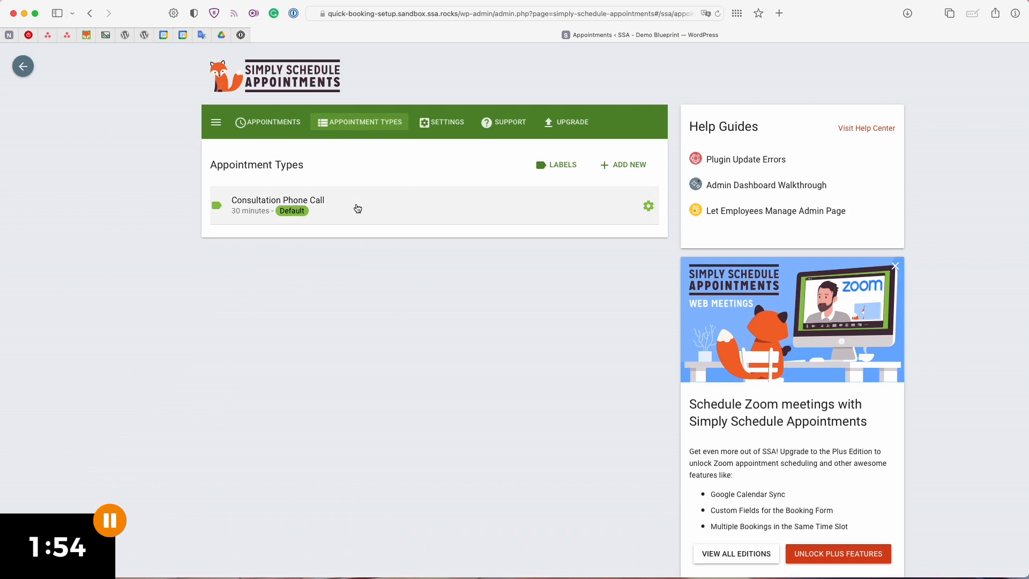
mouse_move(394, 188)
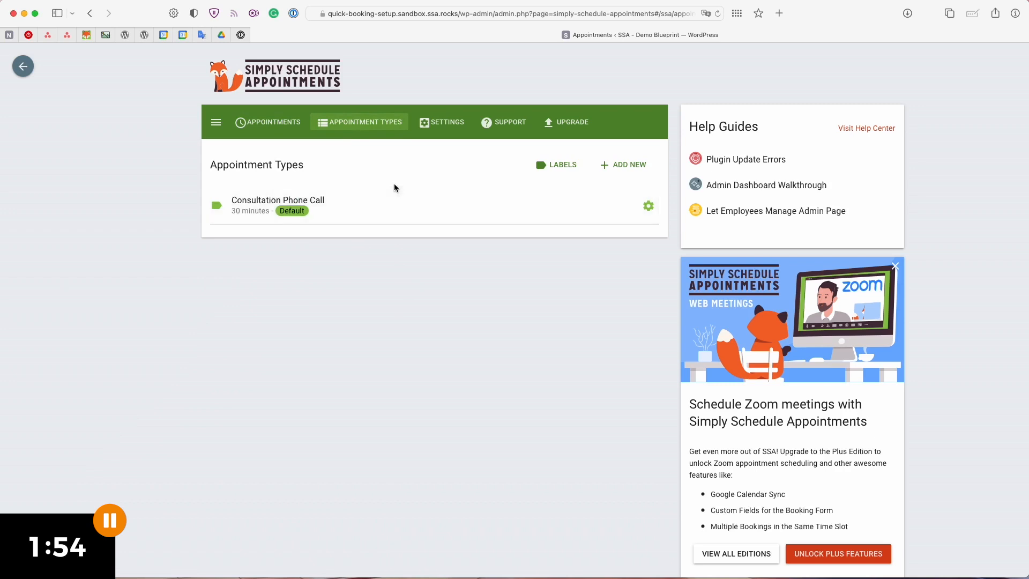
click(446, 122)
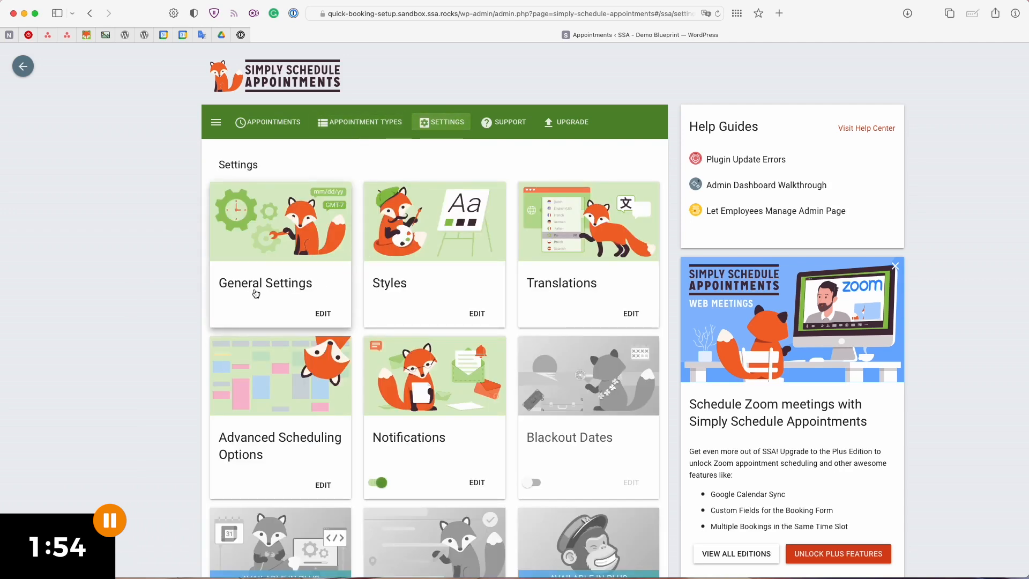
scroll(down, 3)
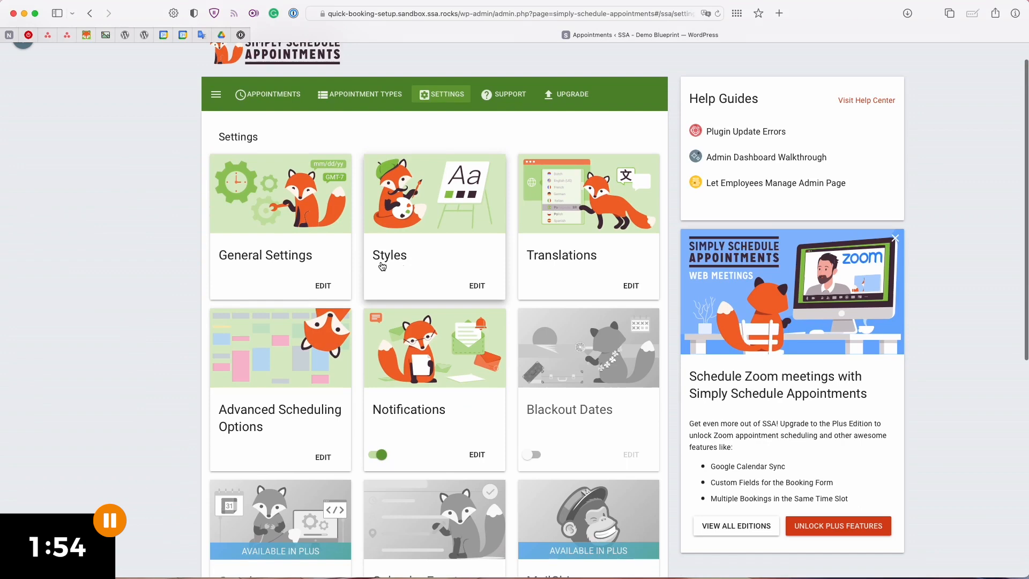
mouse_move(445, 327)
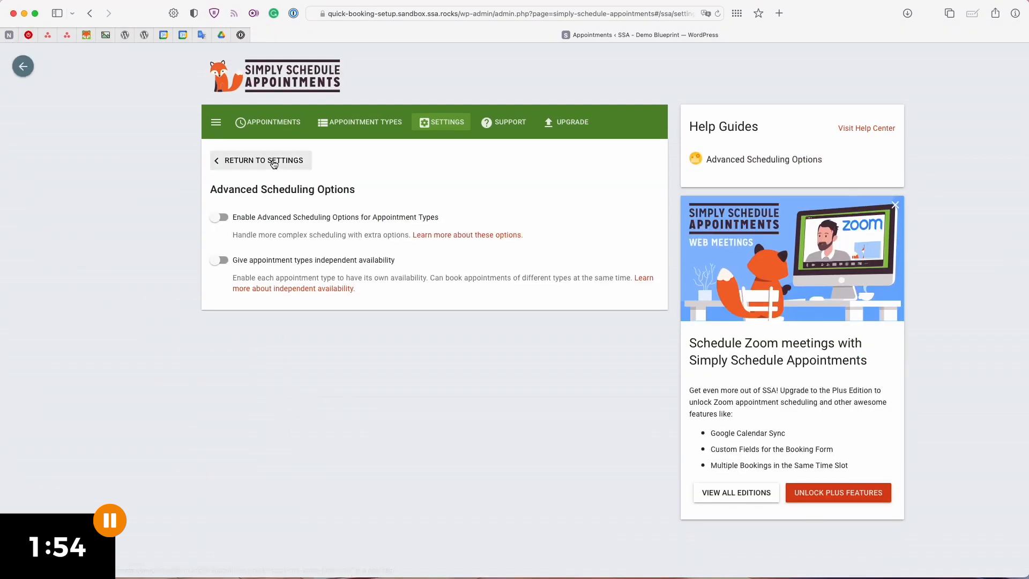
Switch on Blackout Dates and review its calendar, which has no dates set.
click(264, 160)
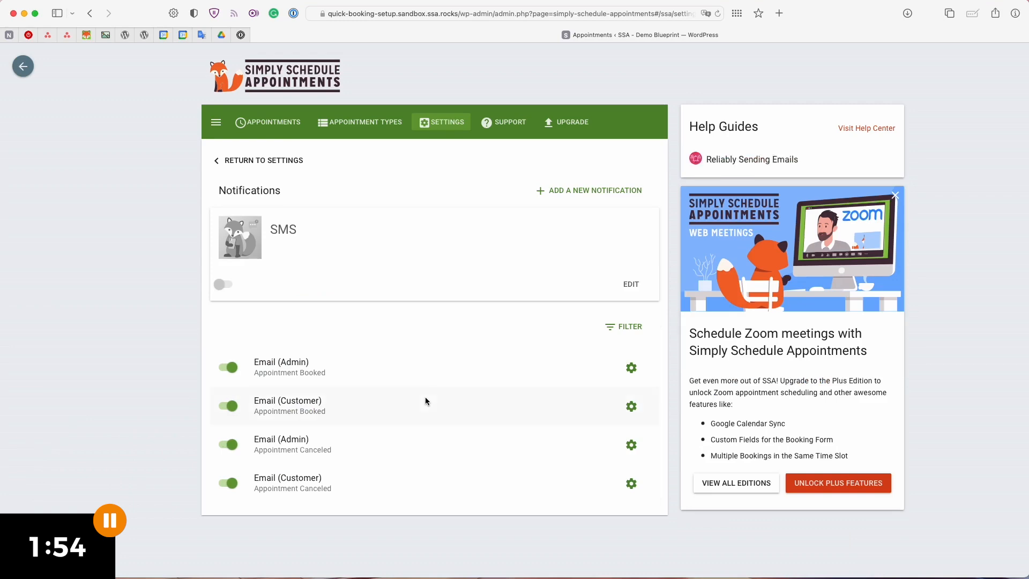
mouse_move(152, 354)
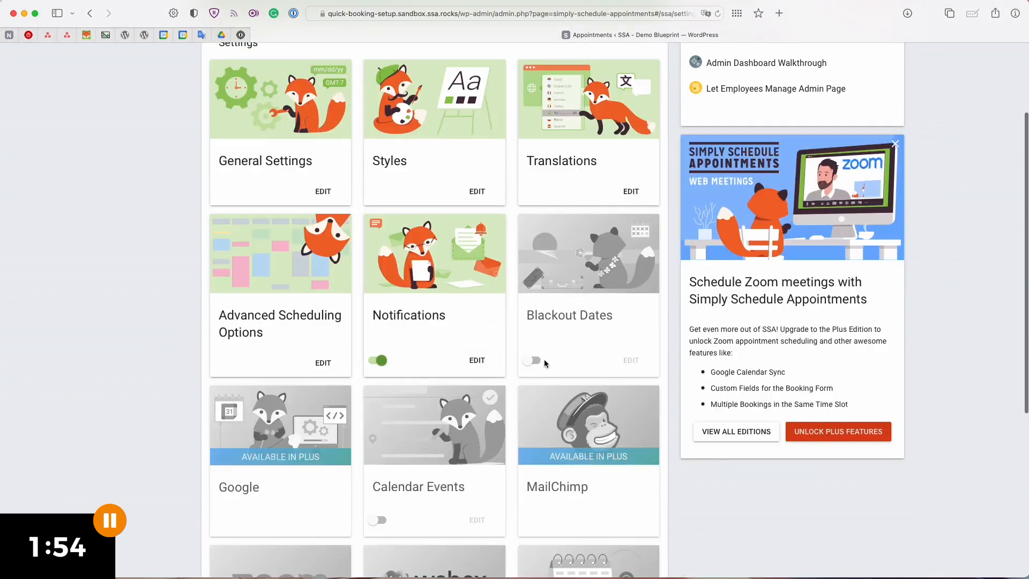
click(530, 360)
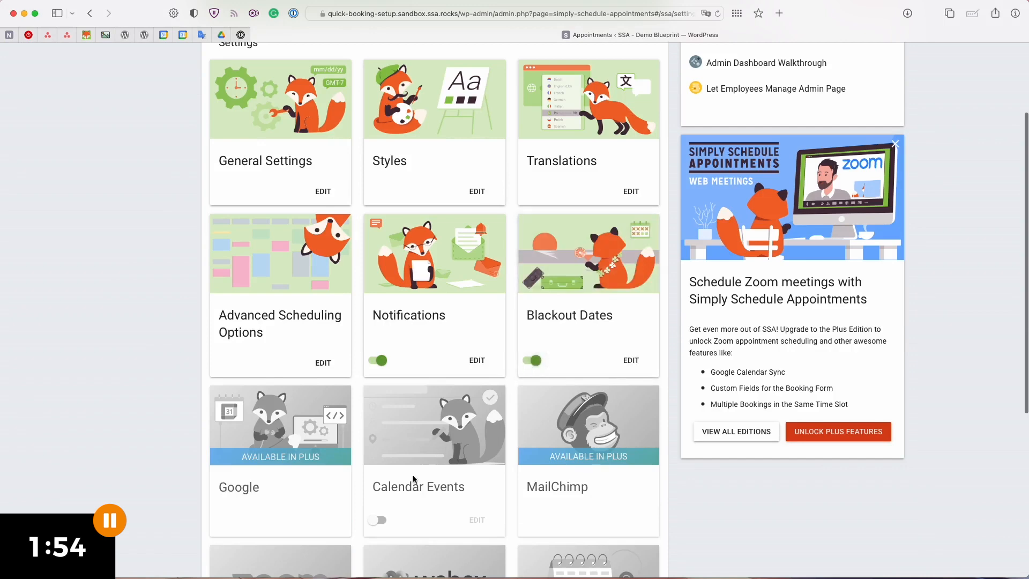
scroll(down, 3)
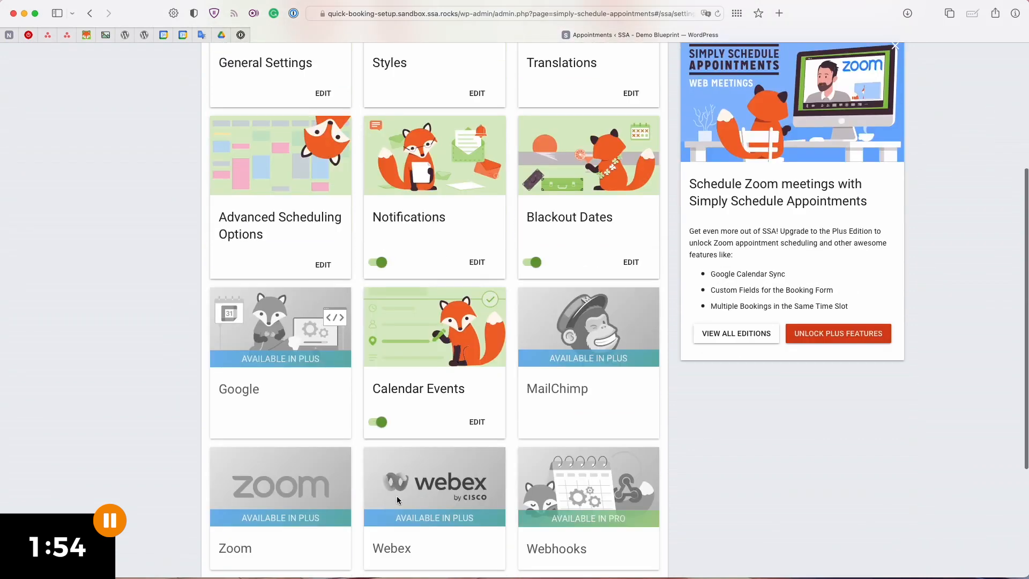
click(629, 262)
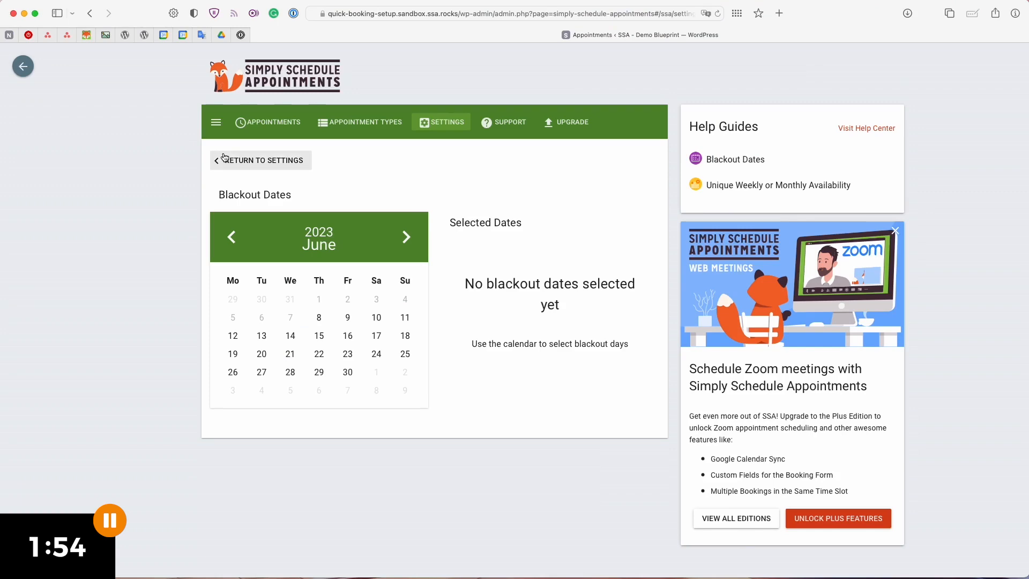
Back on the Settings overview, review the Calendar Events templates.
click(260, 160)
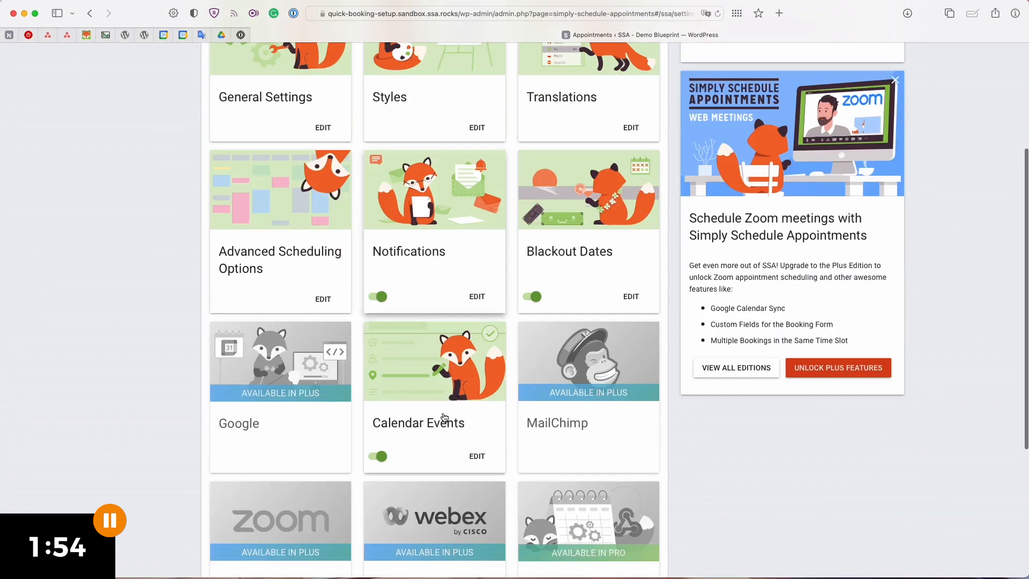
click(476, 456)
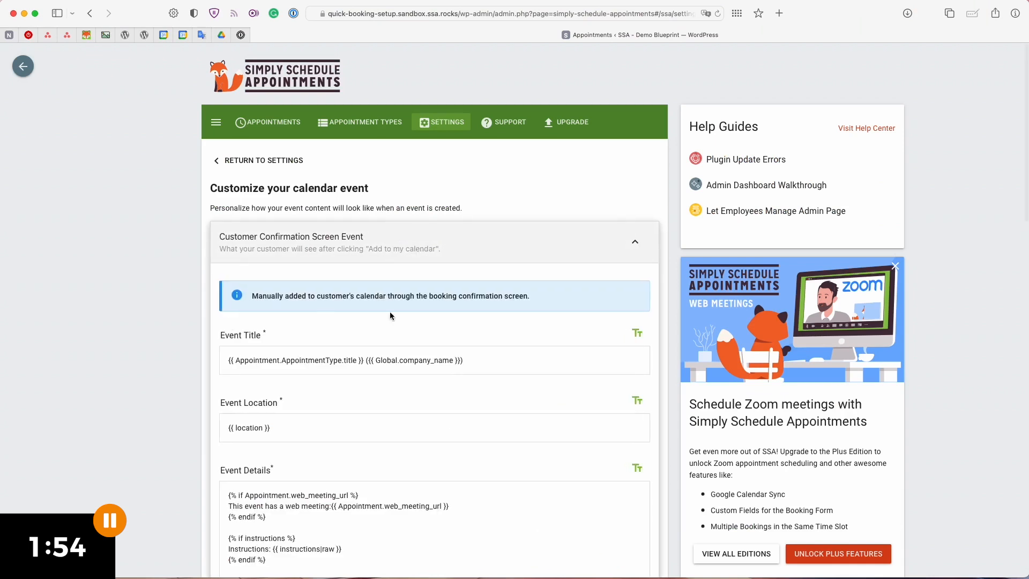
scroll(down, 3)
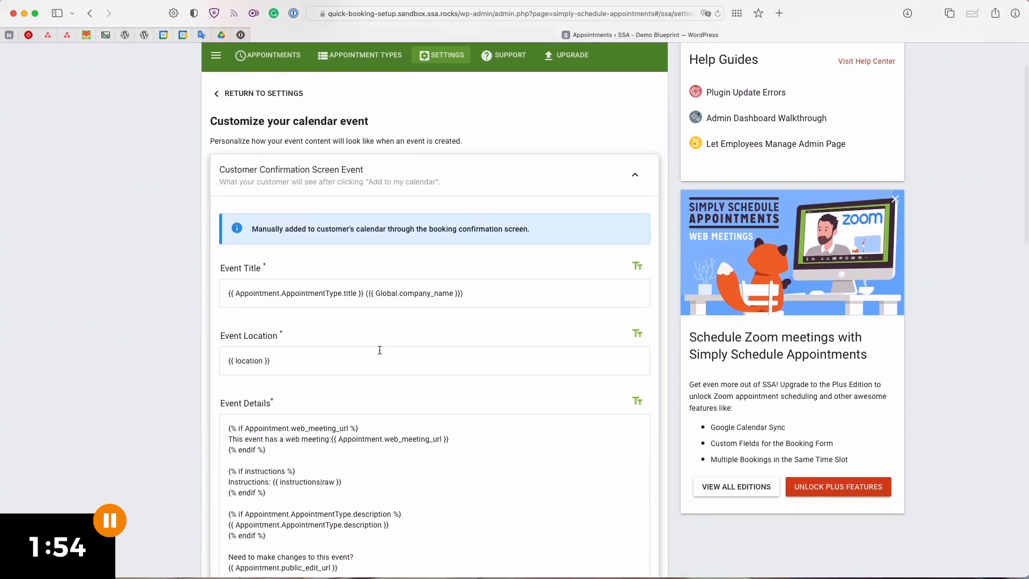
scroll(down, 3)
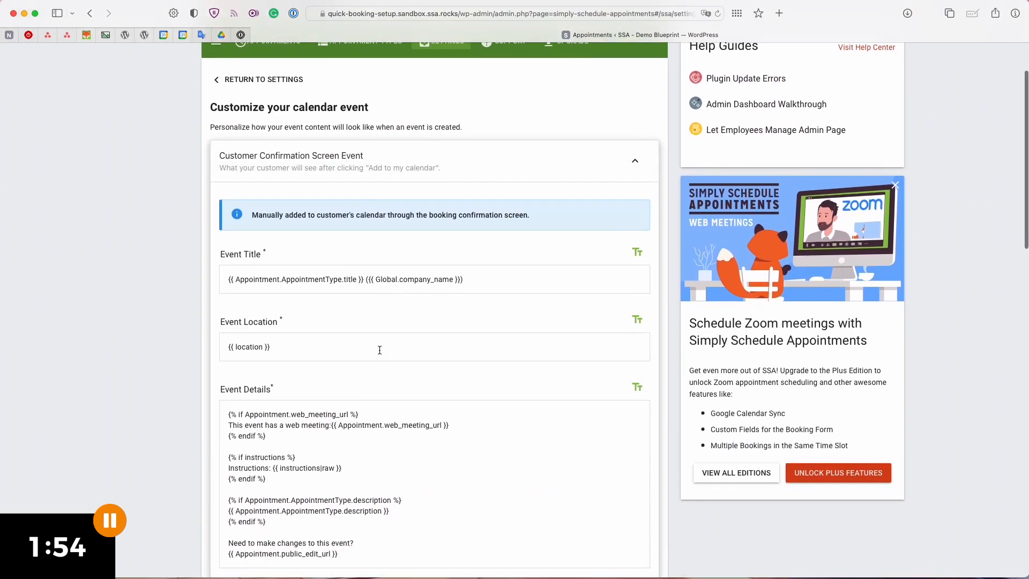
scroll(down, 3)
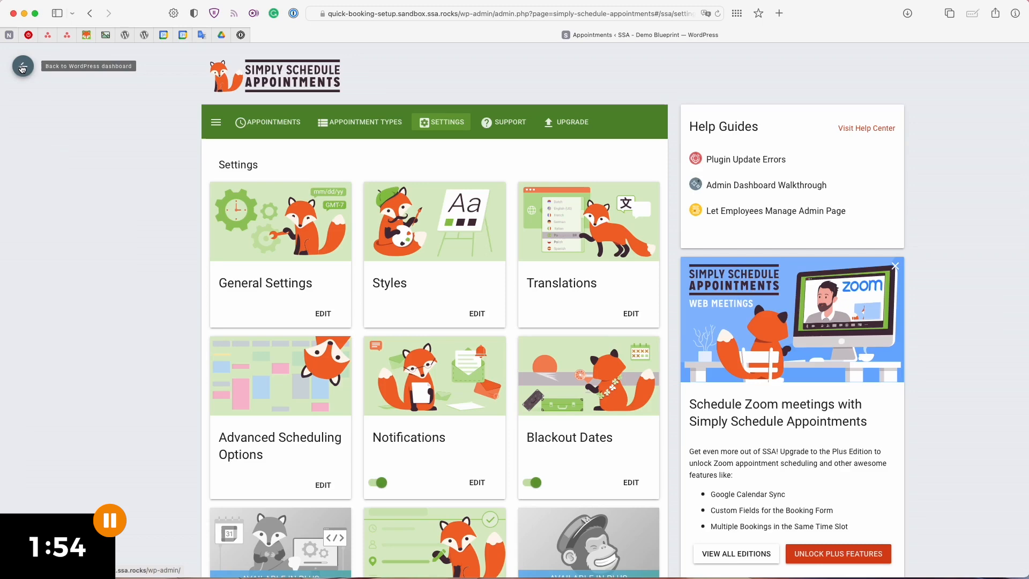
Edit the Contact page, show List View, and select the Book a Consultation heading.
click(23, 68)
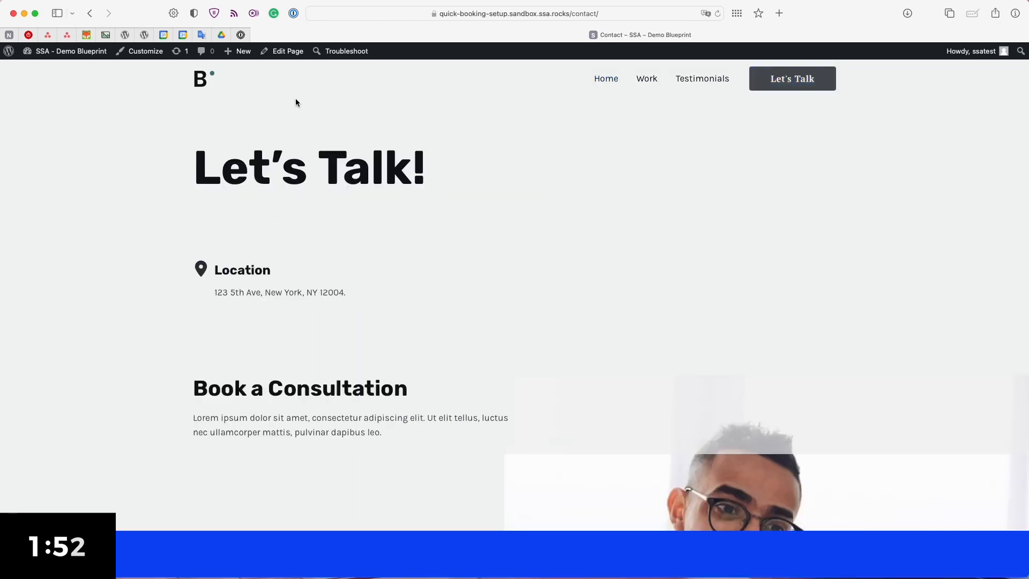
click(287, 51)
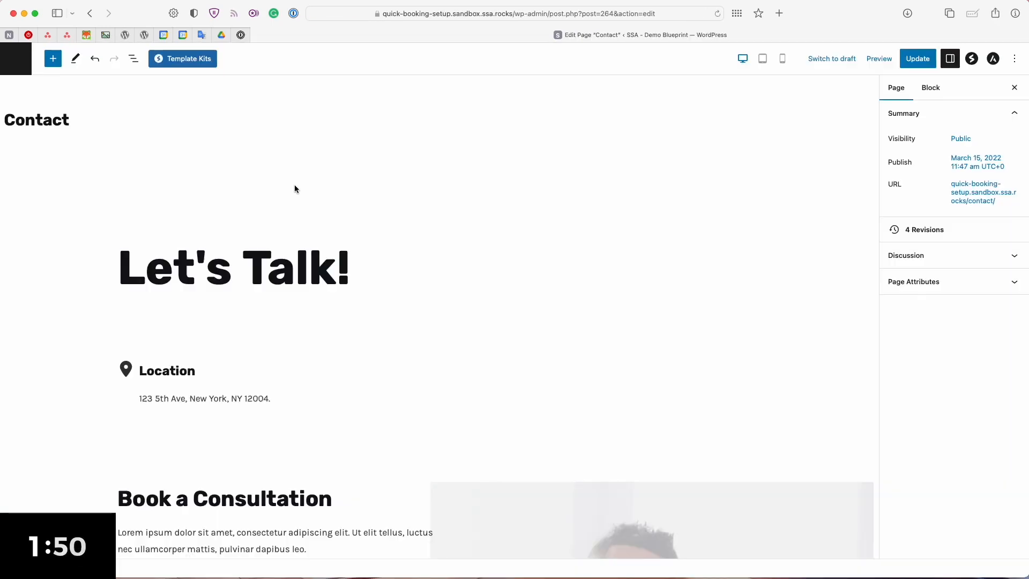
scroll(down, 3)
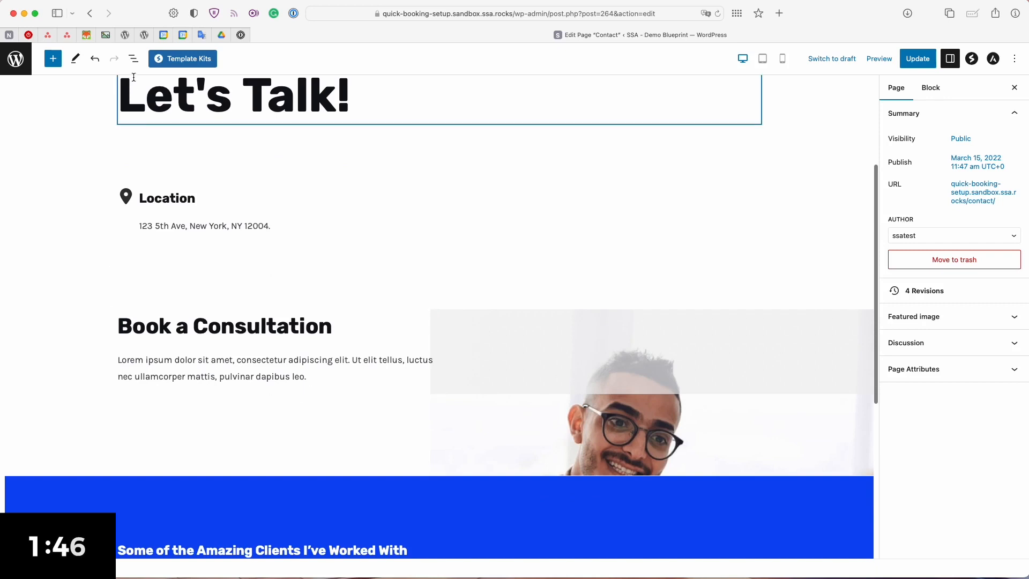
click(132, 58)
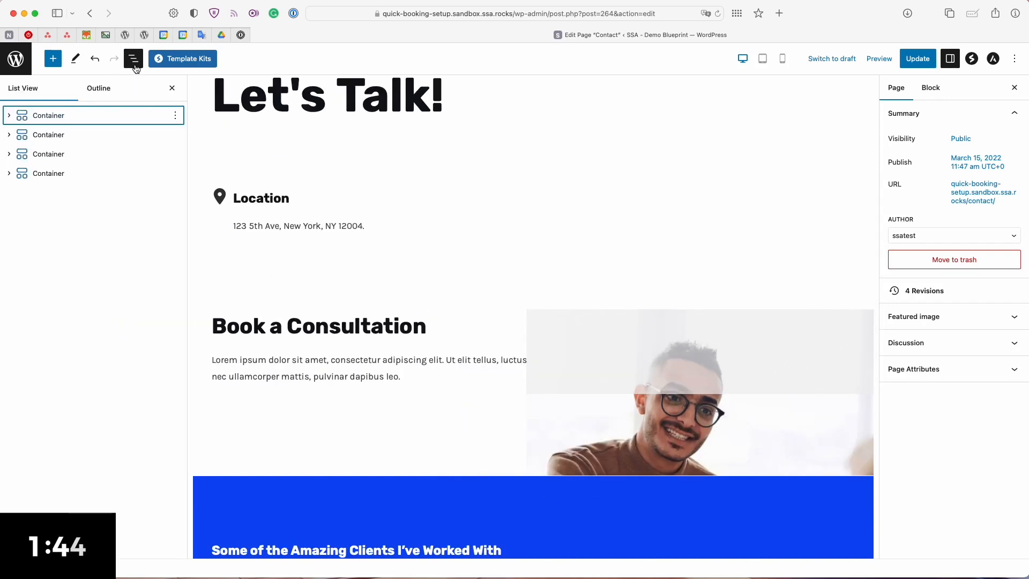
click(318, 327)
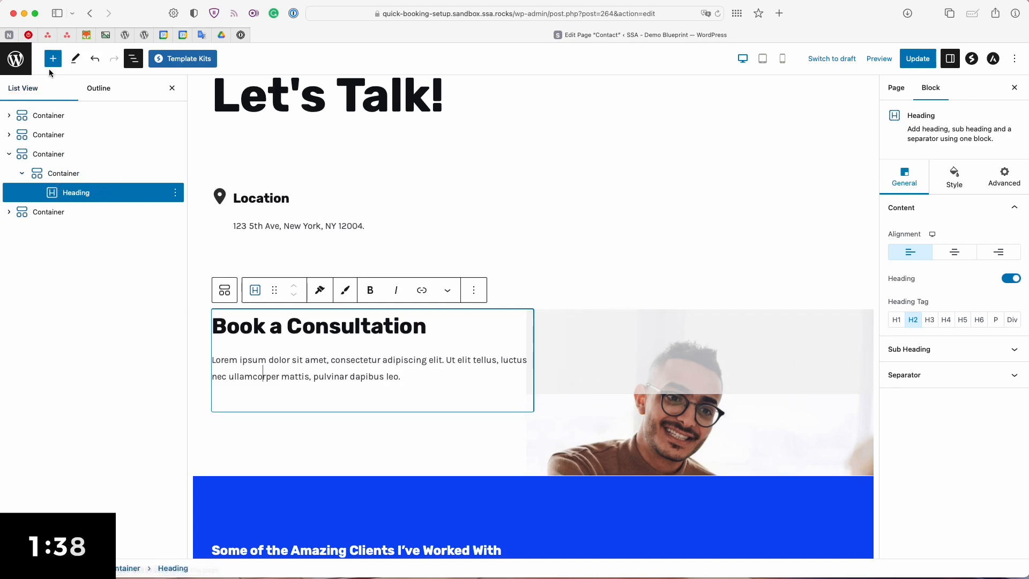
Search the block library for 'app' to find the Appointment Booking Form block.
click(53, 58)
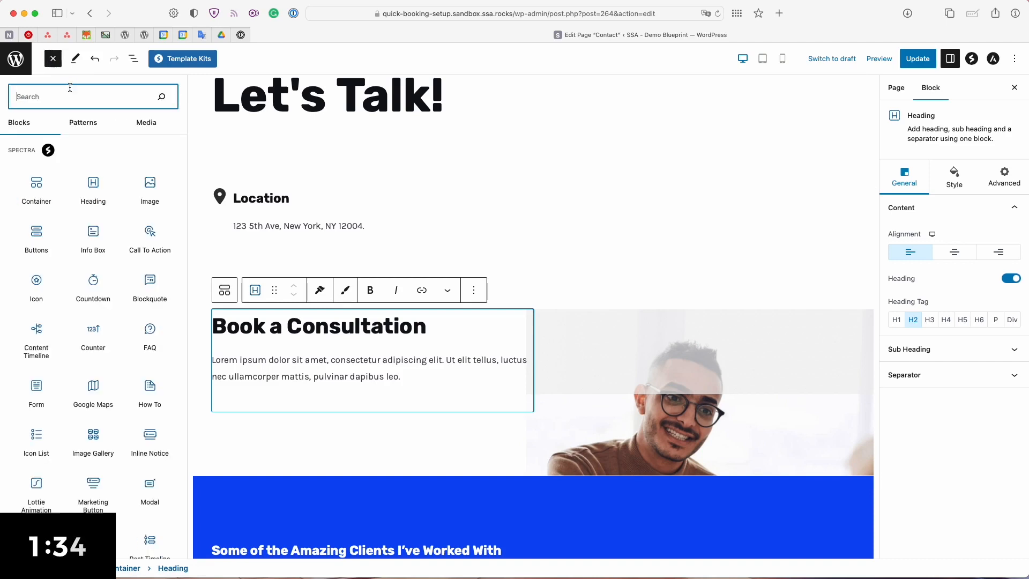
text(app)
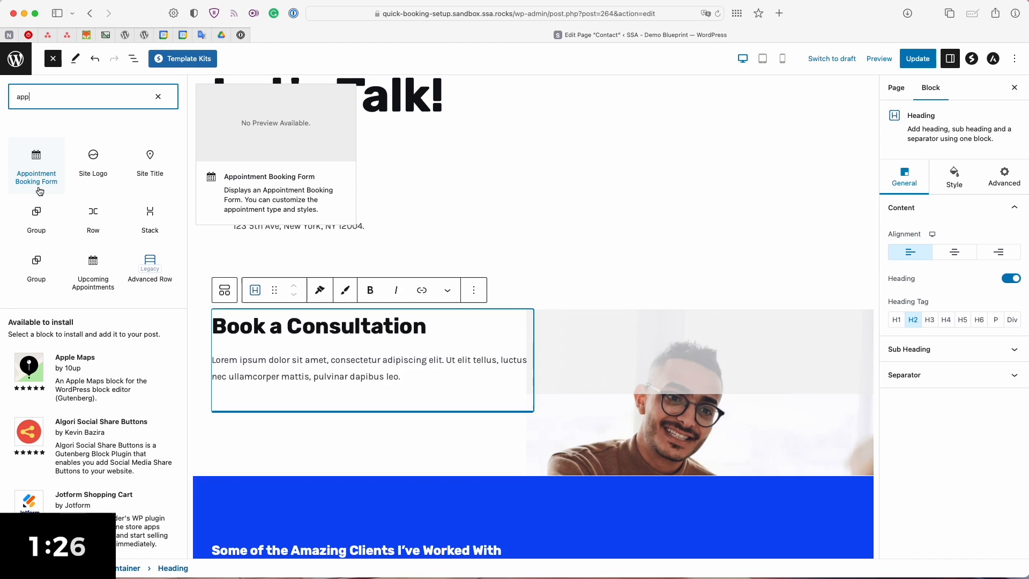
mouse_move(92, 271)
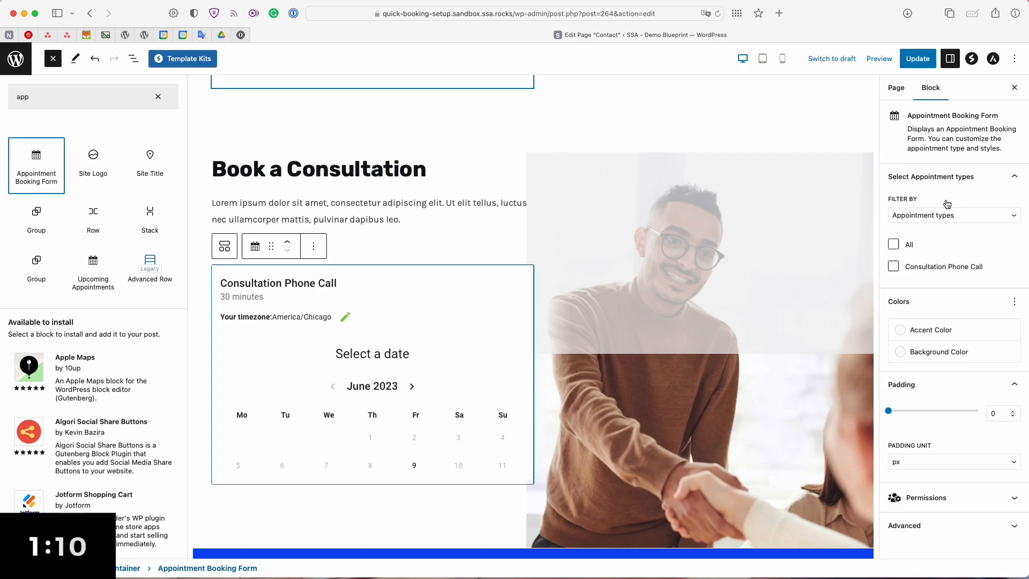
Filter the booking form by Appointment types with All checked, and choose a blue accent colour.
click(951, 214)
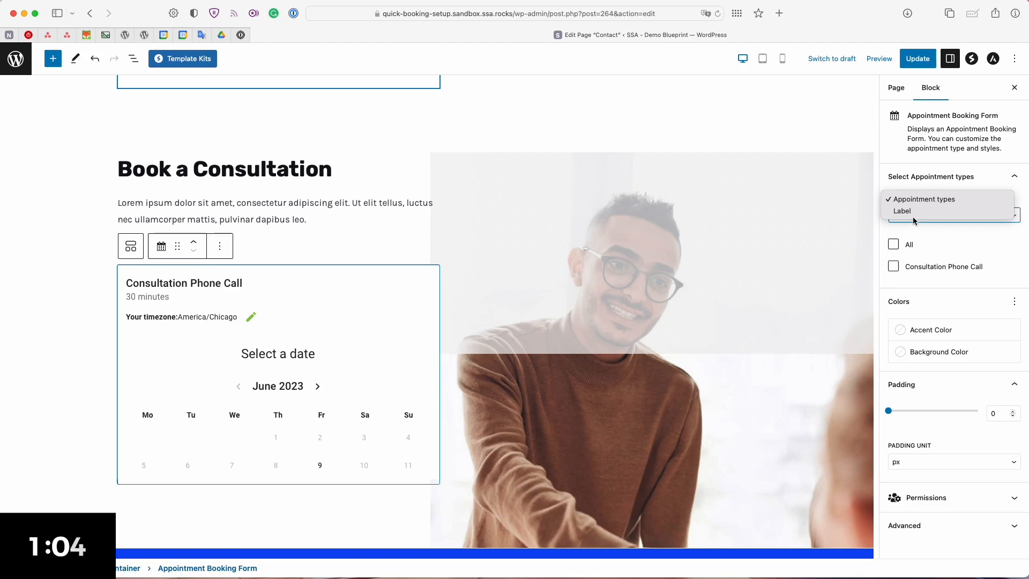
click(952, 199)
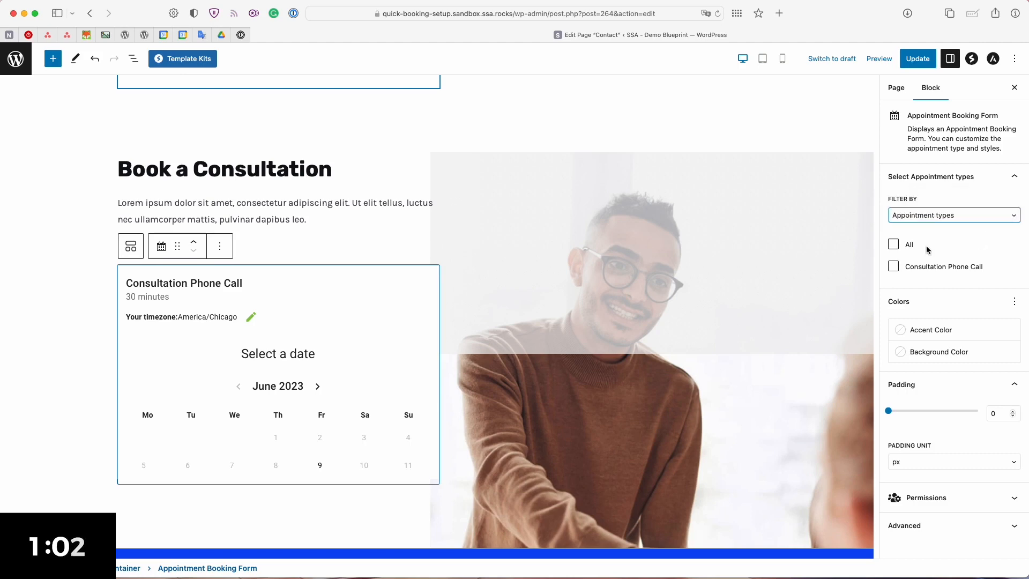
mouse_move(904, 256)
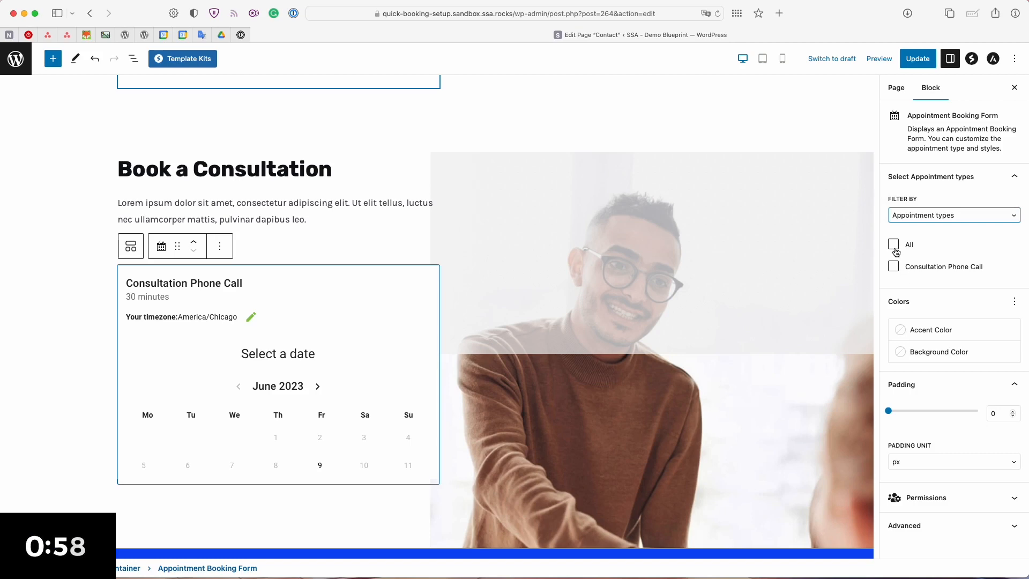
click(892, 266)
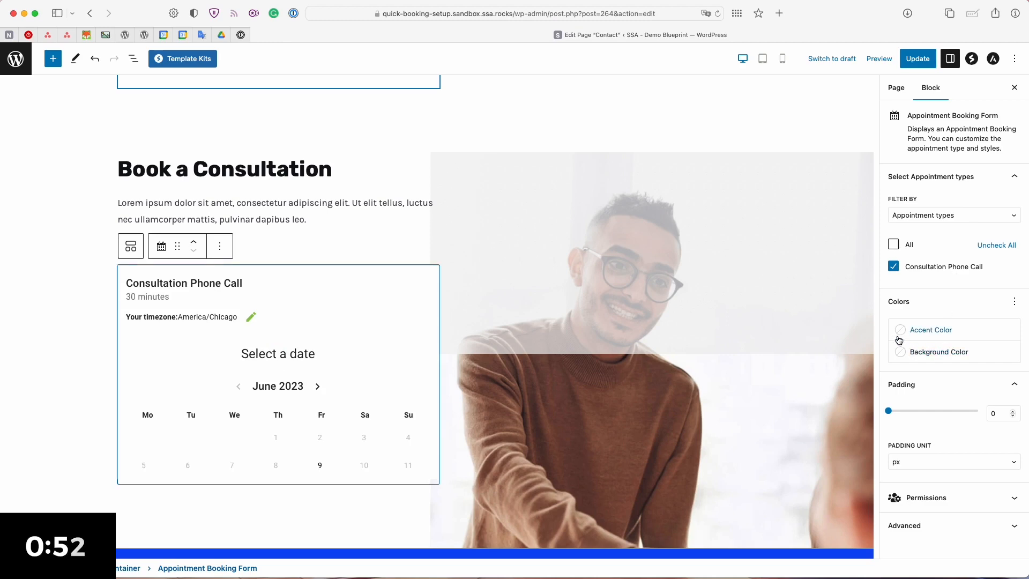
click(930, 329)
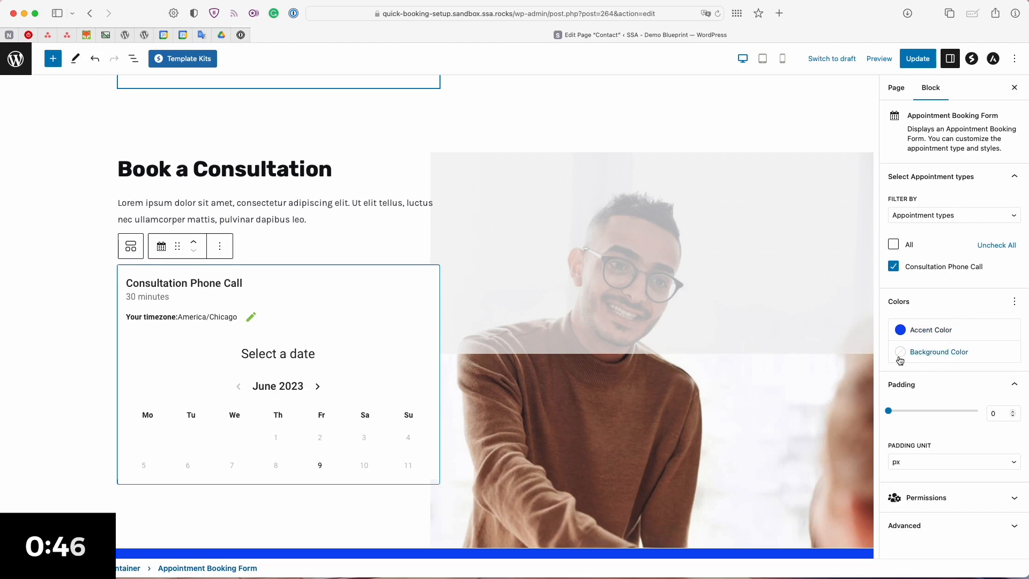
mouse_move(903, 361)
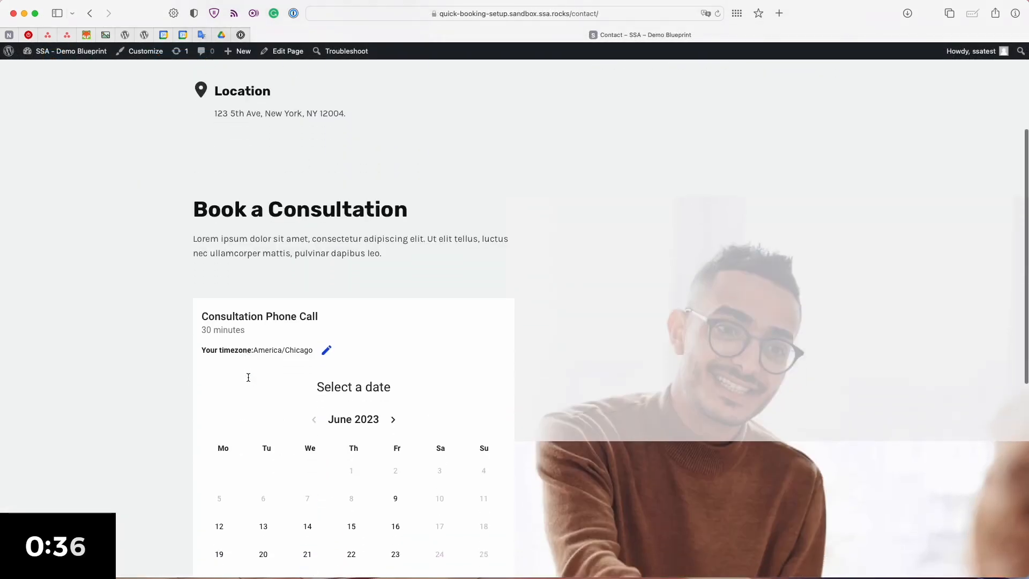
Scroll to the booking calendar and pick June 15, 2023 to list its time slots.
scroll(down, 3)
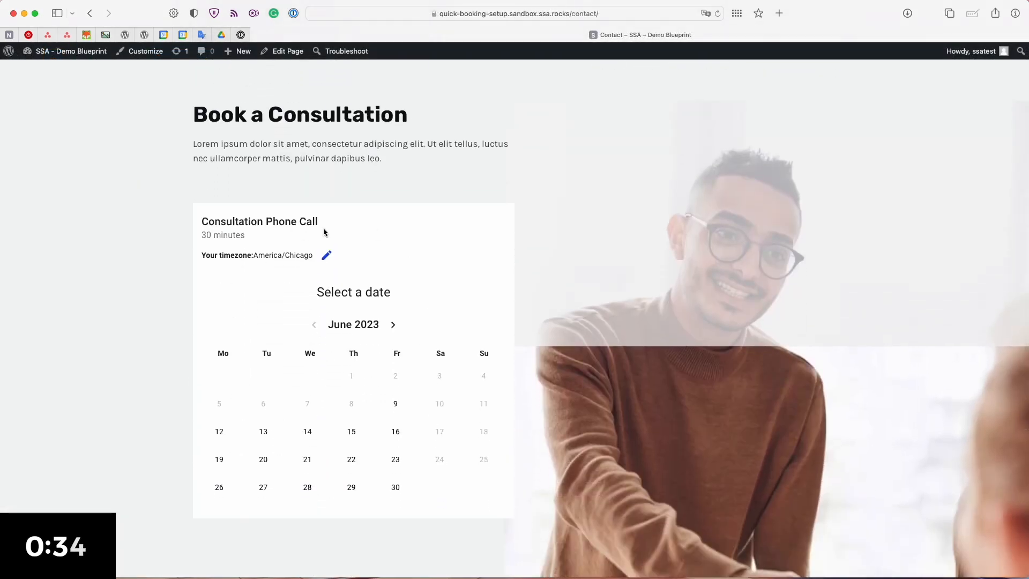
scroll(down, 3)
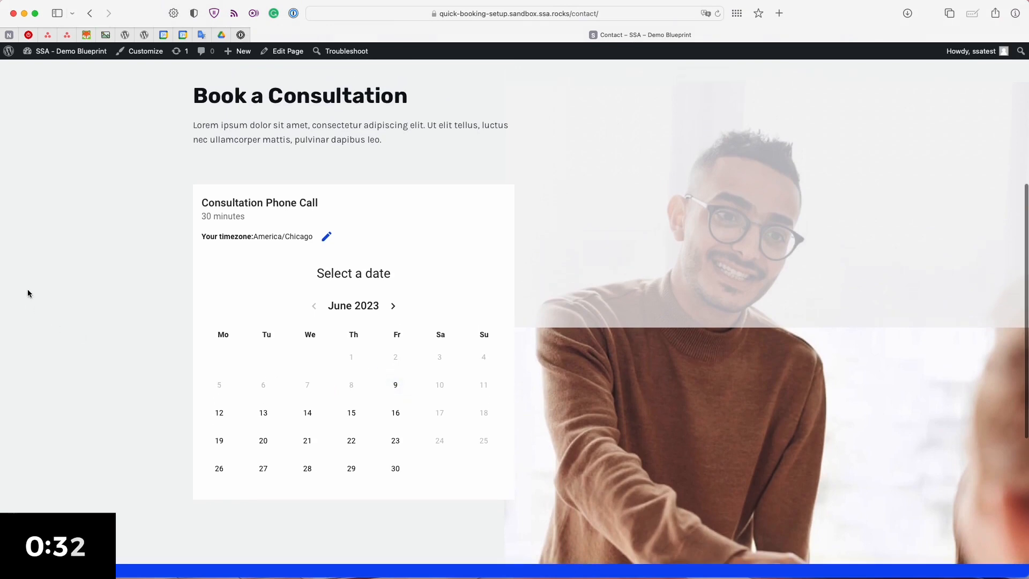
mouse_move(62, 357)
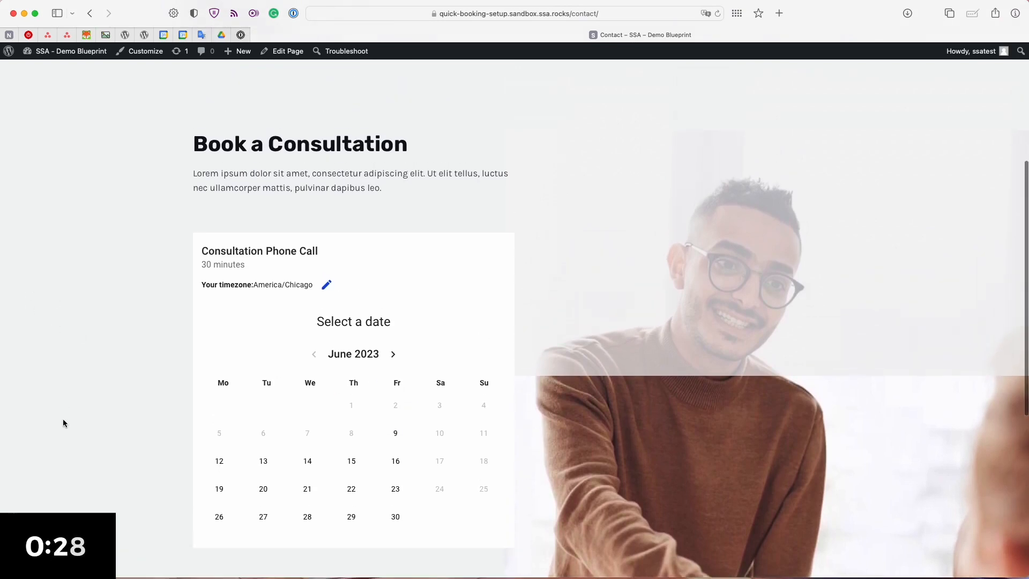
click(263, 404)
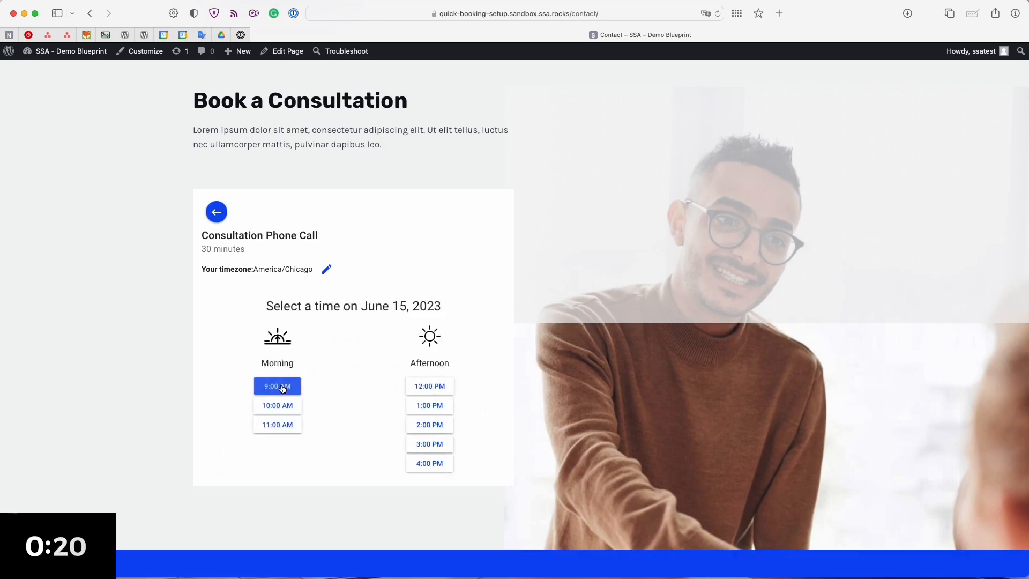
Pick the 9:00 am slot and enter 'Natalie' as the booking name.
click(276, 386)
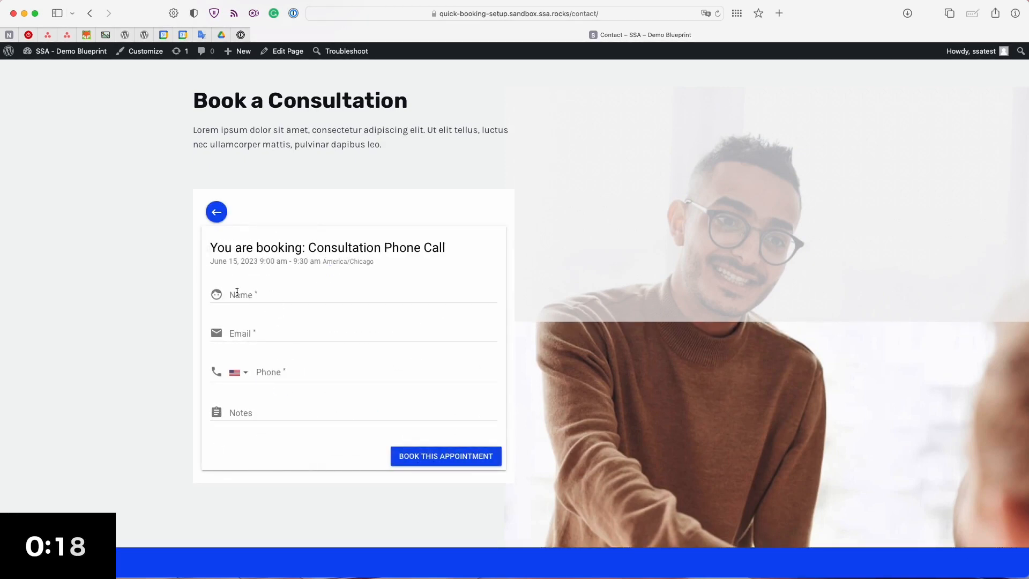
text(Natalie)
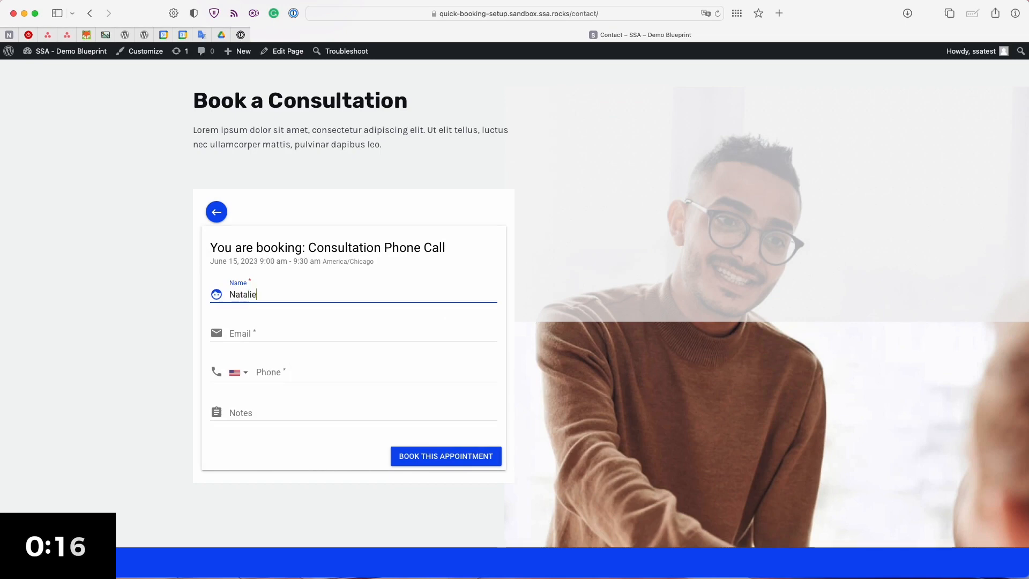
click(445, 456)
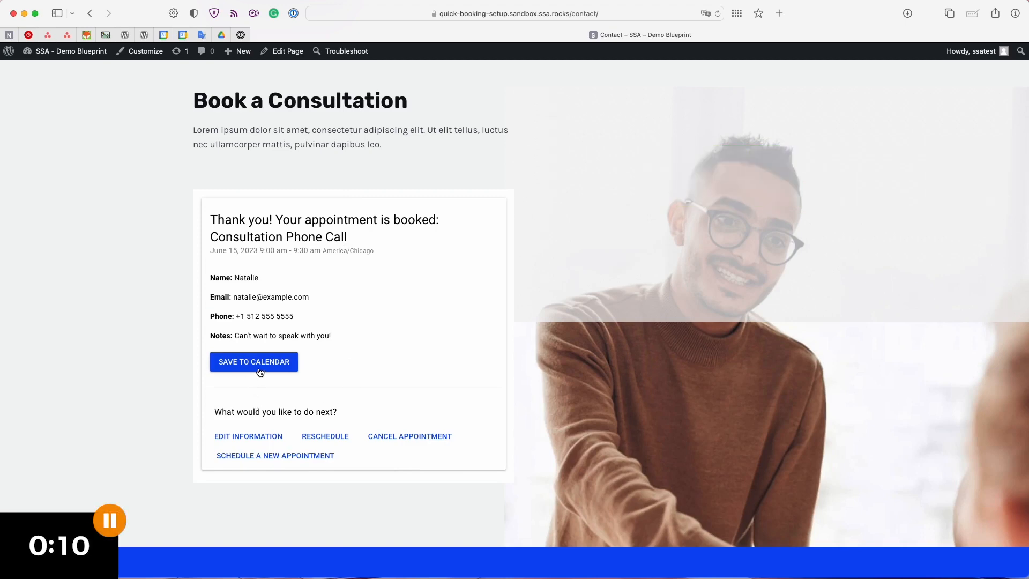
Review the Save to Calendar options, then start a new appointment from the confirmation.
click(254, 362)
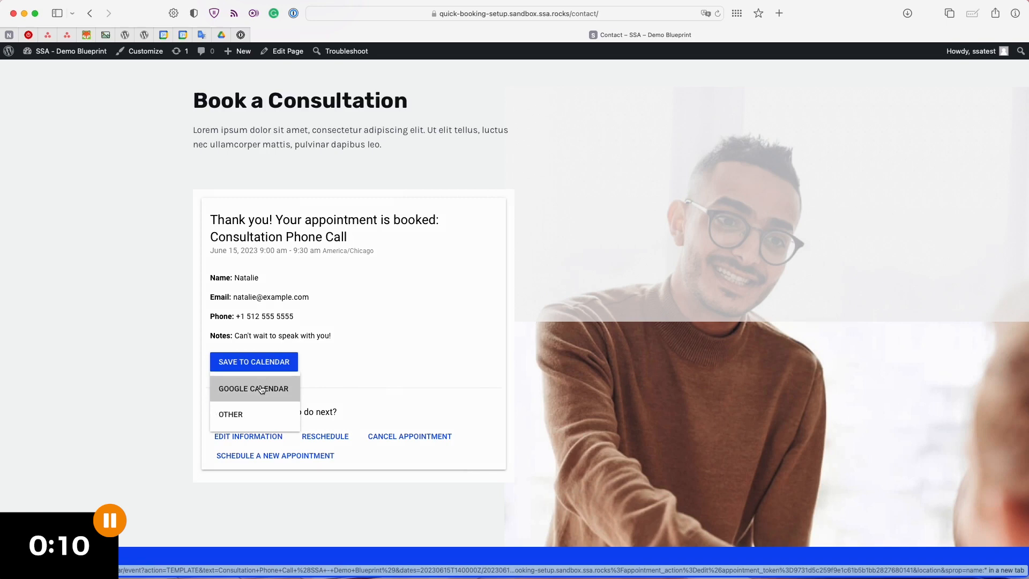
mouse_move(255, 385)
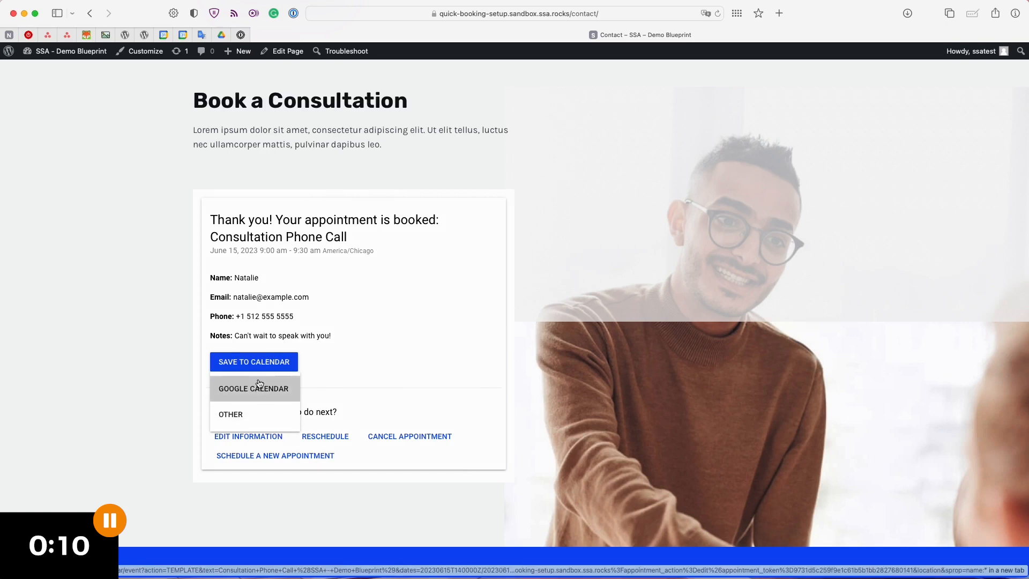
mouse_move(262, 396)
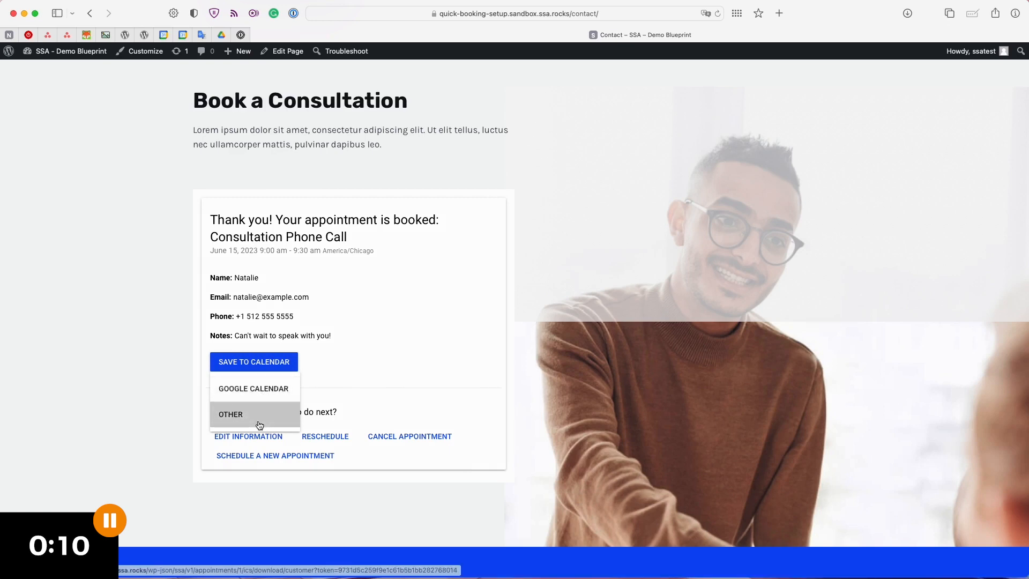
mouse_move(259, 422)
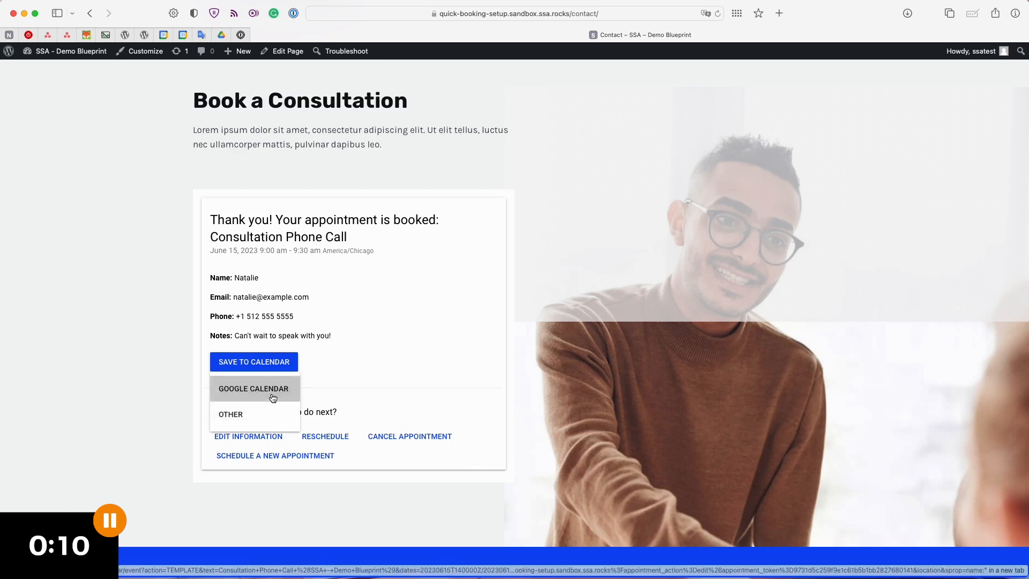
mouse_move(242, 398)
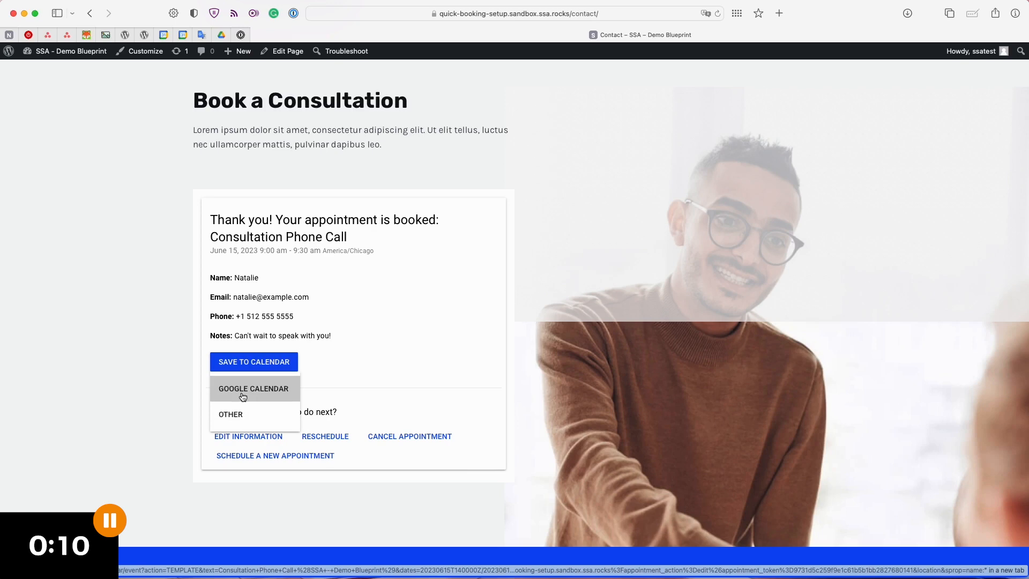
mouse_move(274, 387)
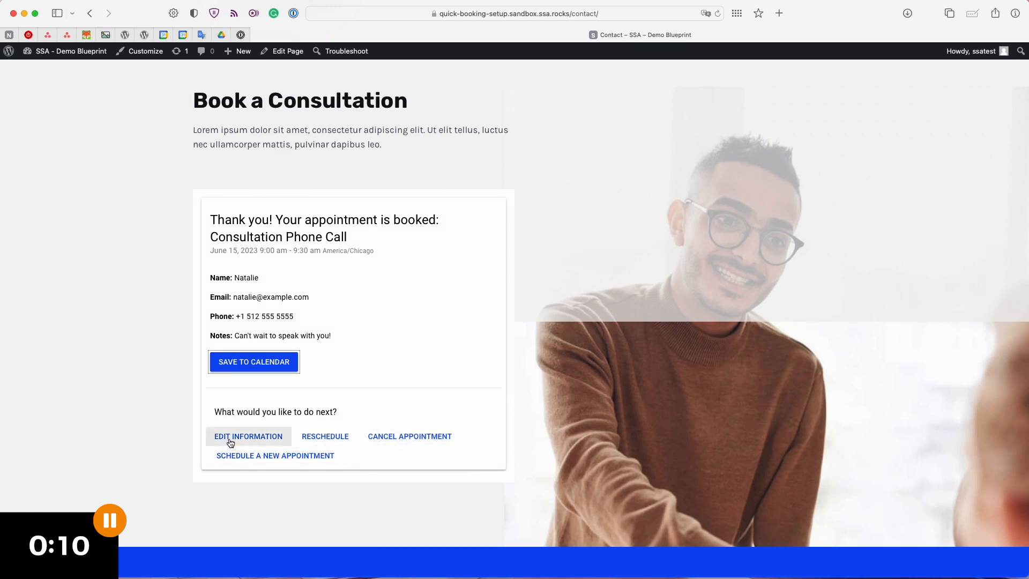
mouse_move(324, 436)
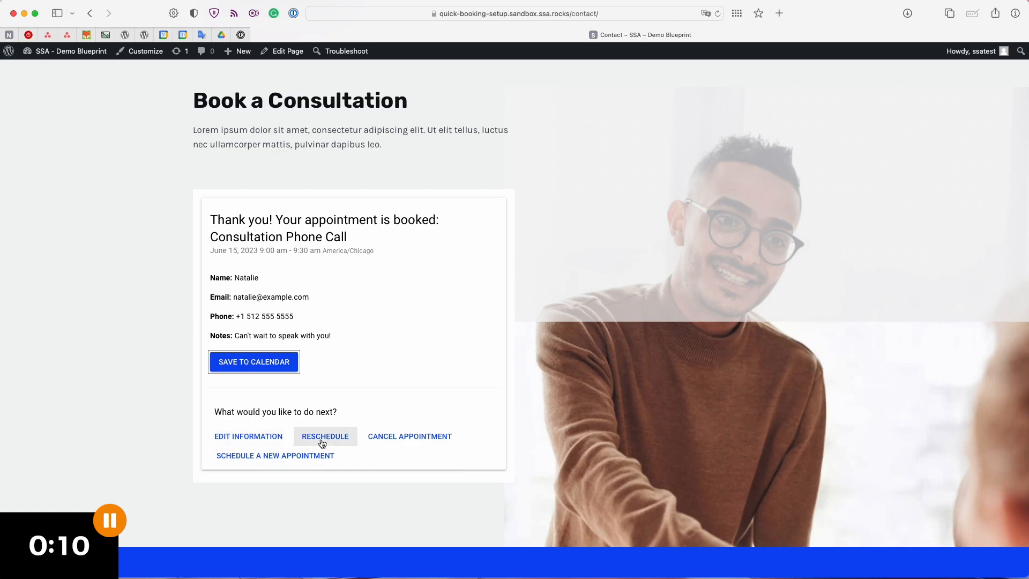
mouse_move(366, 446)
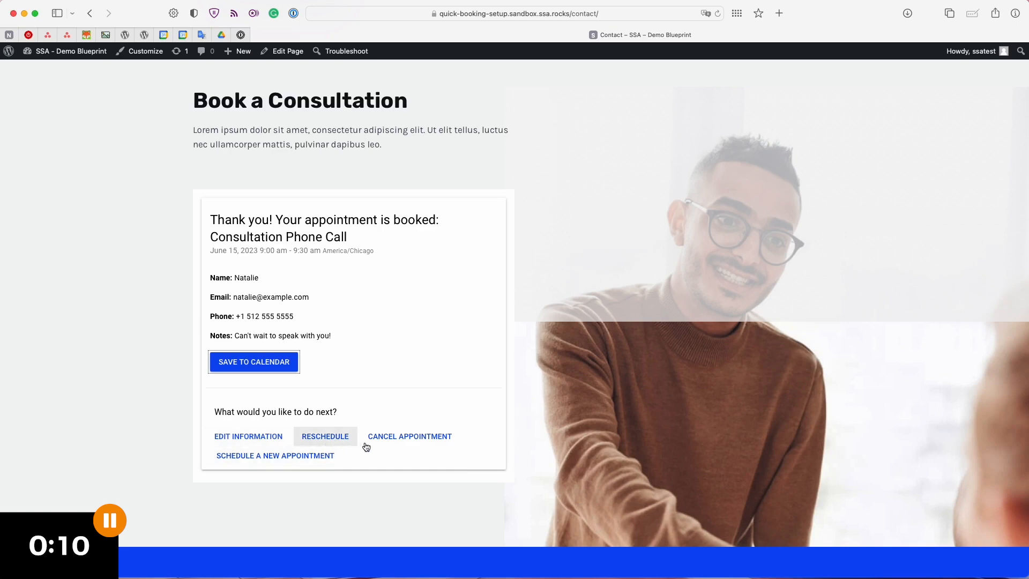
mouse_move(275, 455)
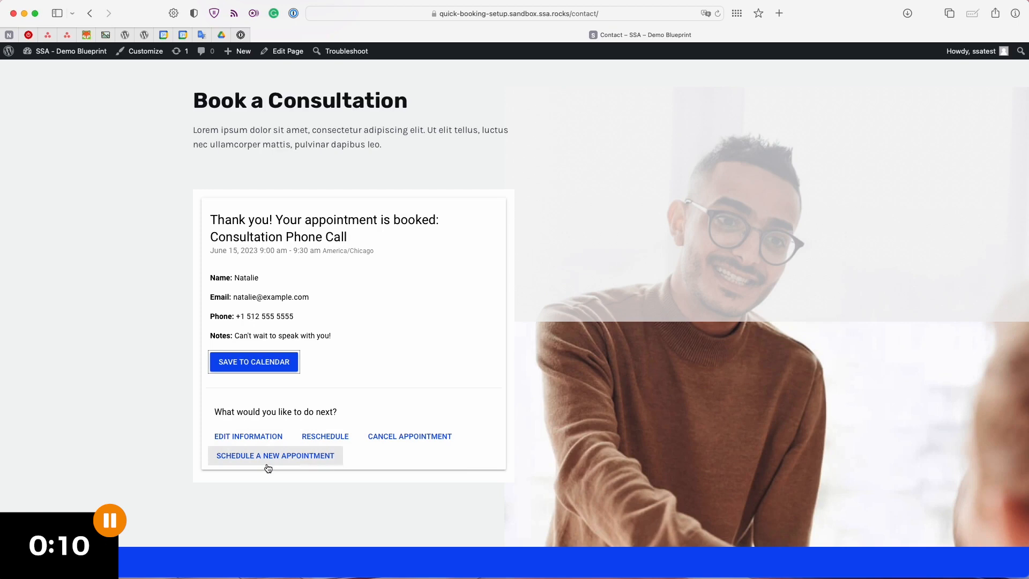
click(274, 456)
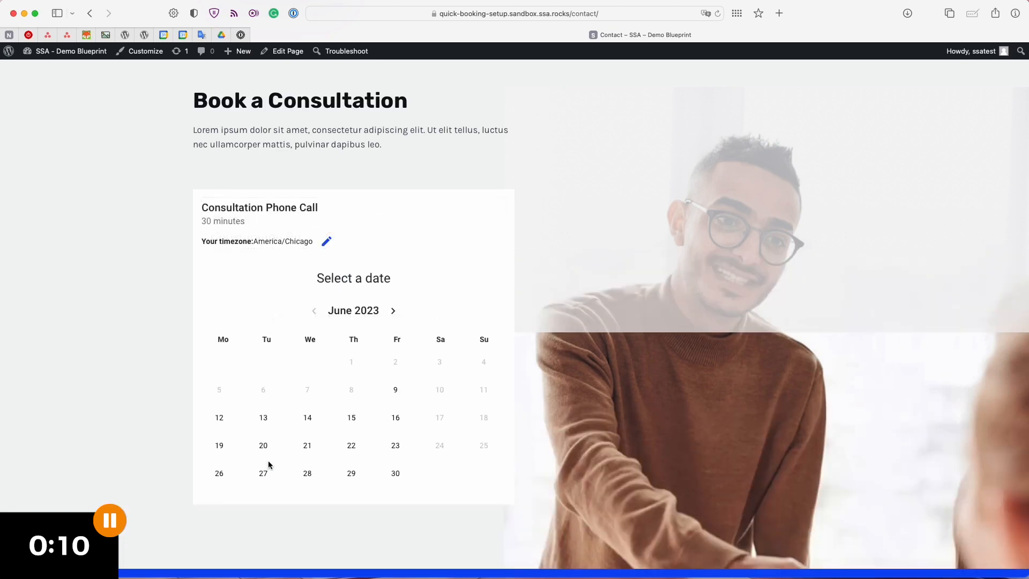
click(70, 51)
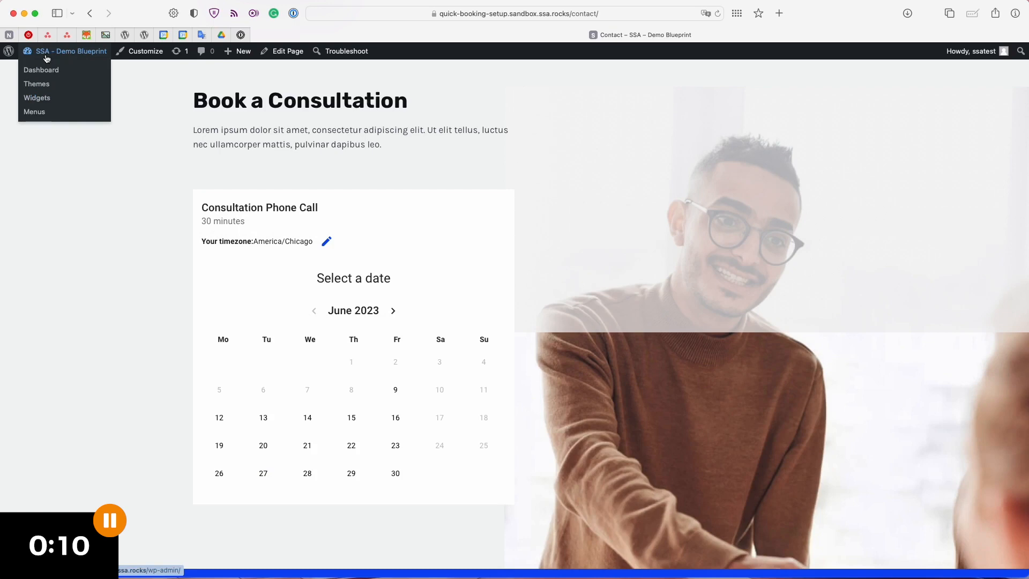
From the Dashboard, review Natalie's June 15 Consultation Phone Call appointment details.
click(41, 70)
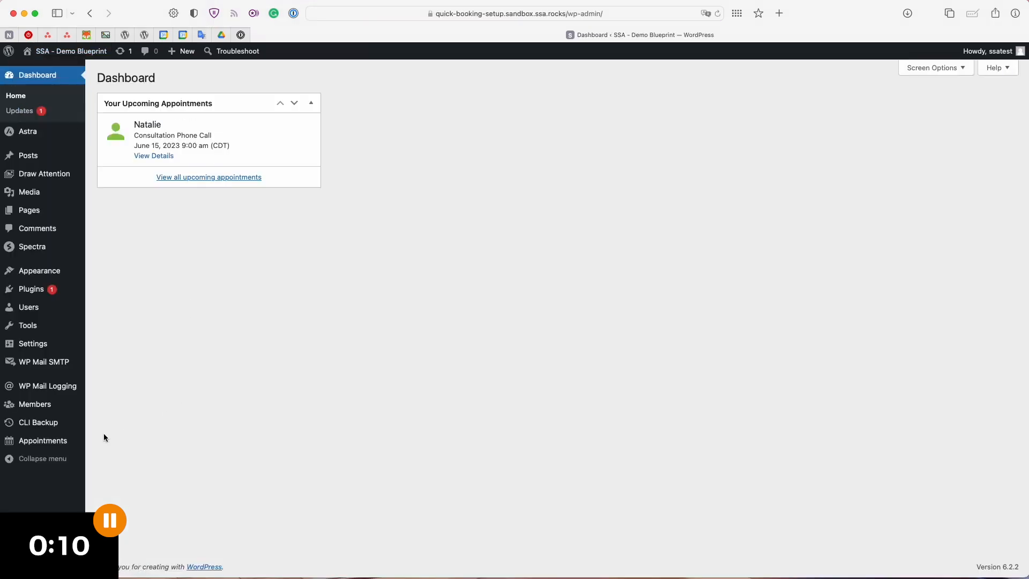
click(44, 440)
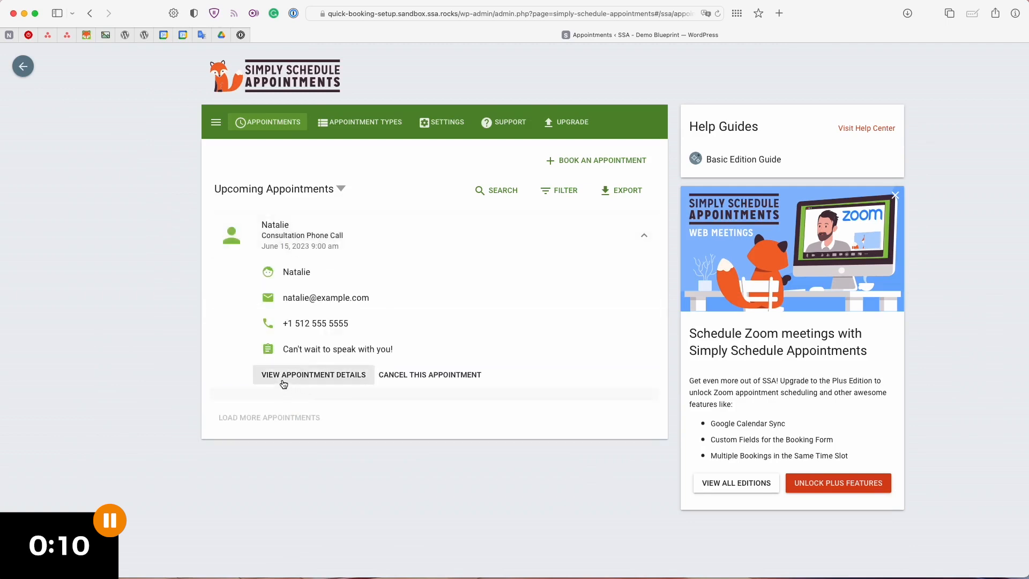
click(313, 374)
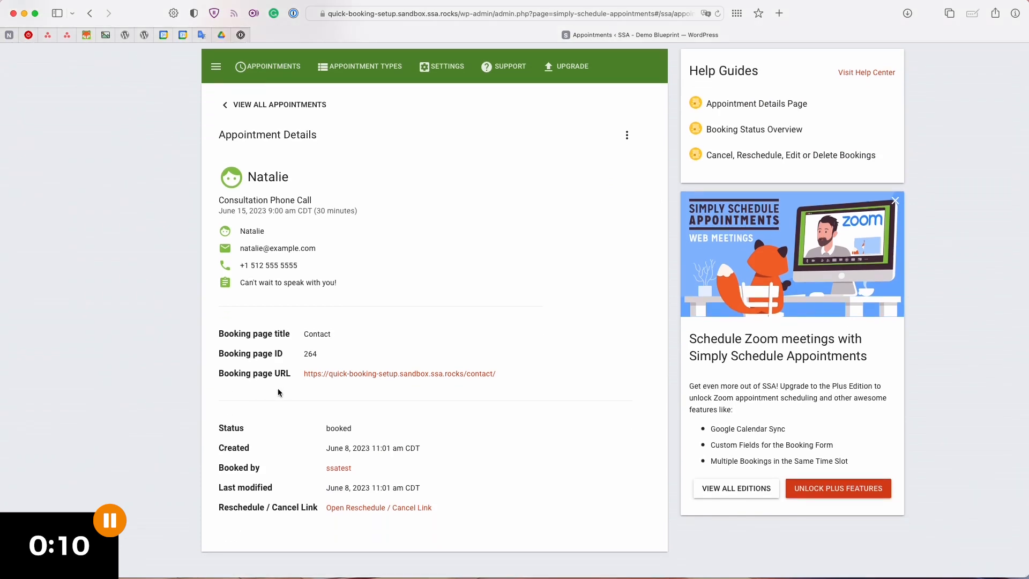
mouse_move(262, 283)
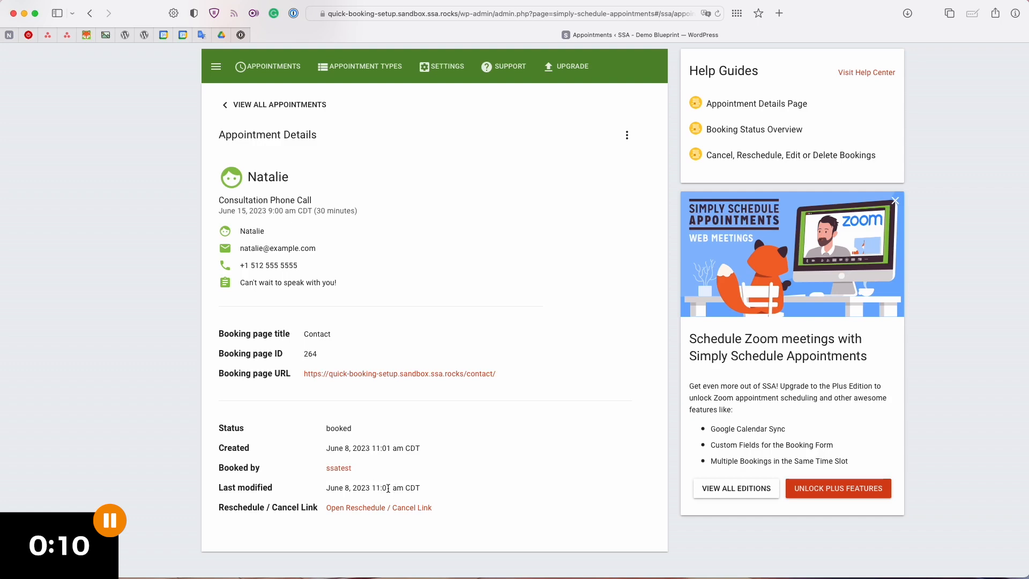
triple_click(371, 488)
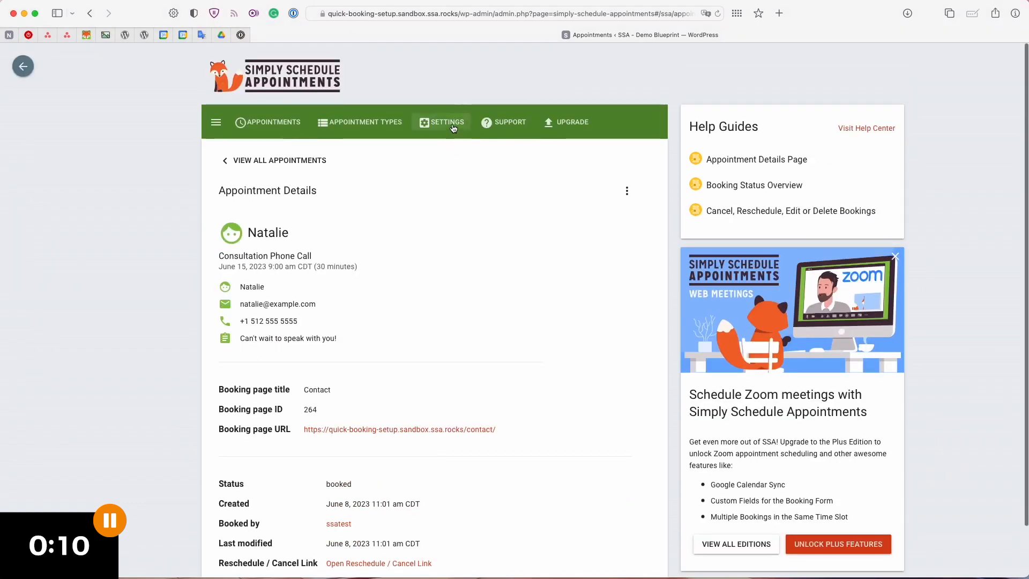
click(442, 122)
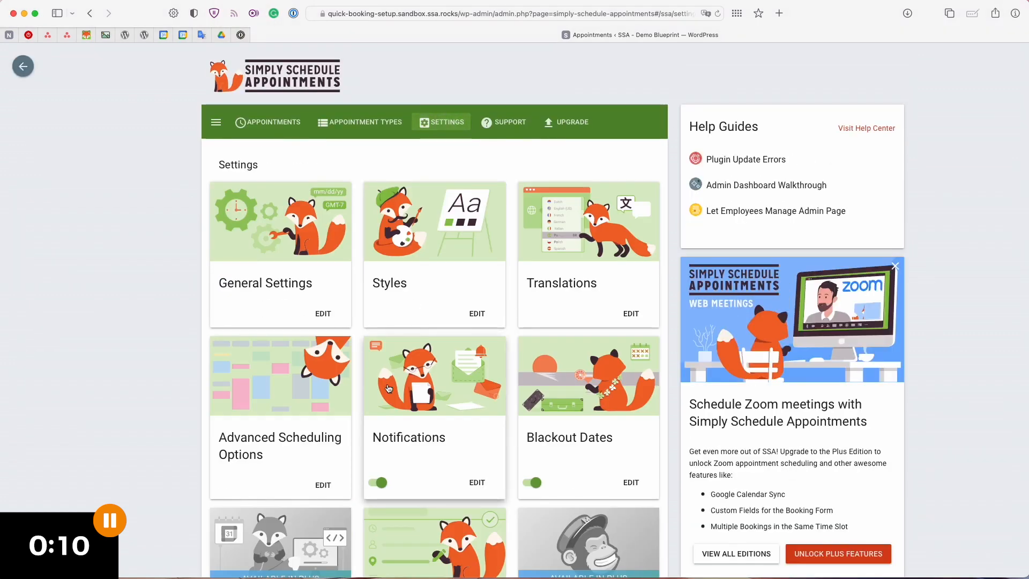
Open the Email (Customer) notification and highlight June 15 in its live preview.
click(477, 483)
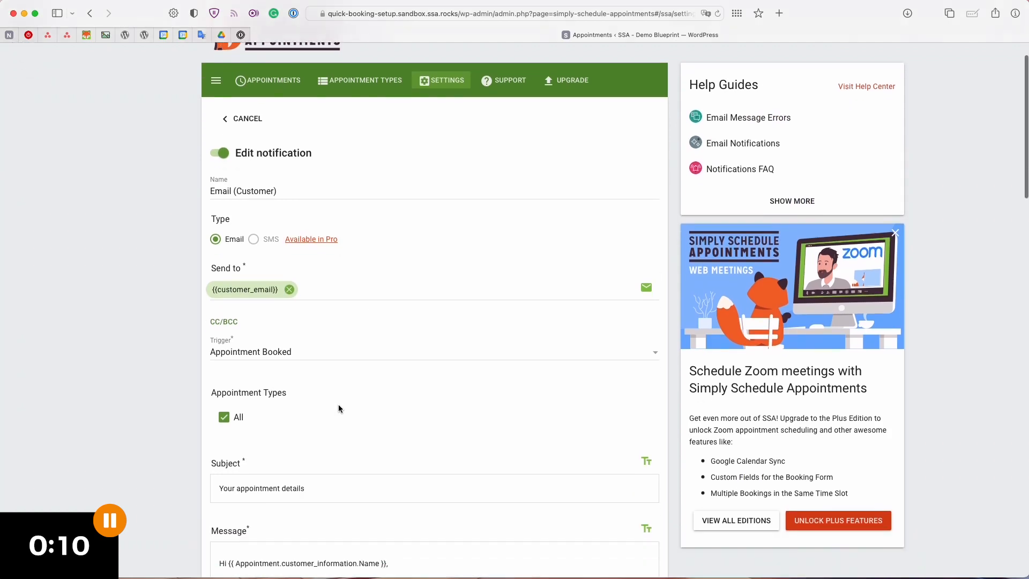
scroll(down, 3)
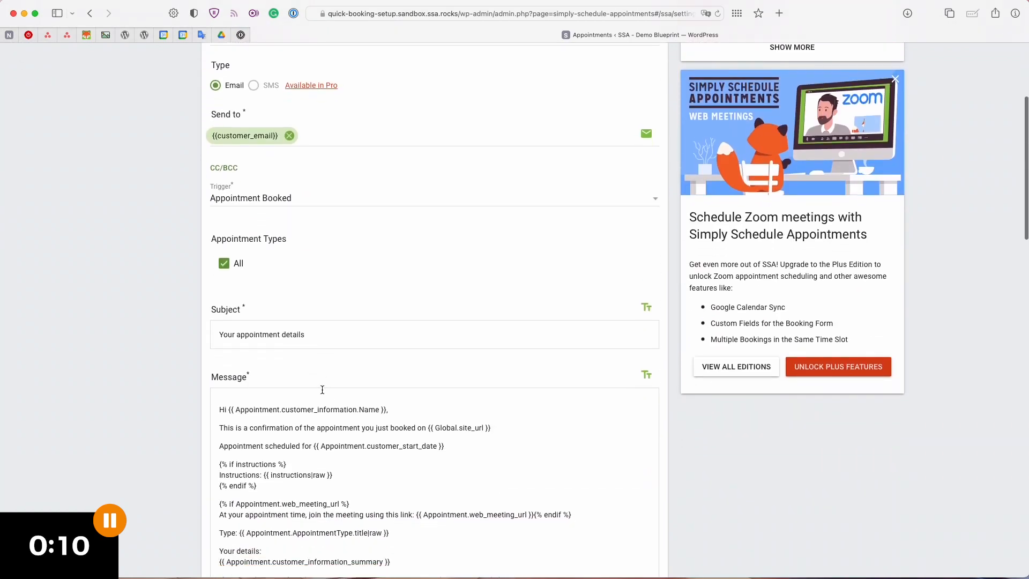
scroll(down, 3)
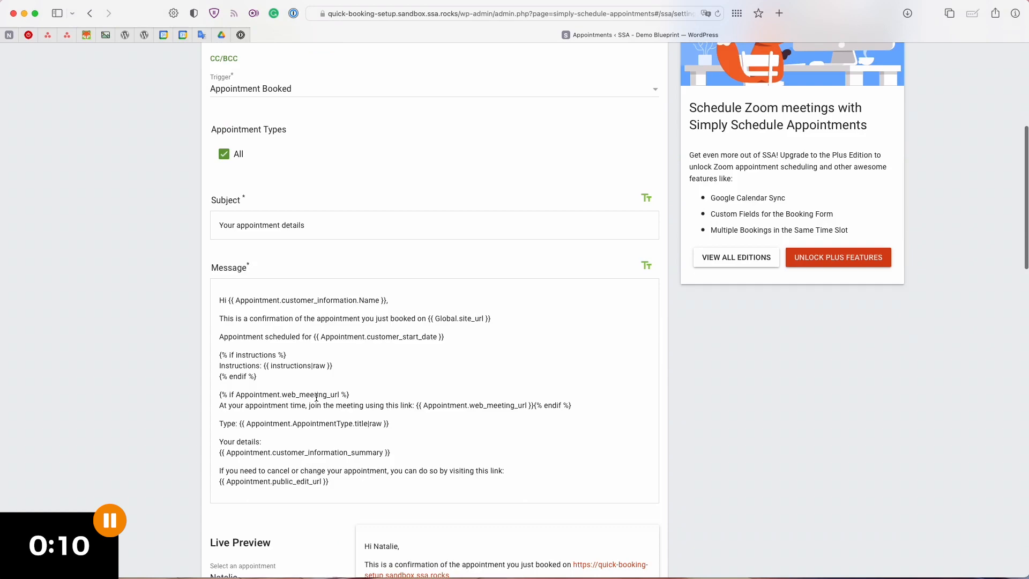
scroll(down, 3)
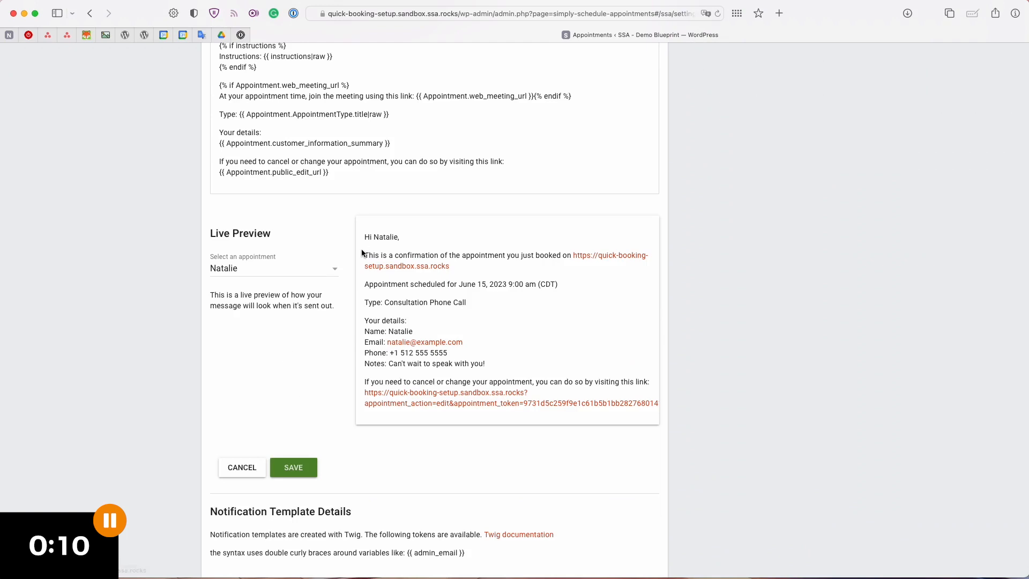
double_click(386, 237)
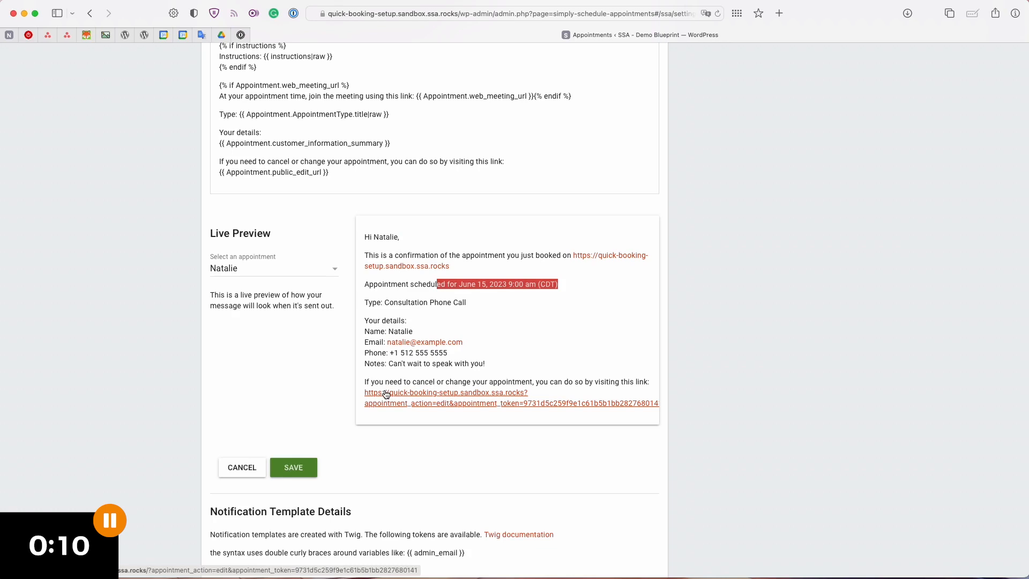
mouse_move(413, 404)
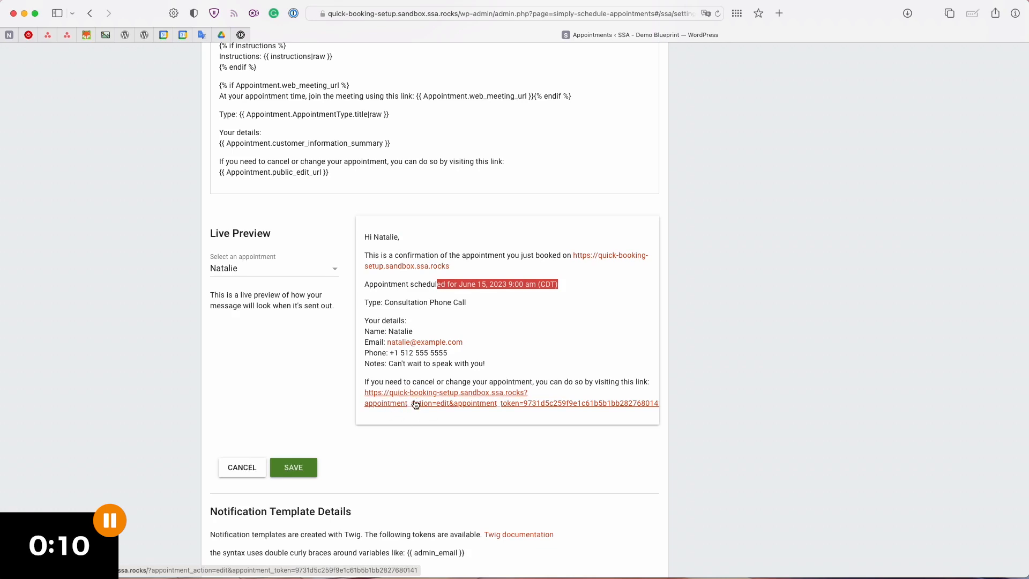
mouse_move(392, 409)
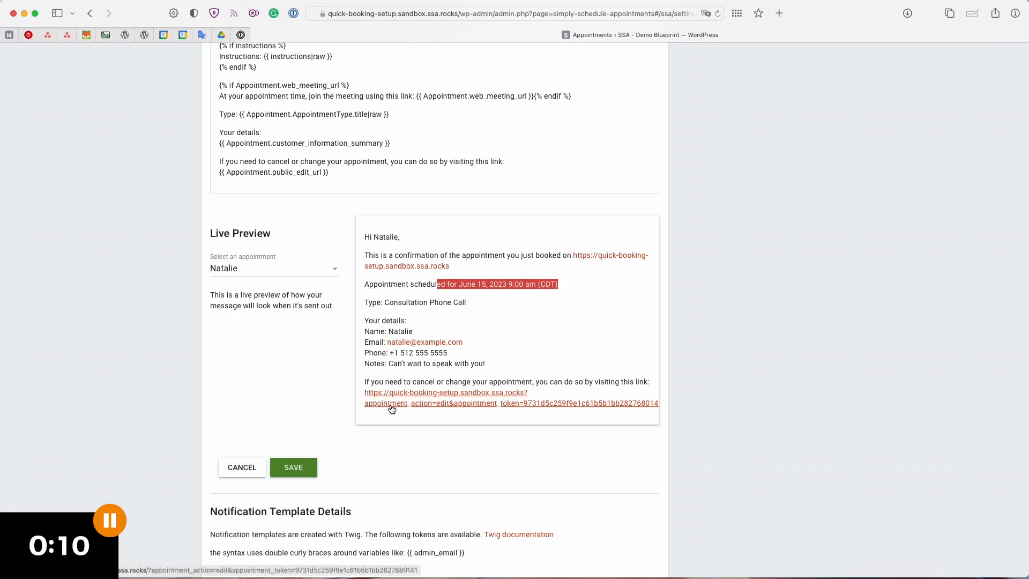